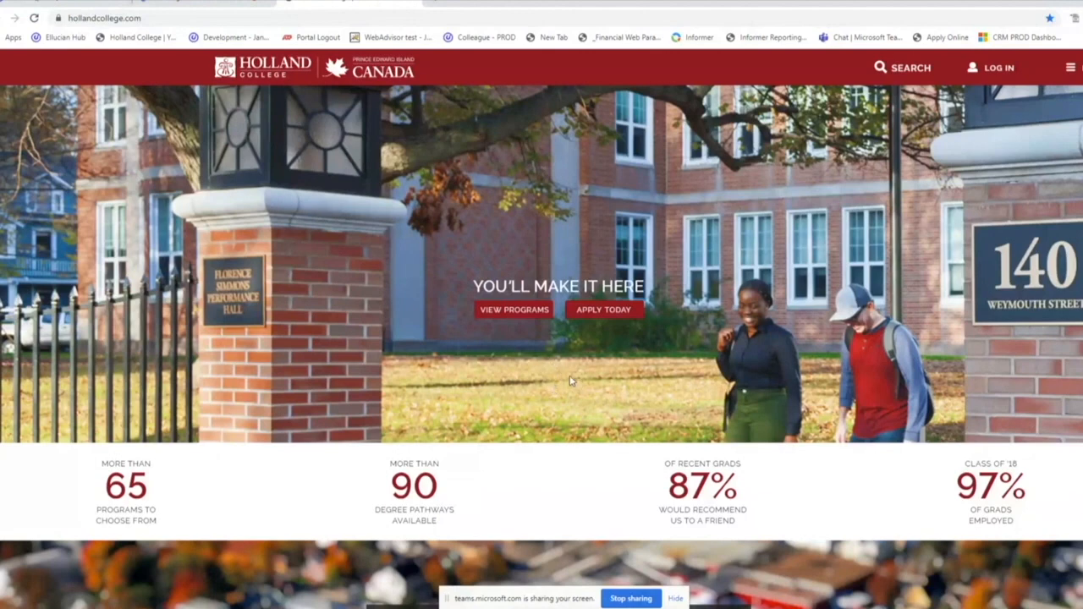
pyautogui.moveTo(541, 244)
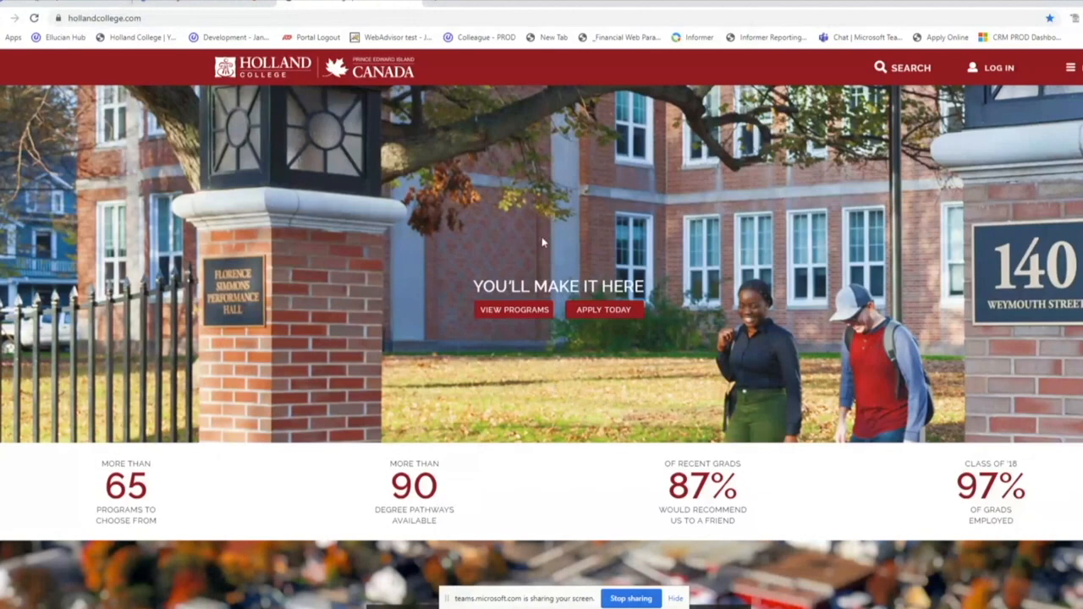
pyautogui.moveTo(472, 209)
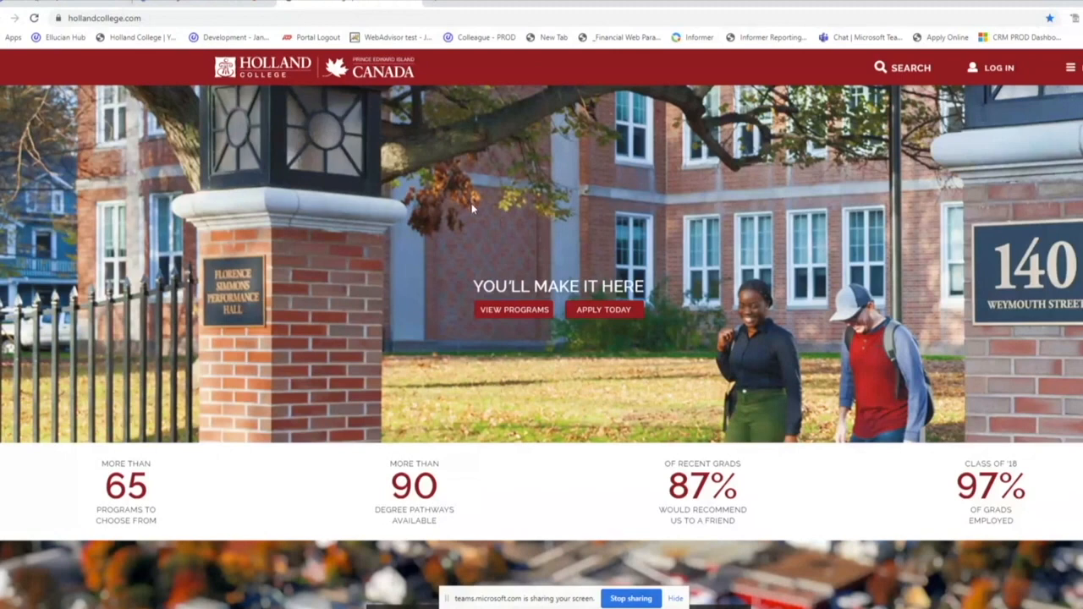
pyautogui.moveTo(535, 233)
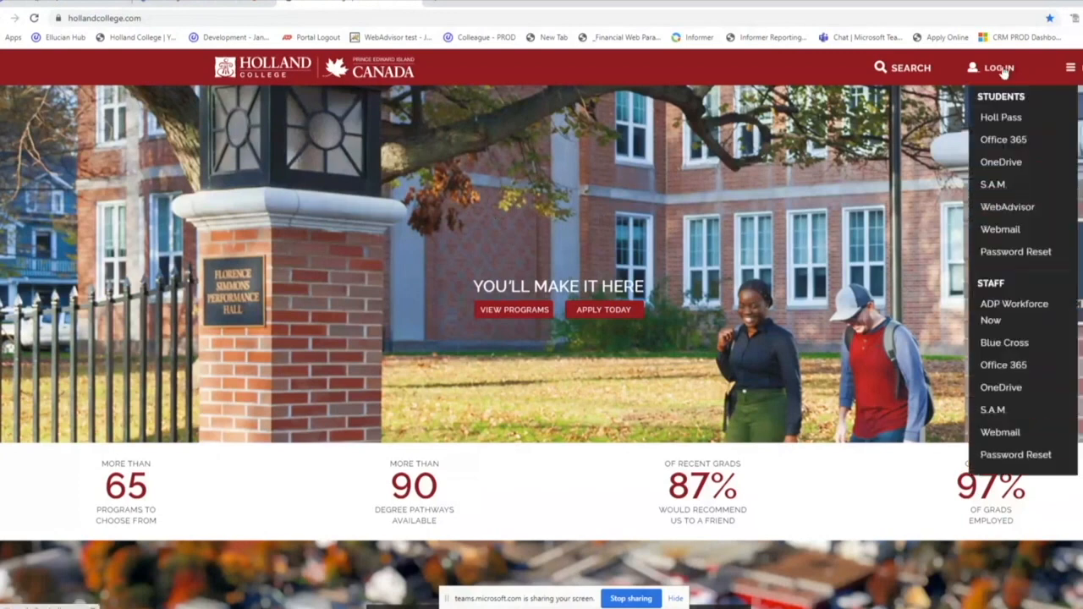
# Go from the Holland College login options to the WebAdvisor student portal
pyautogui.click(1007, 206)
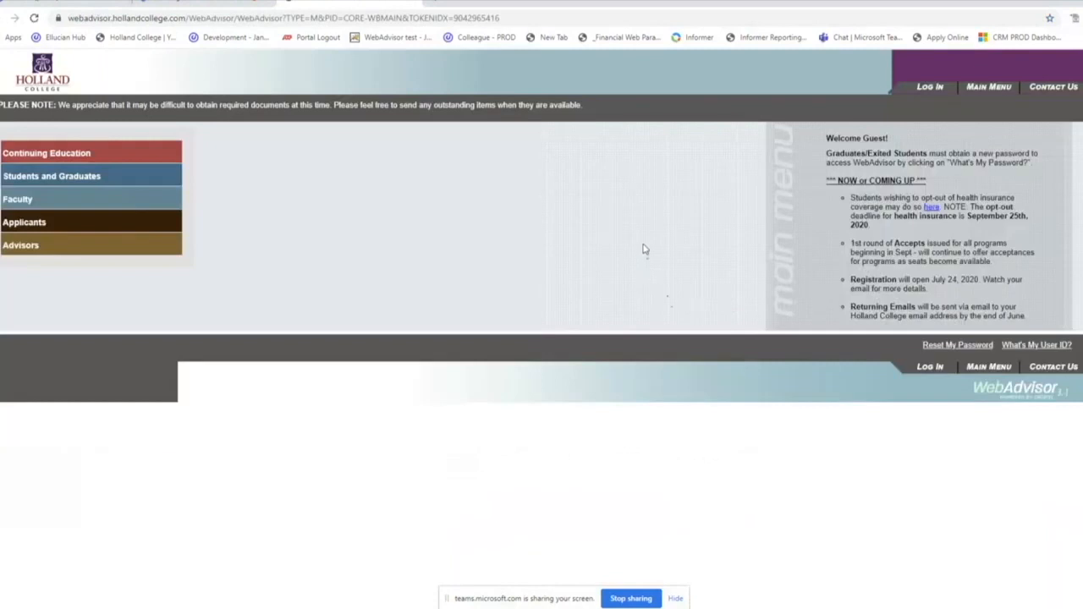
pyautogui.moveTo(929, 86)
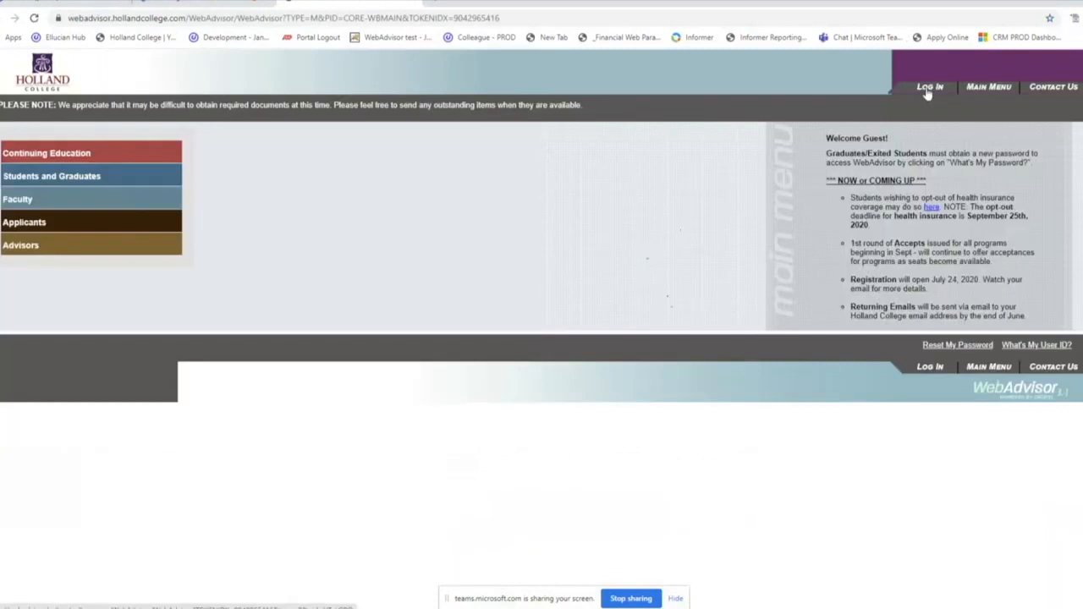
# Sign in with the student user ID and password so the menu greets the user by name
pyautogui.click(929, 87)
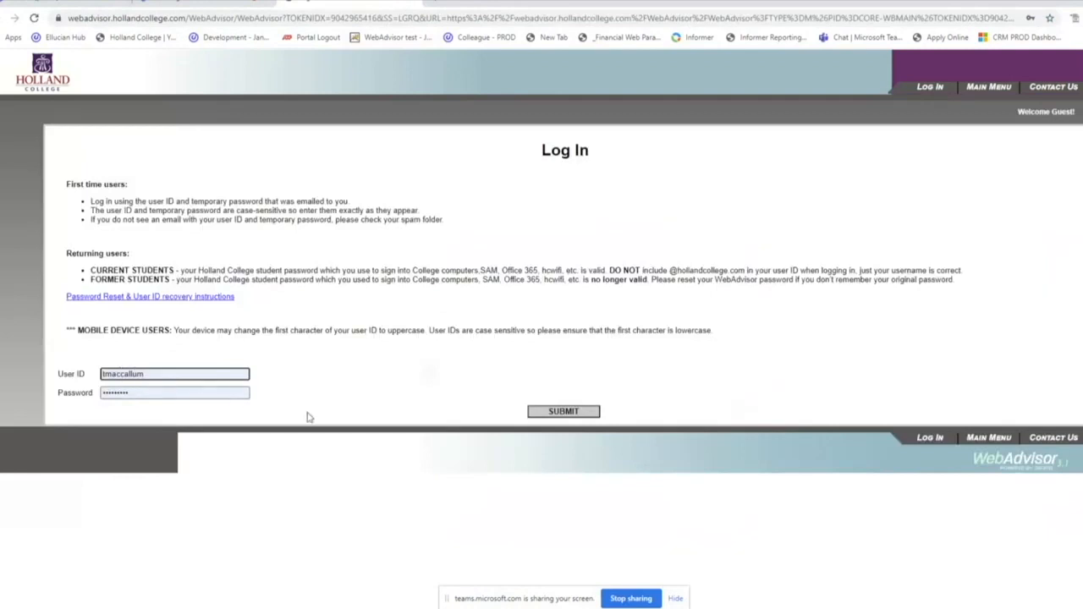
pyautogui.click(562, 411)
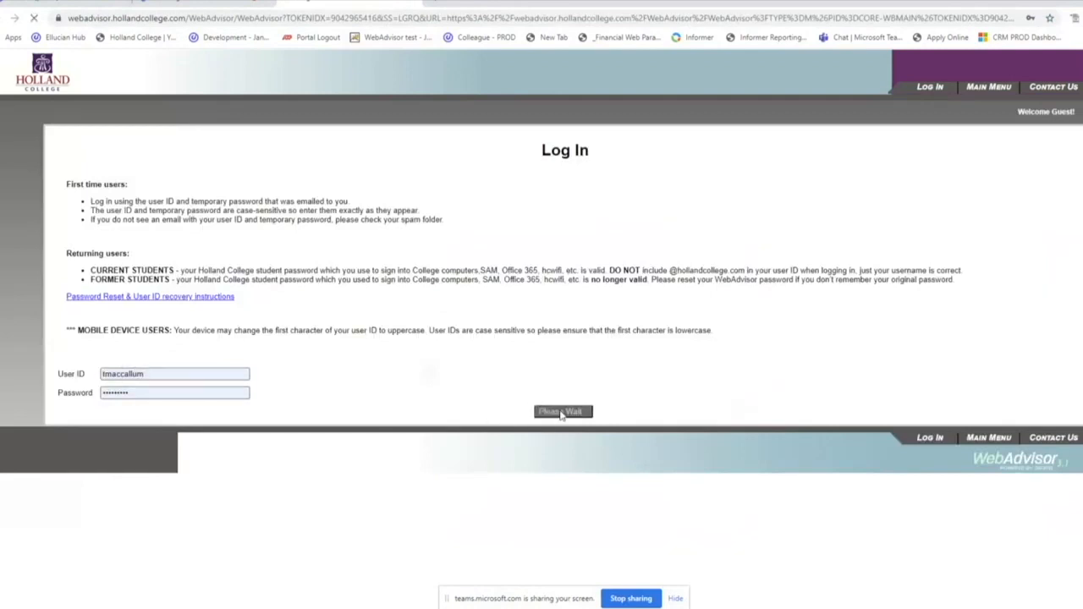
pyautogui.click(562, 411)
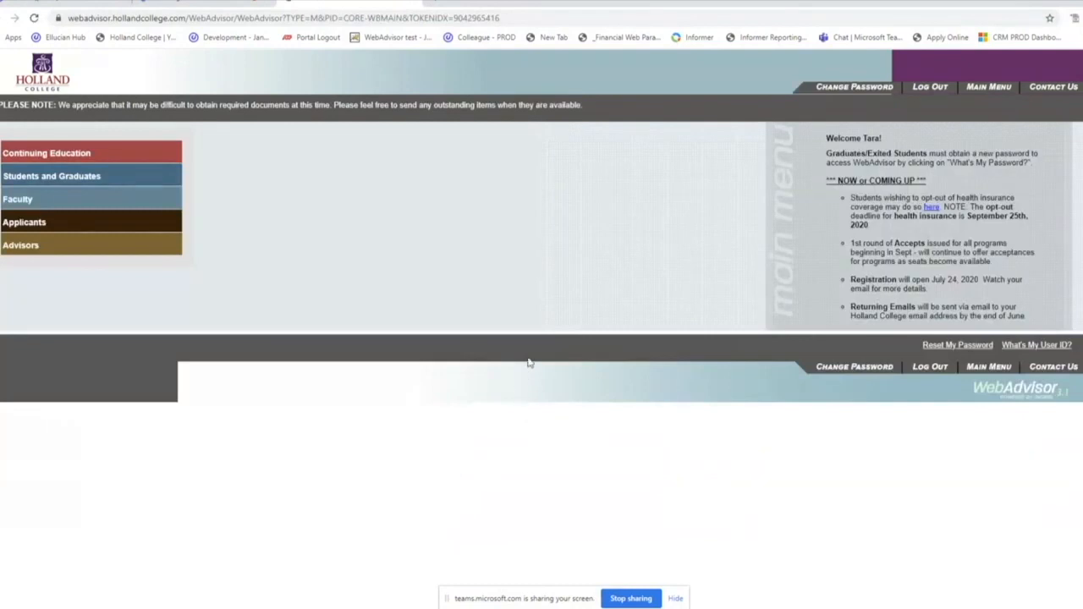
pyautogui.moveTo(139, 221)
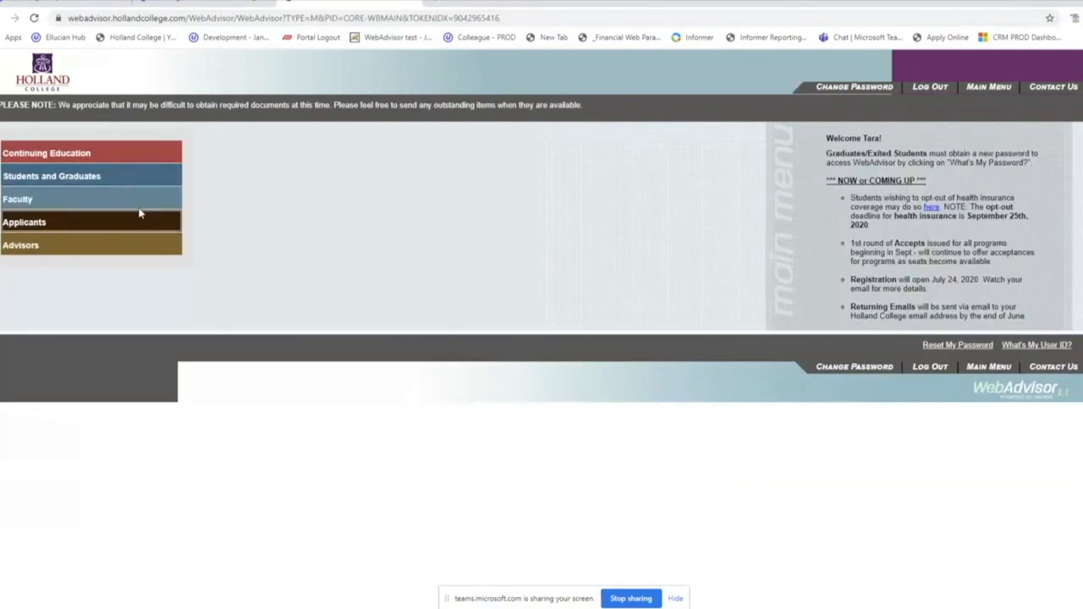
pyautogui.moveTo(149, 180)
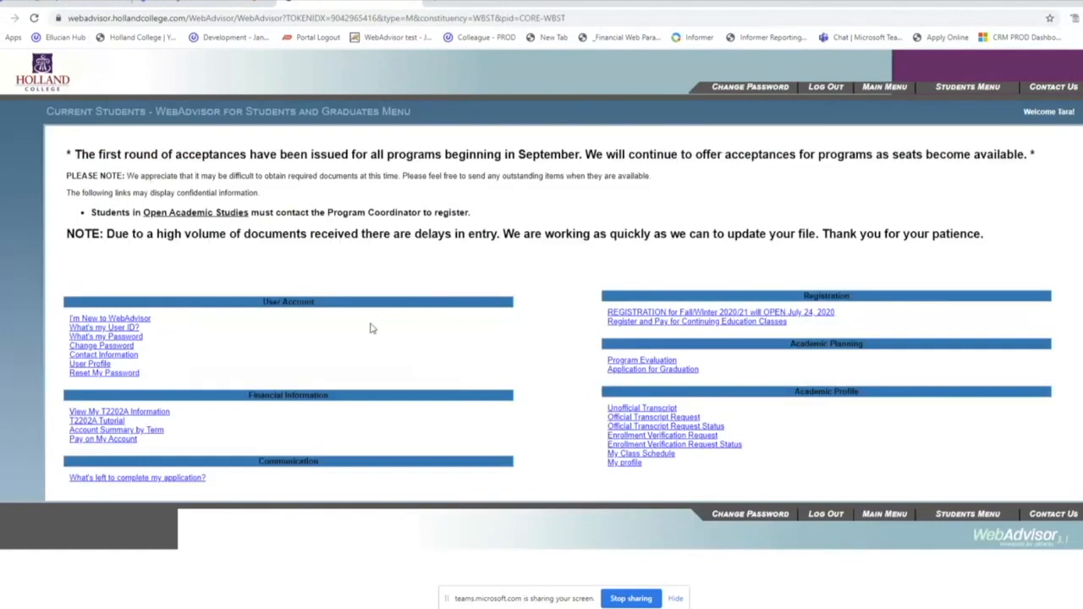
pyautogui.moveTo(420, 354)
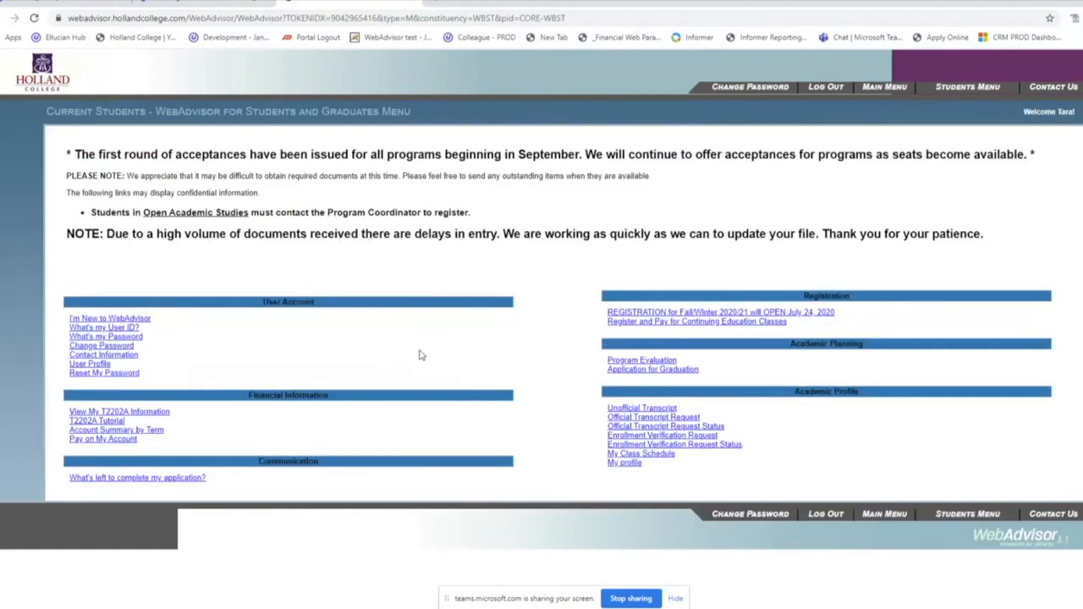
pyautogui.moveTo(432, 356)
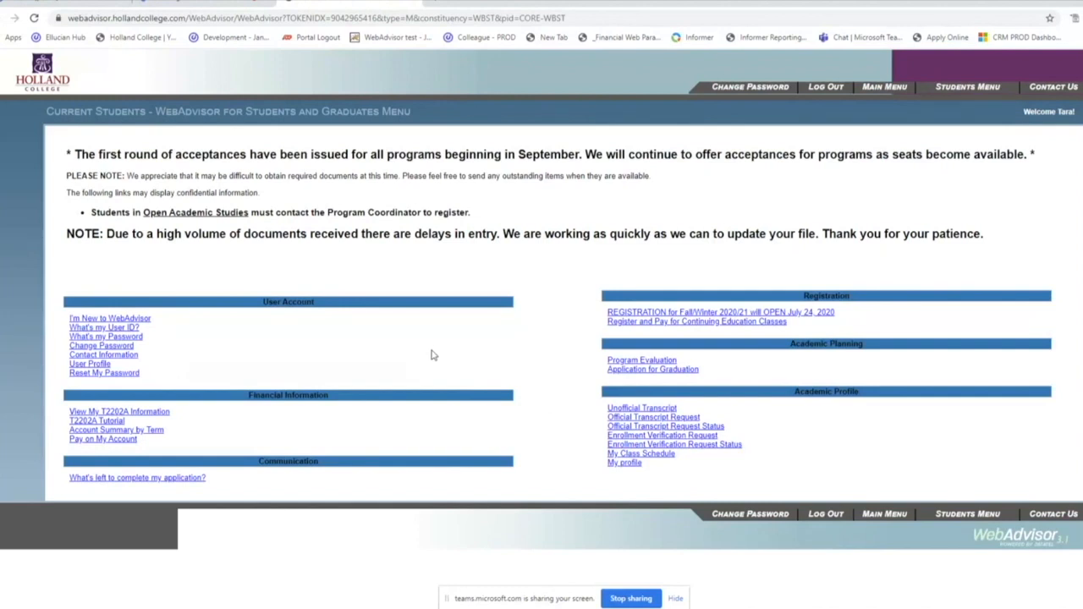
pyautogui.moveTo(659, 318)
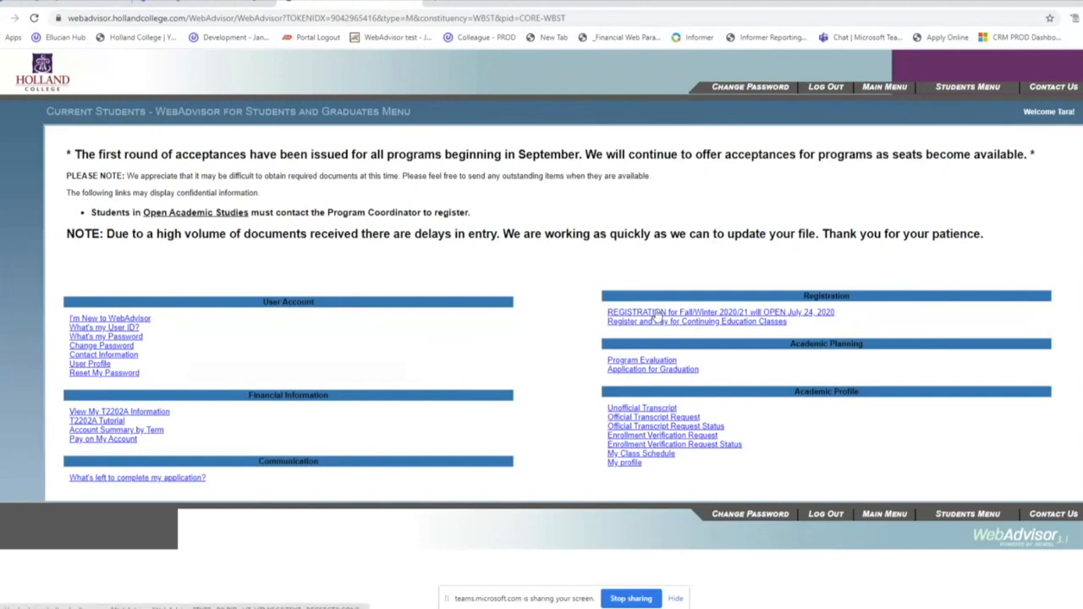
# Reach the registration options via the Fall/Winter 2020/21 registration link
pyautogui.click(721, 312)
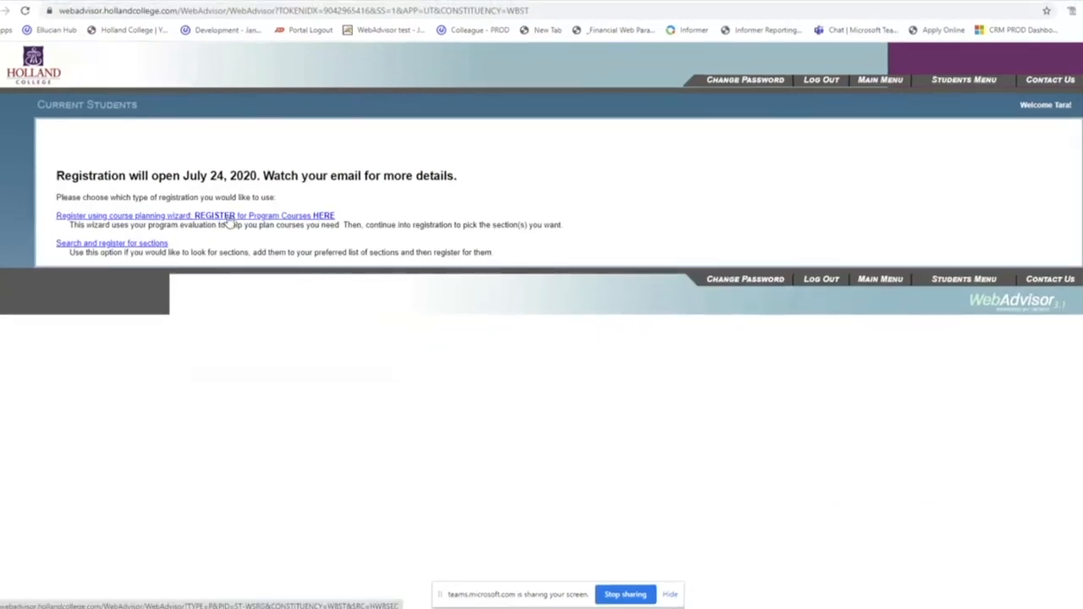
# Start the course planning wizard, confirm Business Administration as correct and continue to Choose a Requirement
pyautogui.click(195, 215)
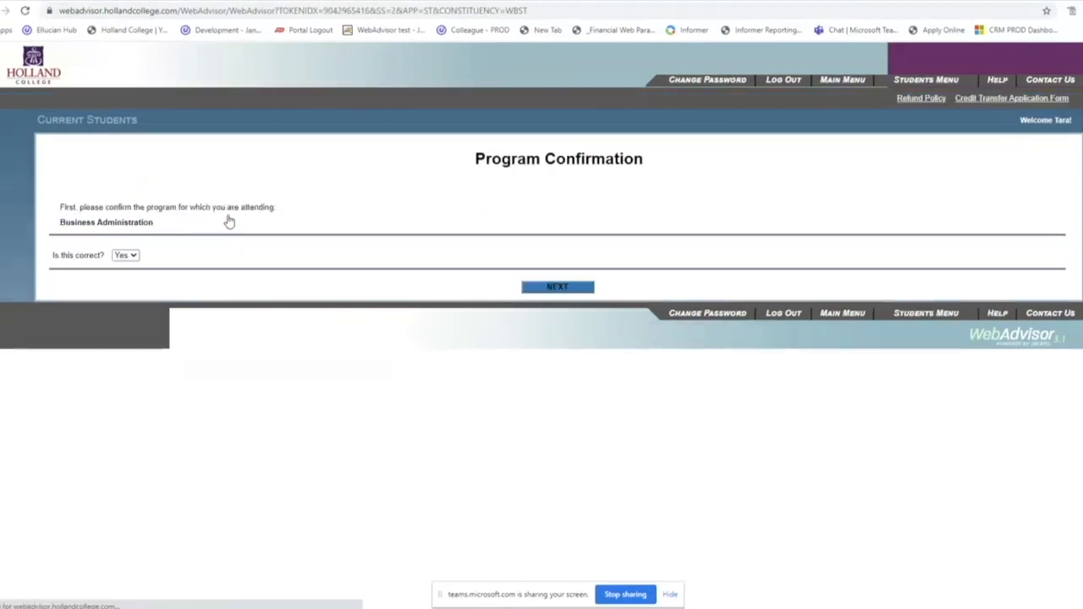
pyautogui.moveTo(291, 287)
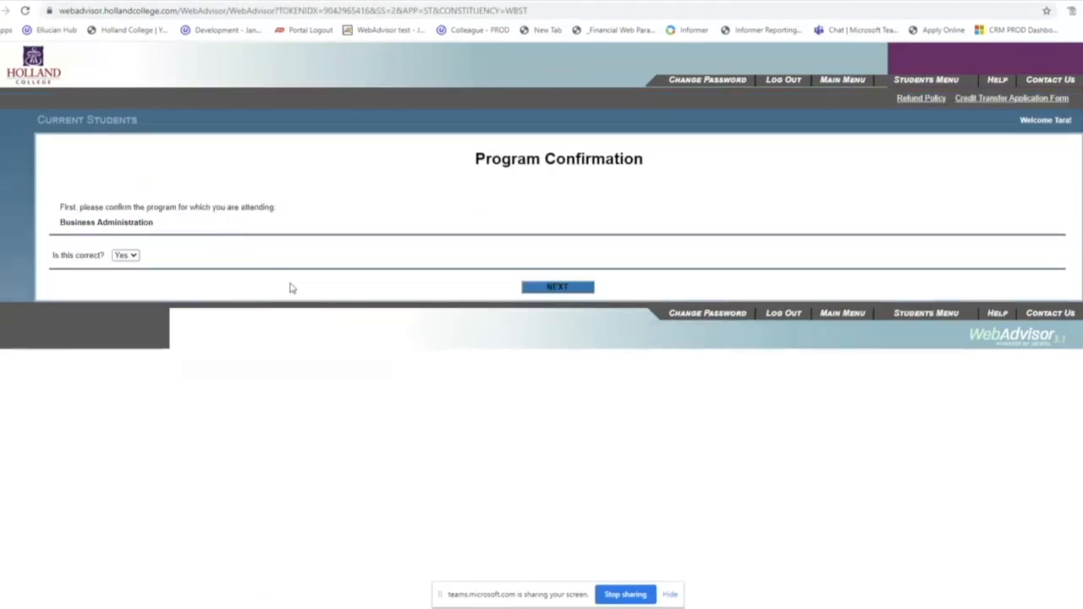
pyautogui.moveTo(322, 365)
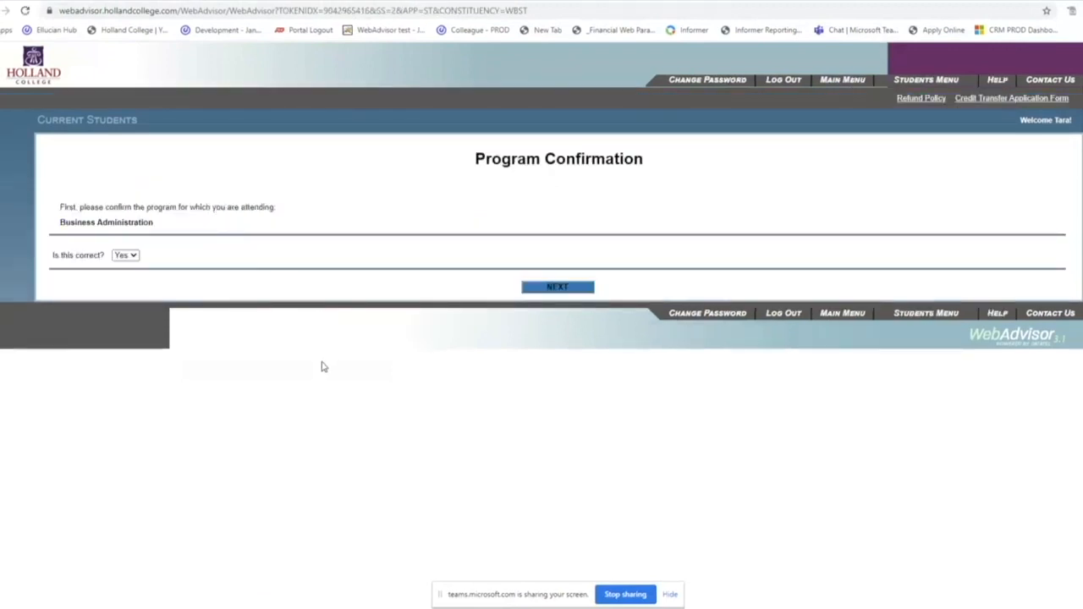
pyautogui.moveTo(251, 340)
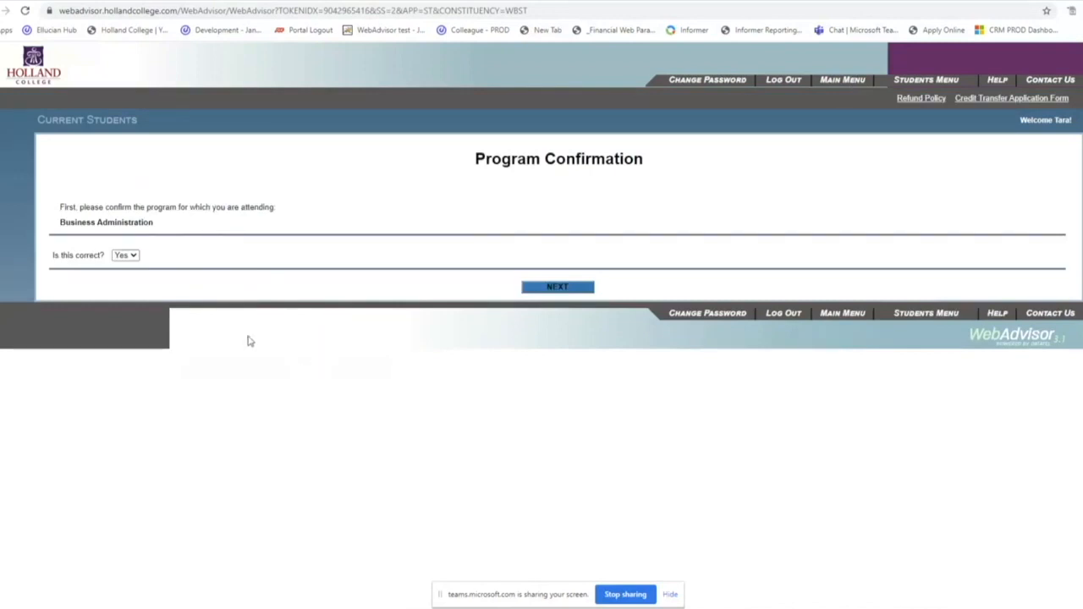
pyautogui.moveTo(160, 223)
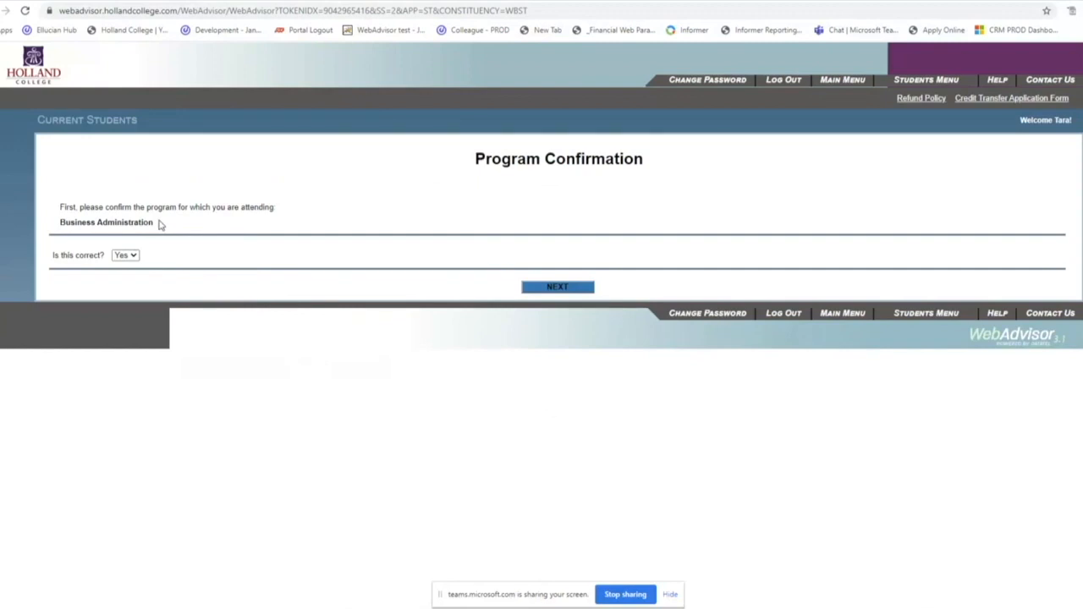
pyautogui.moveTo(145, 247)
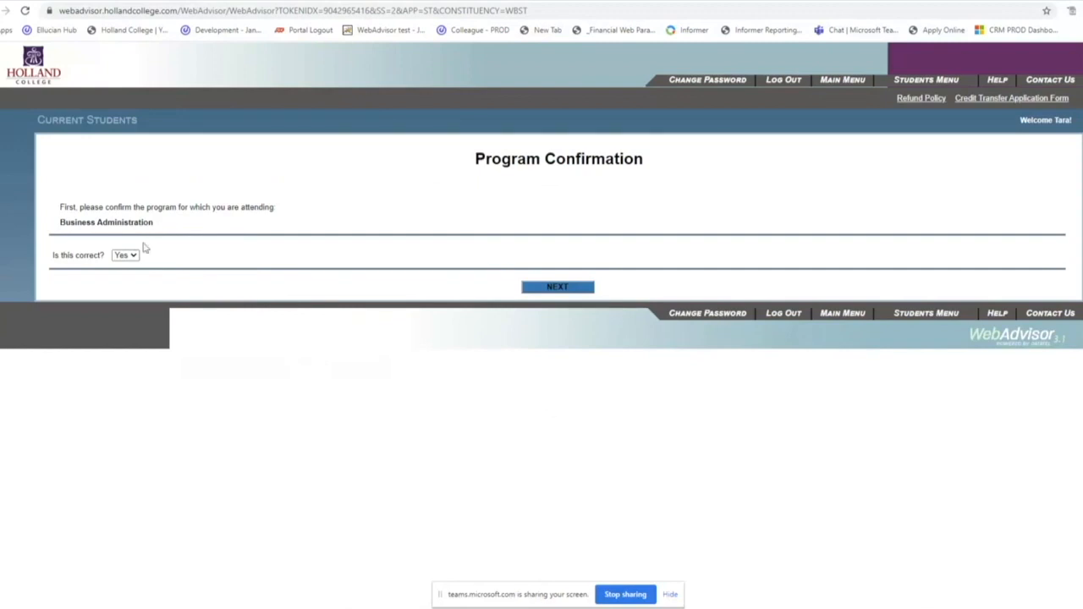
pyautogui.click(125, 254)
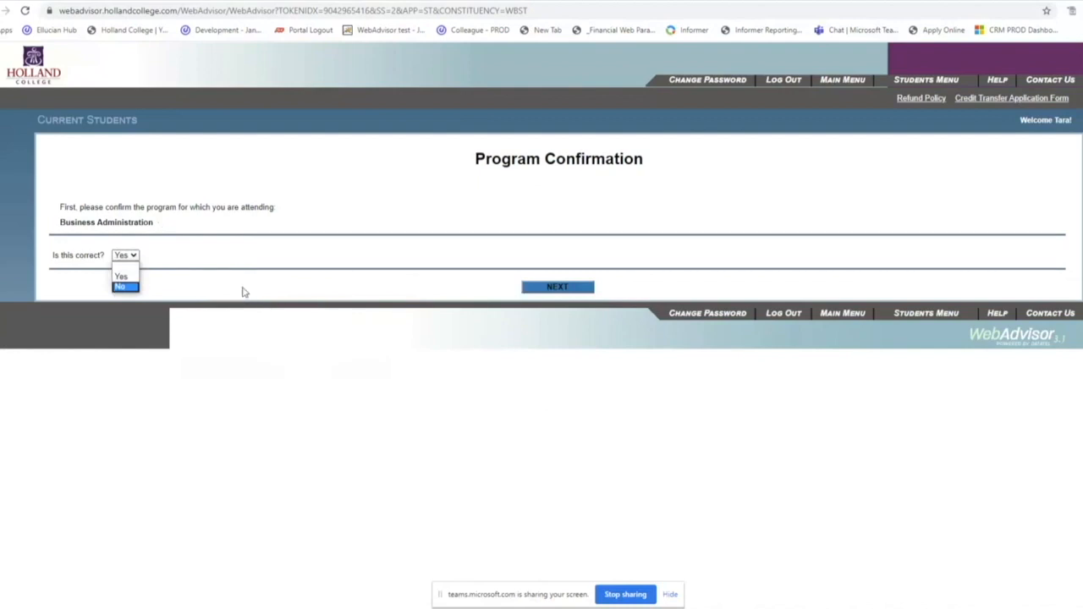
pyautogui.moveTo(179, 269)
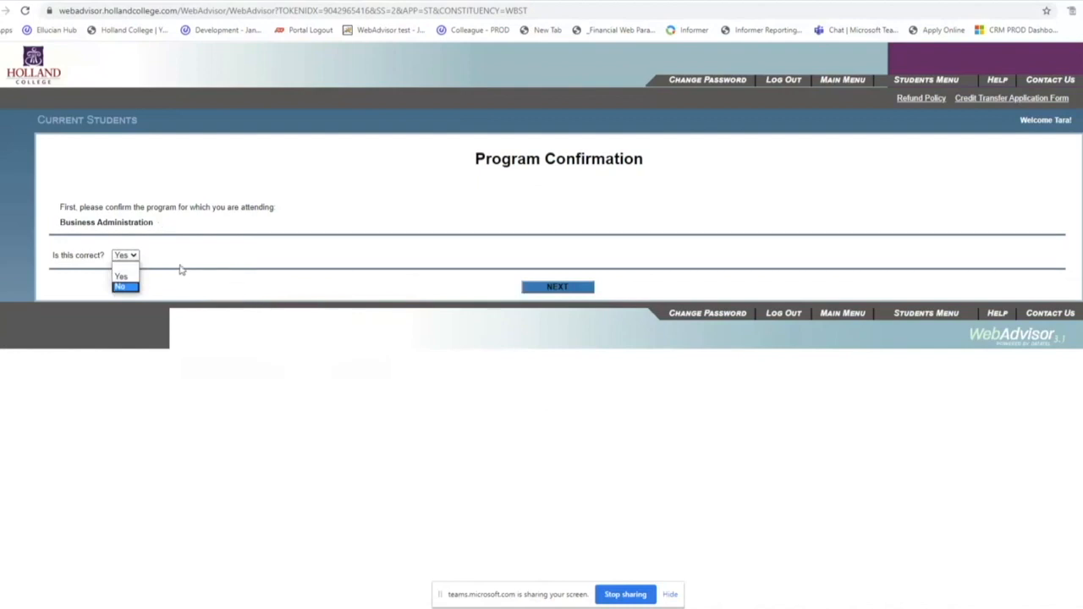
pyautogui.moveTo(125, 278)
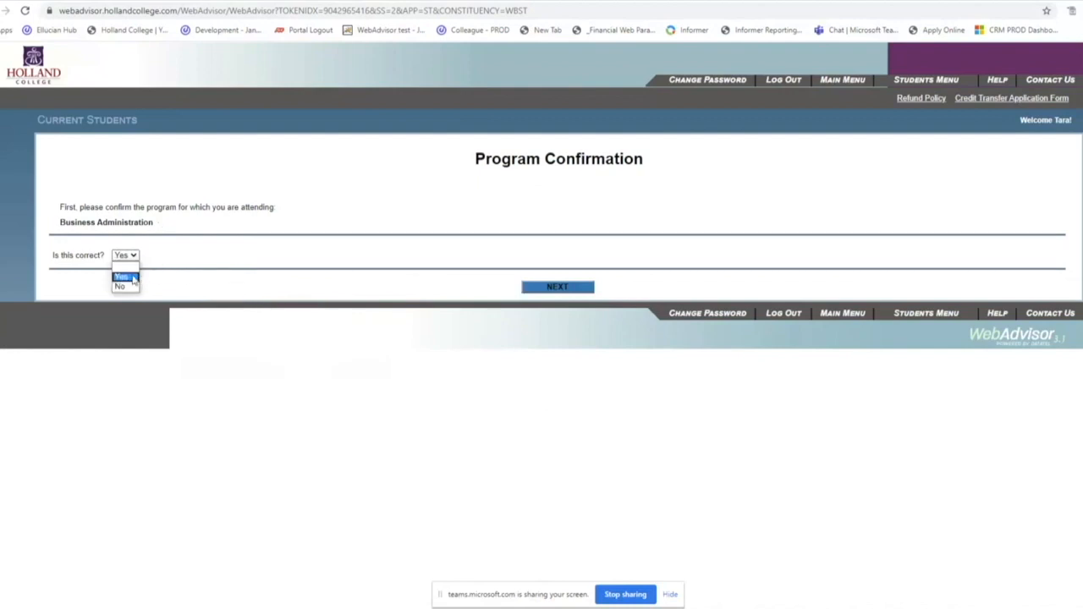
pyautogui.click(122, 278)
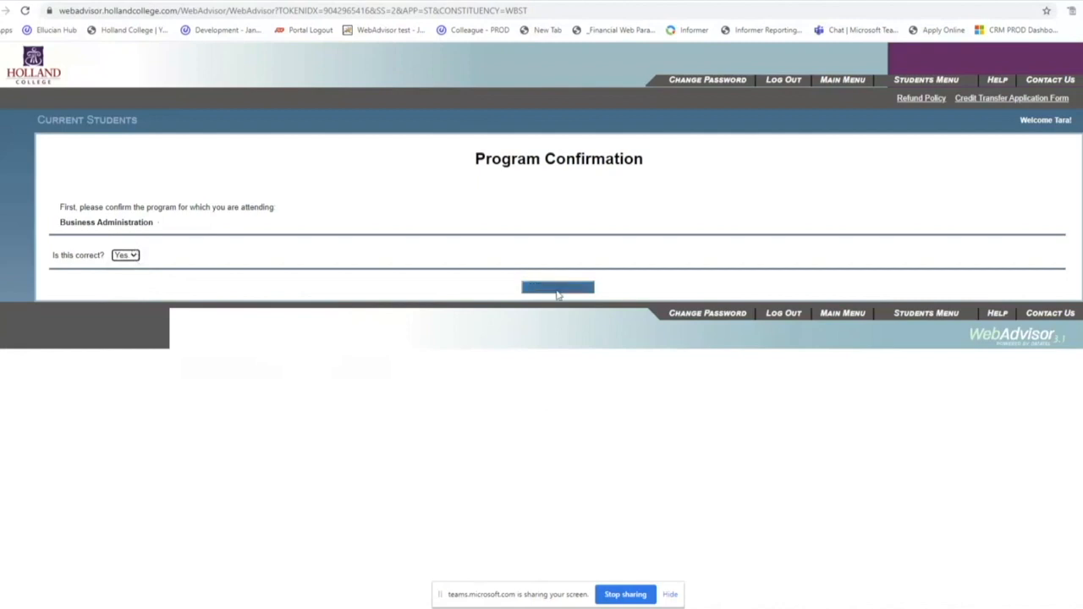
pyautogui.click(558, 288)
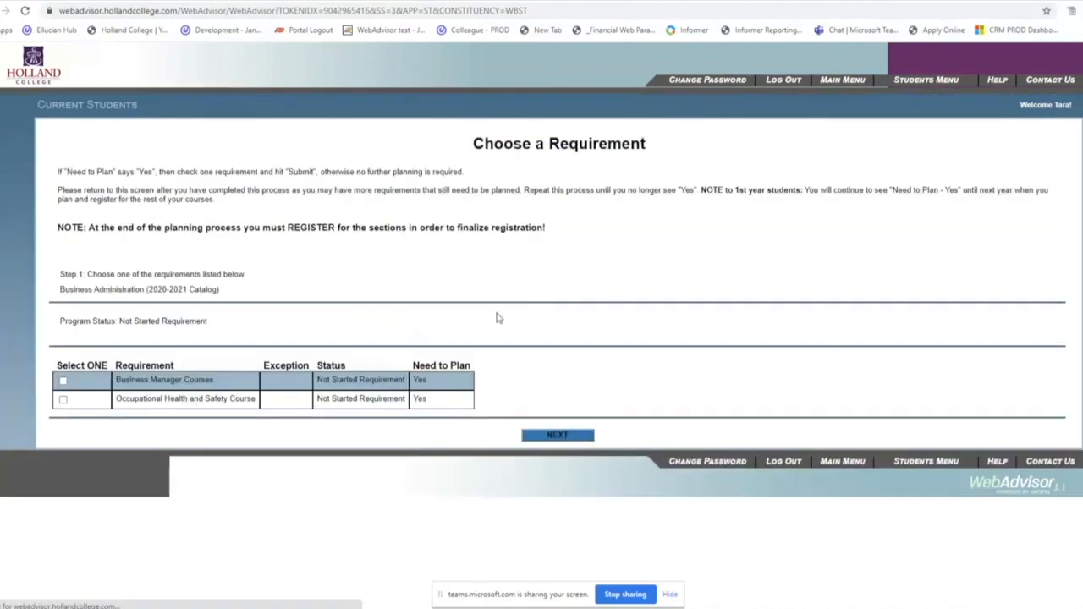
pyautogui.moveTo(378, 340)
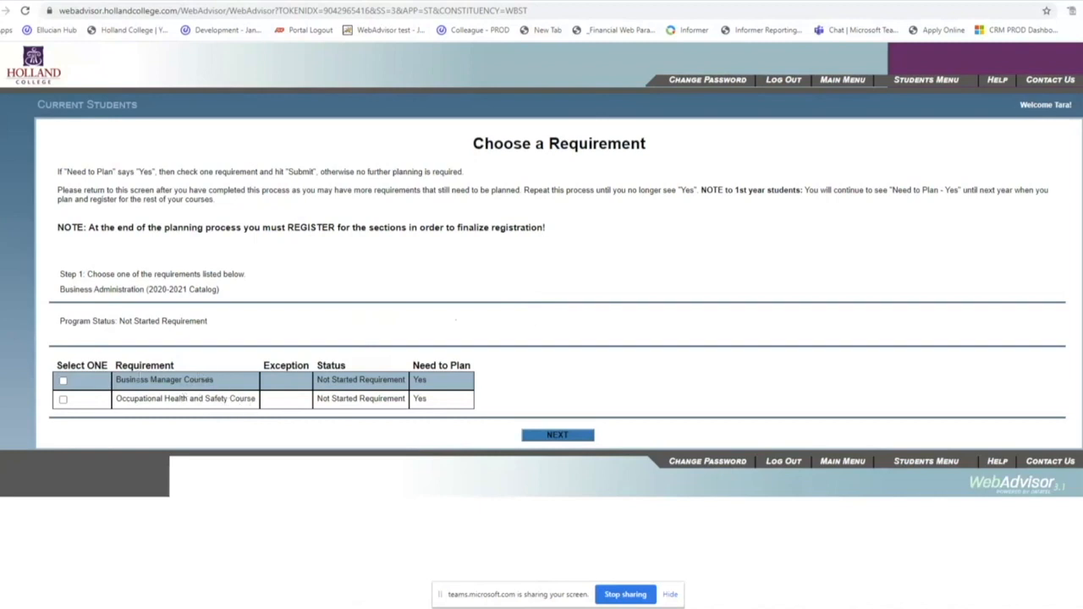
# Select the Business Manager Courses requirement and continue to its Select Courses page
pyautogui.click(63, 379)
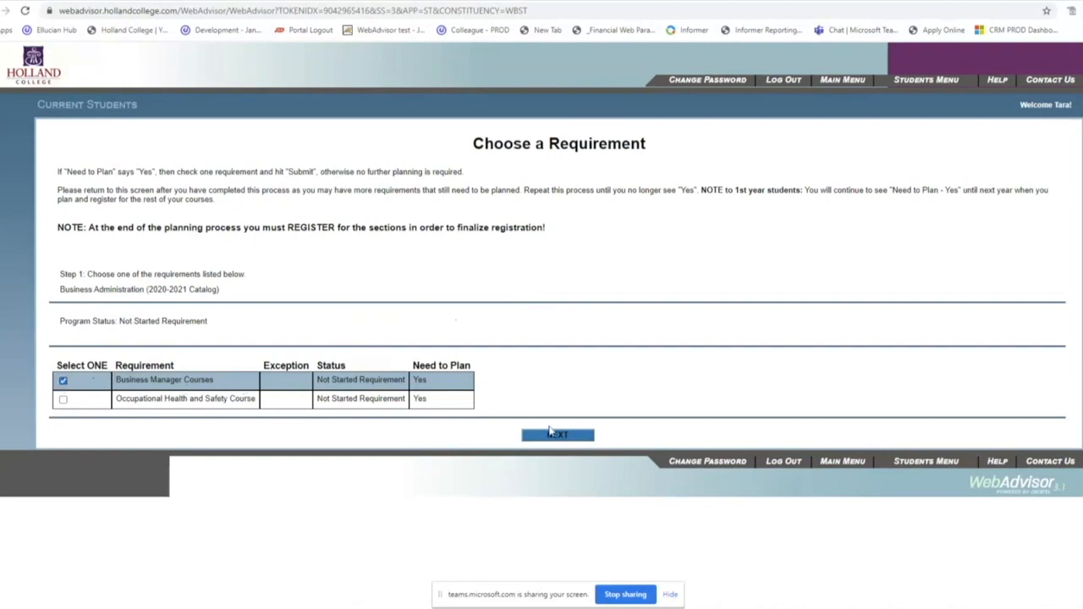
pyautogui.click(557, 434)
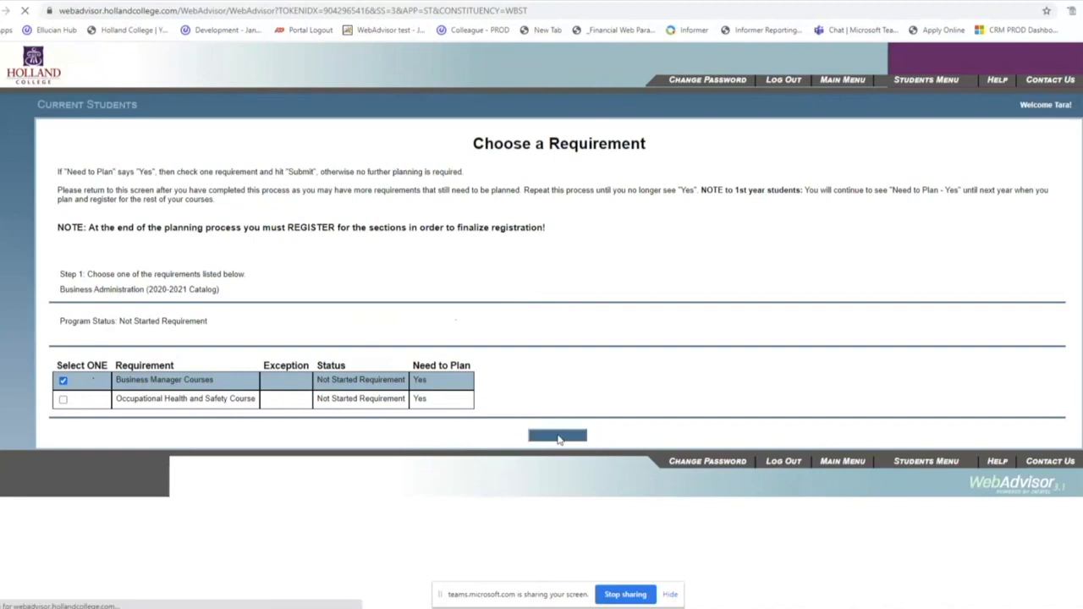
pyautogui.click(557, 435)
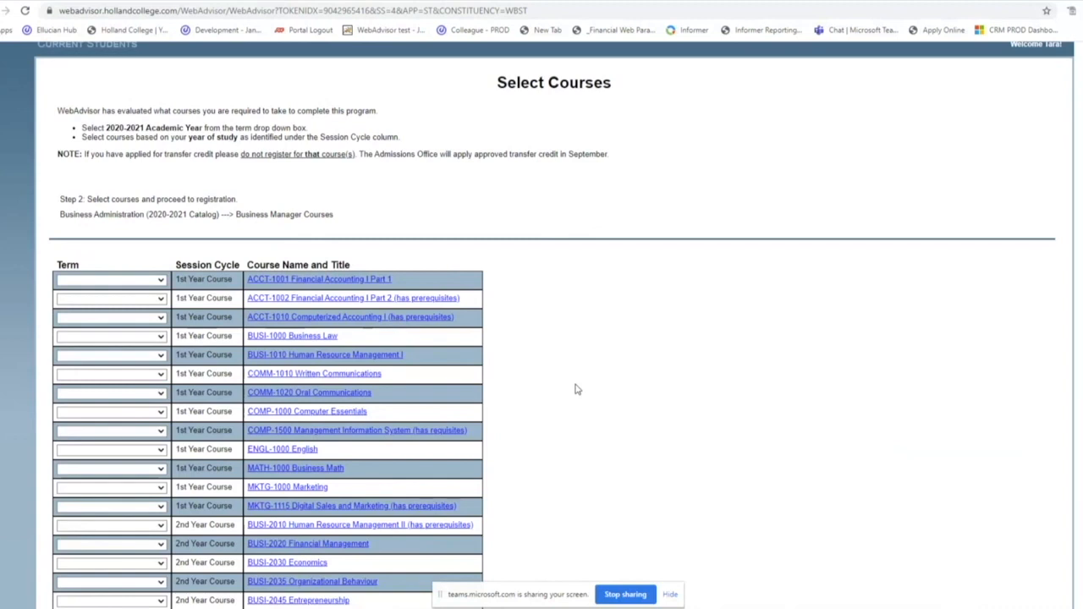
# Set ACCT-1001, ACCT-1010, BUSI-1005, COMM-1610/1620, ENGL-1000 and MKTG courses to the 2020-2021 Academic Year term and submit
pyautogui.scroll(-3)
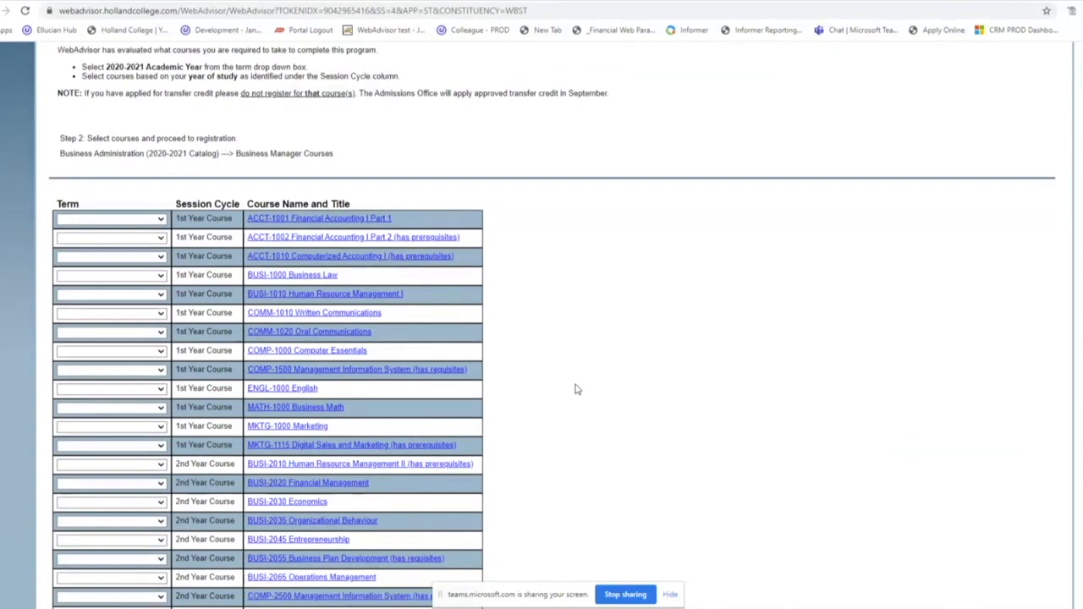
pyautogui.moveTo(416, 362)
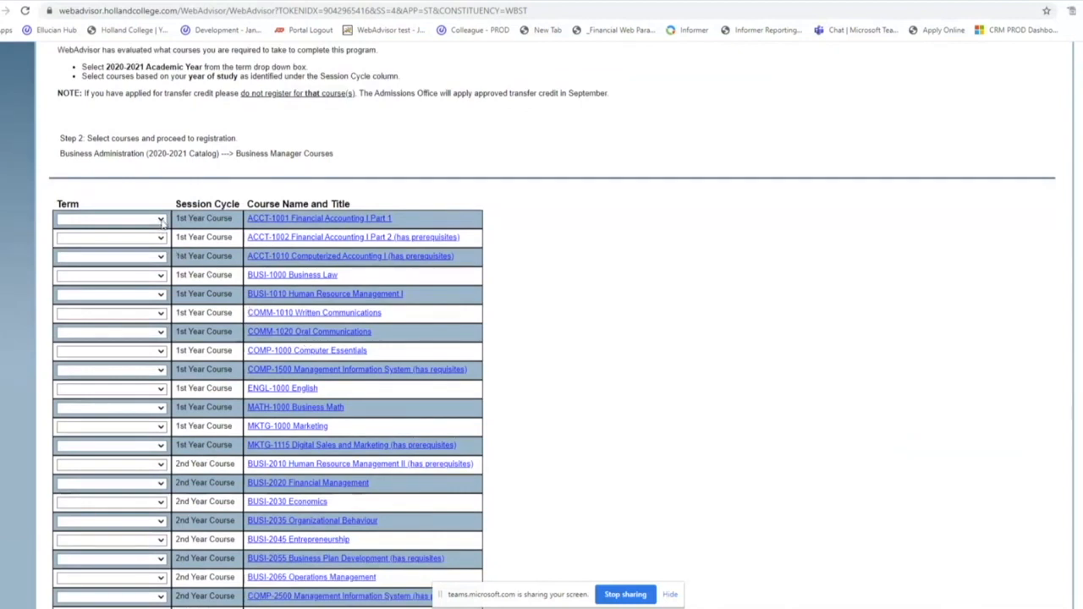
pyautogui.click(110, 218)
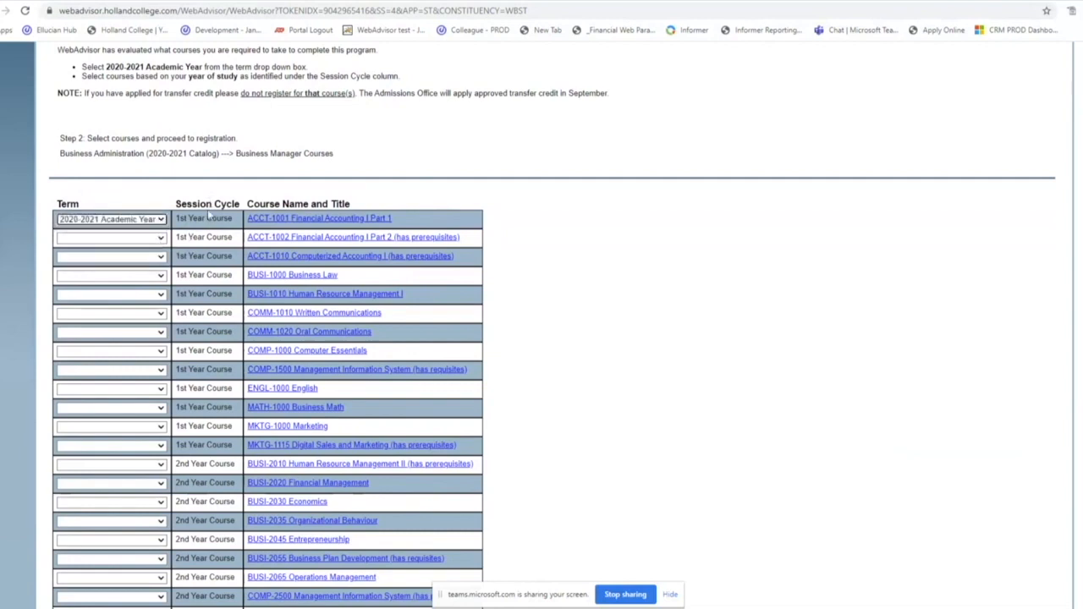
pyautogui.moveTo(210, 272)
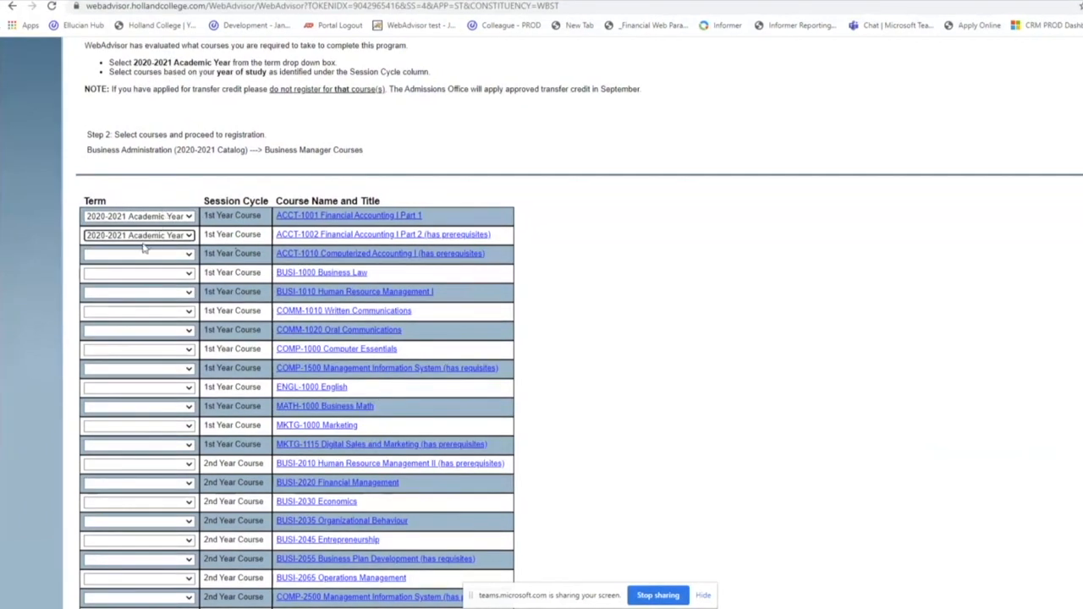
pyautogui.click(138, 253)
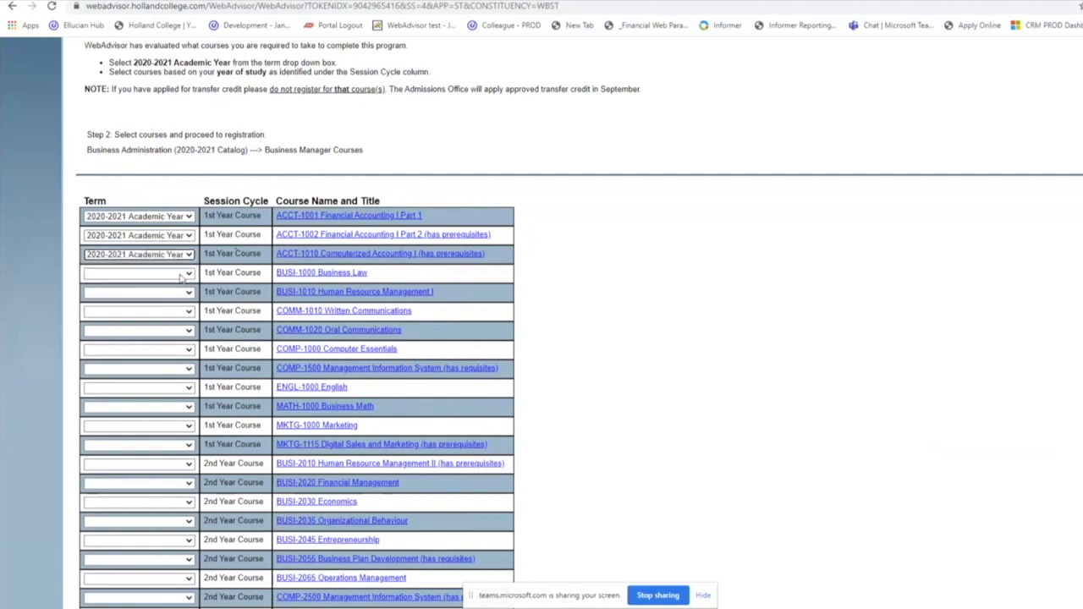
pyautogui.click(139, 273)
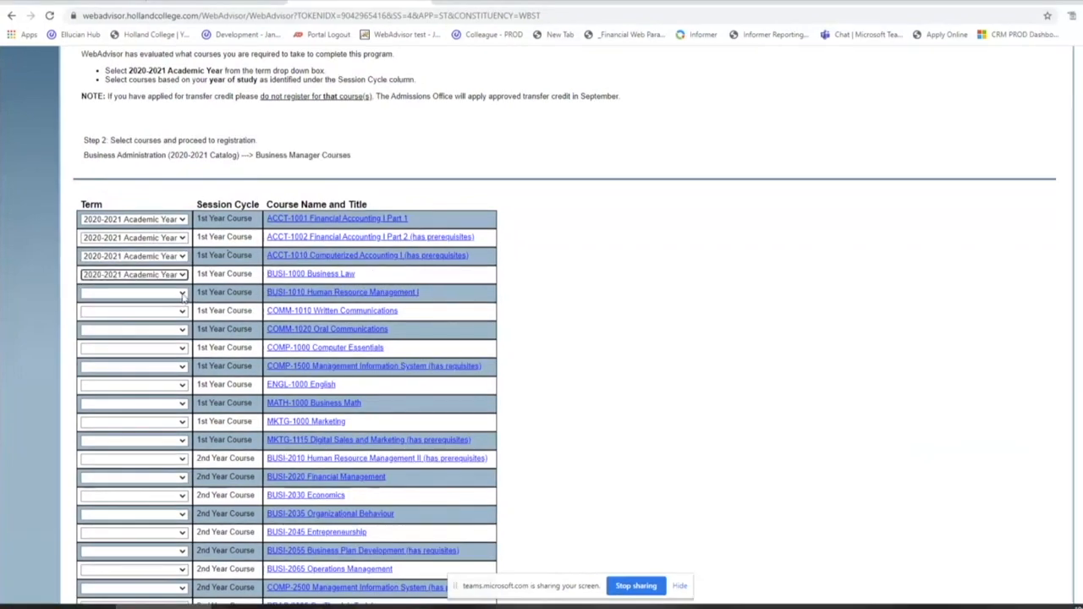
pyautogui.click(132, 311)
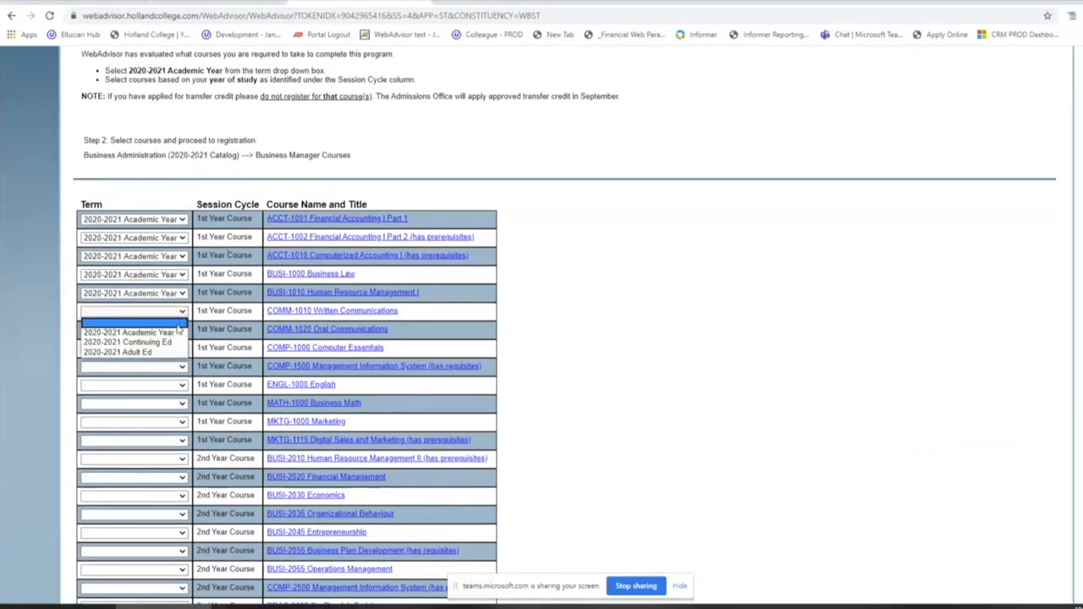
pyautogui.click(132, 330)
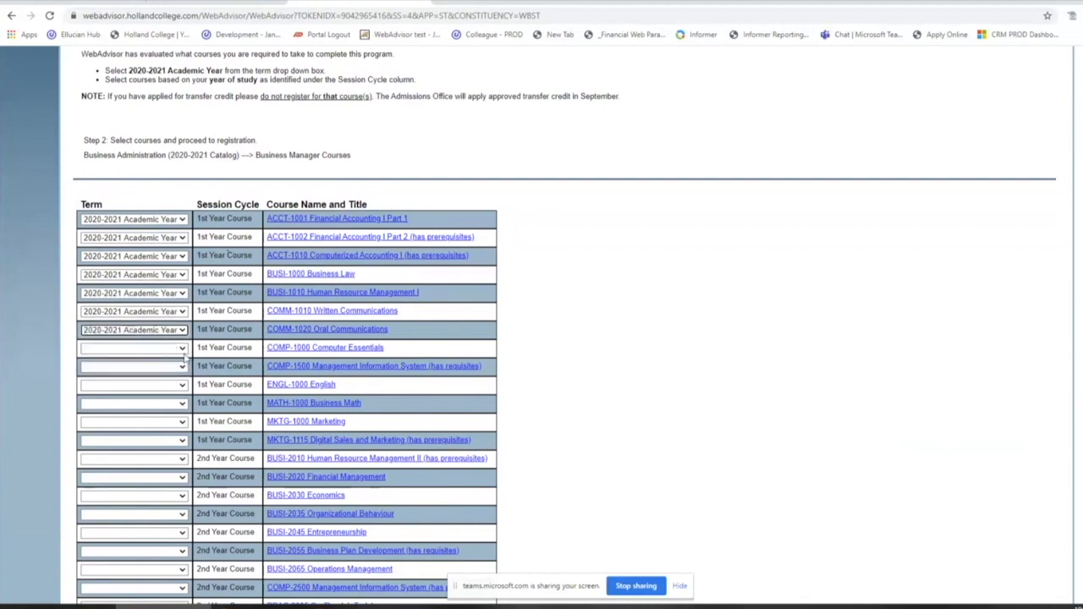
pyautogui.click(132, 365)
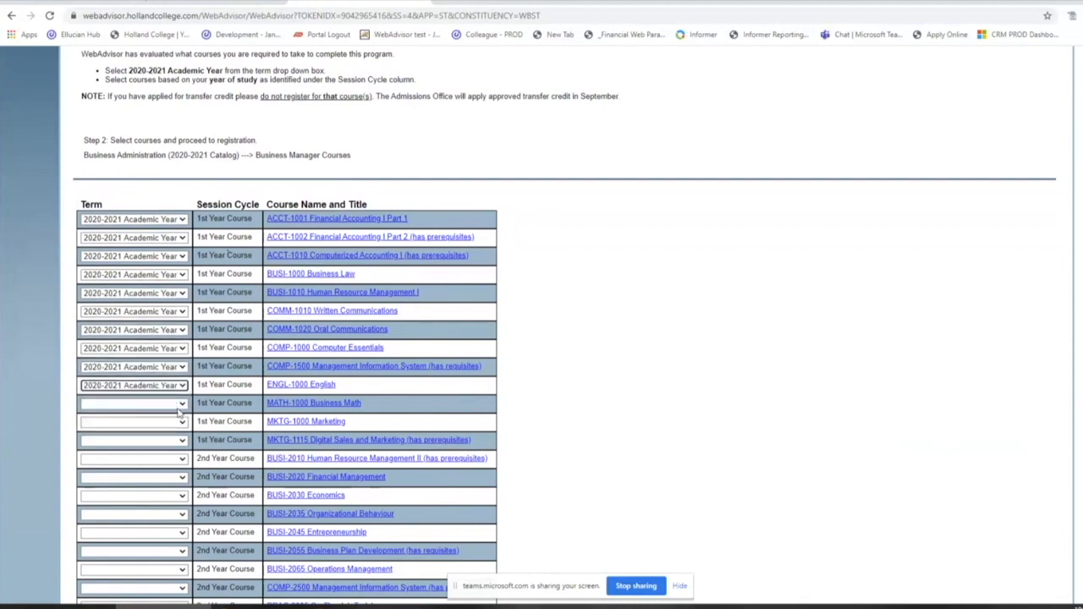
pyautogui.click(132, 440)
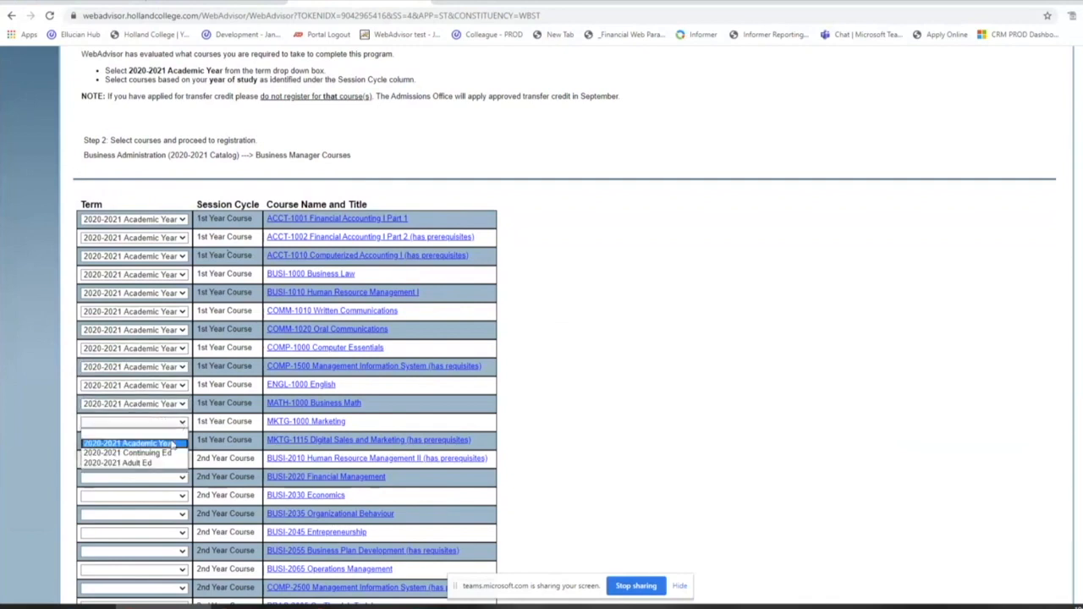
pyautogui.click(127, 443)
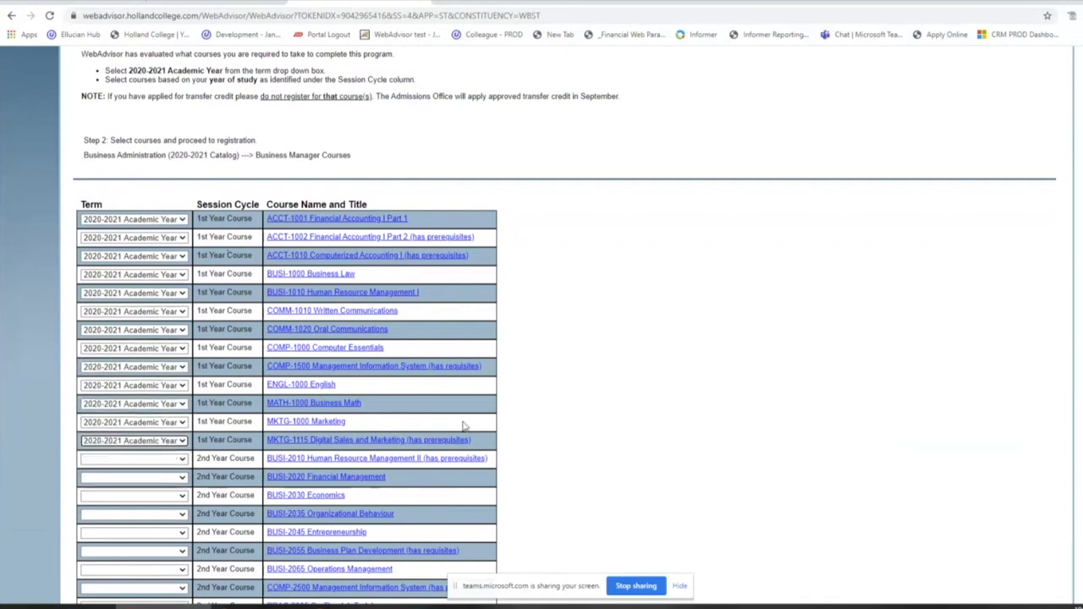
pyautogui.scroll(-3)
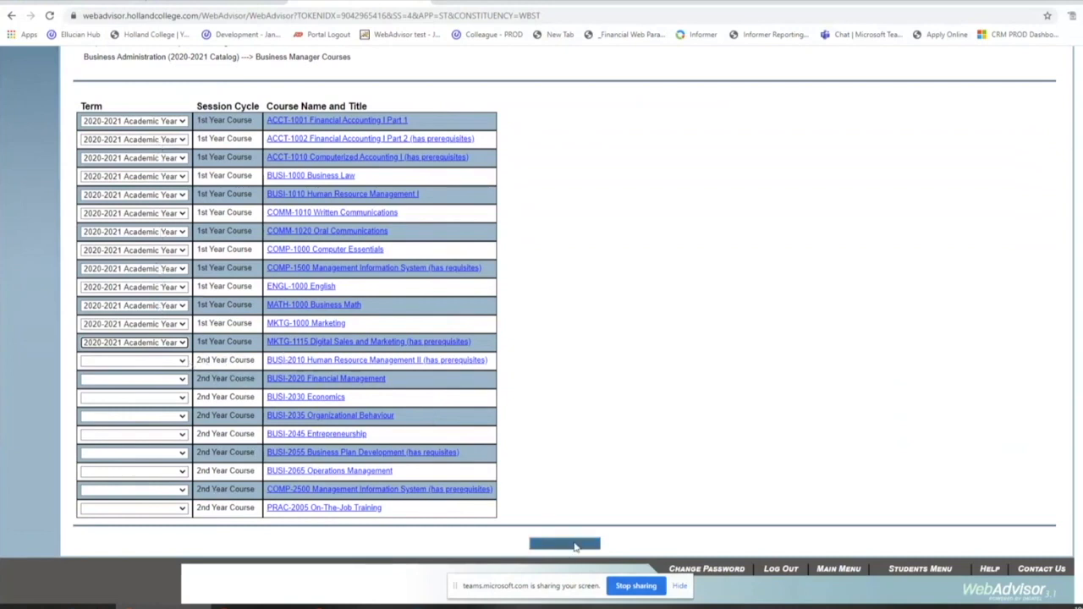
pyautogui.click(565, 543)
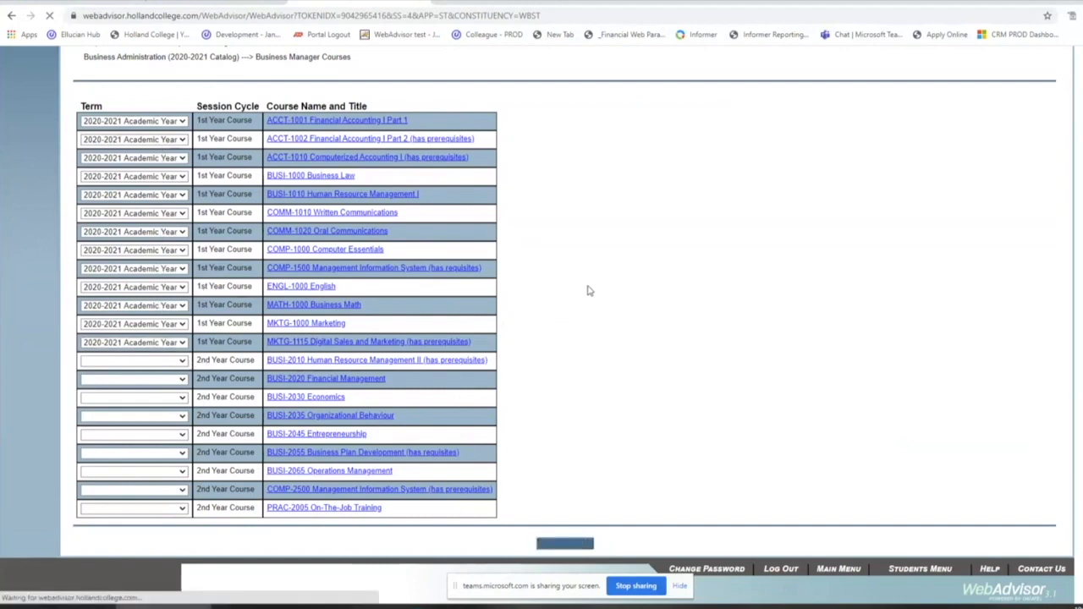
# Load the Section Selection Results and view the ACCT-1001 and ACCT-1002 section offerings
pyautogui.click(565, 543)
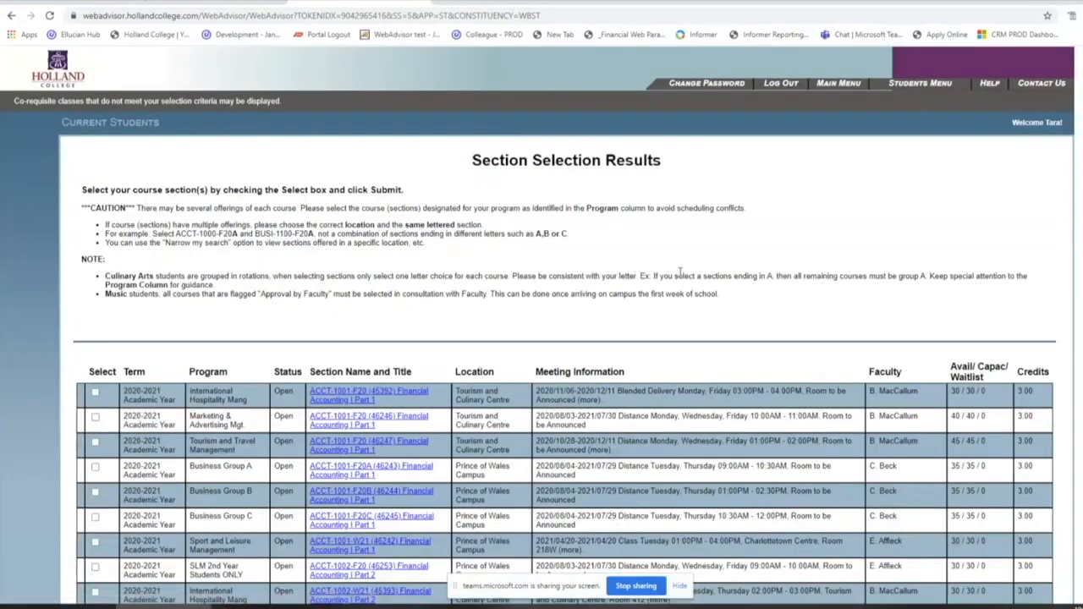
pyautogui.scroll(-3)
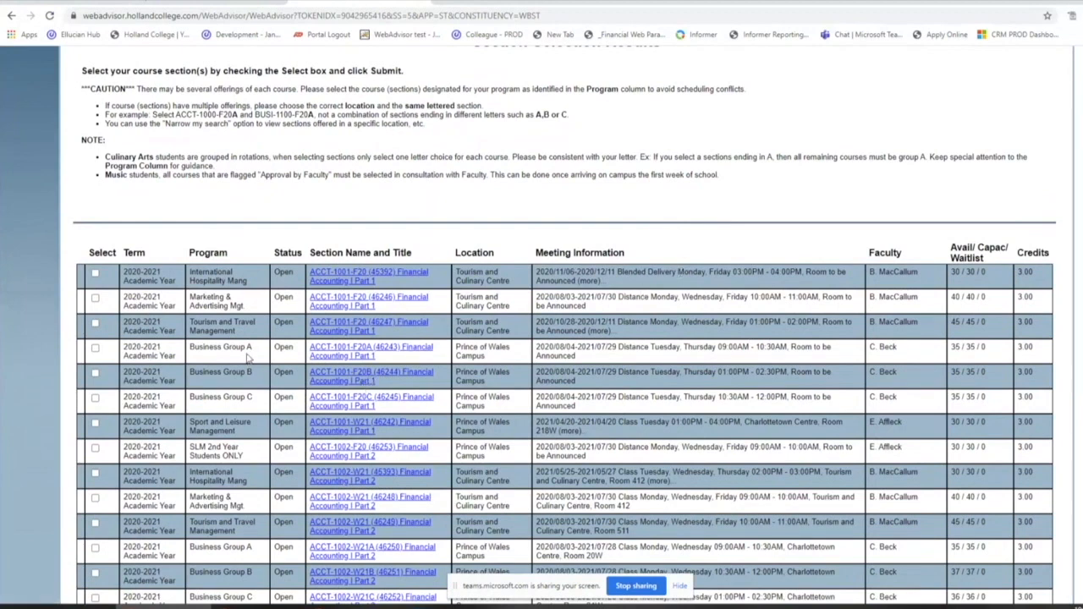
pyautogui.moveTo(199, 230)
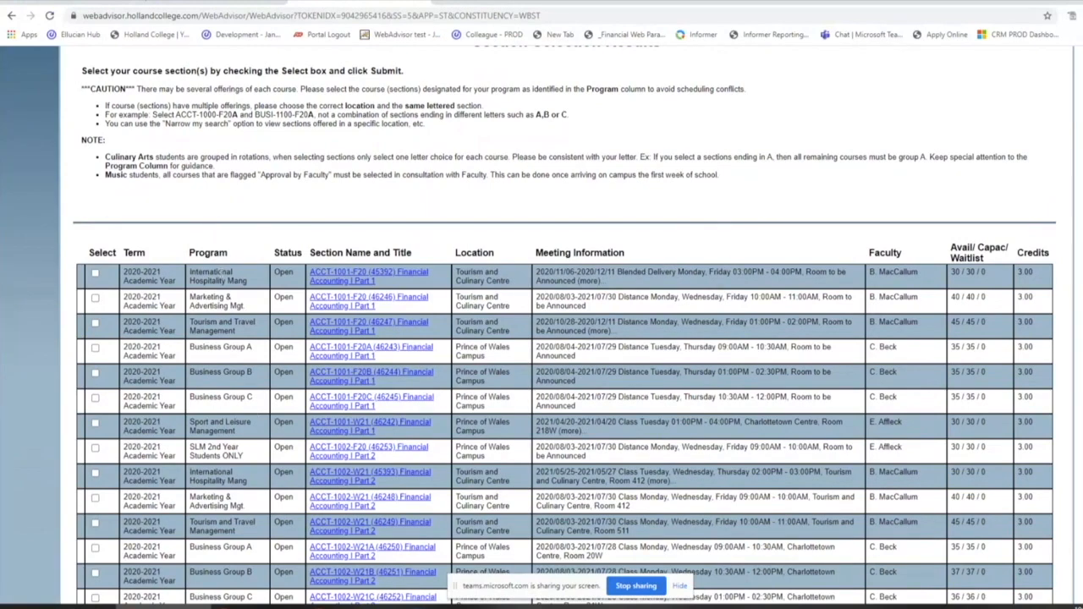
pyautogui.moveTo(250, 227)
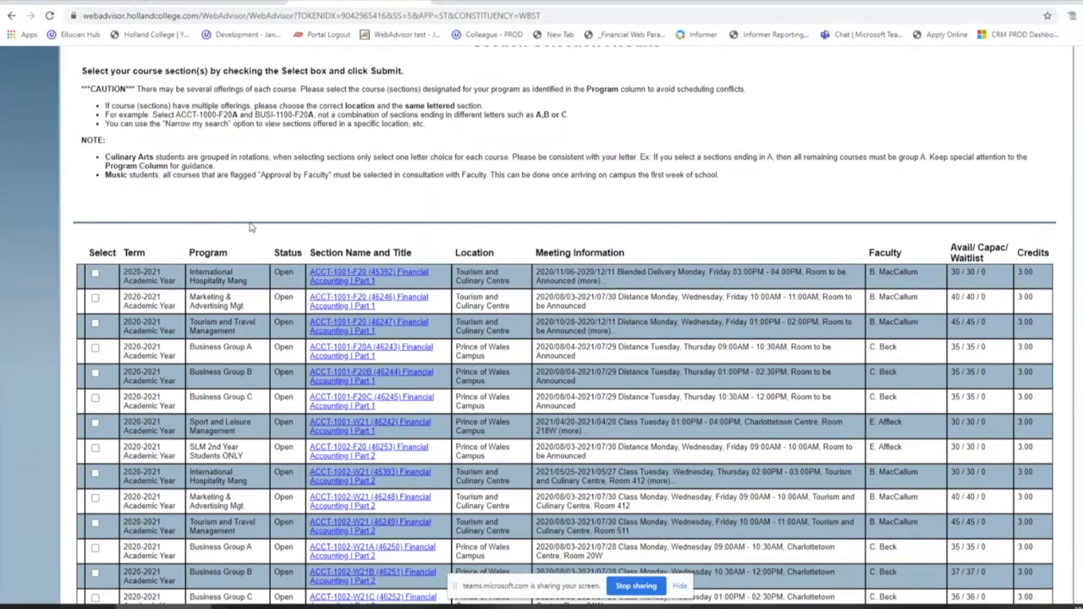
pyautogui.scroll(-3)
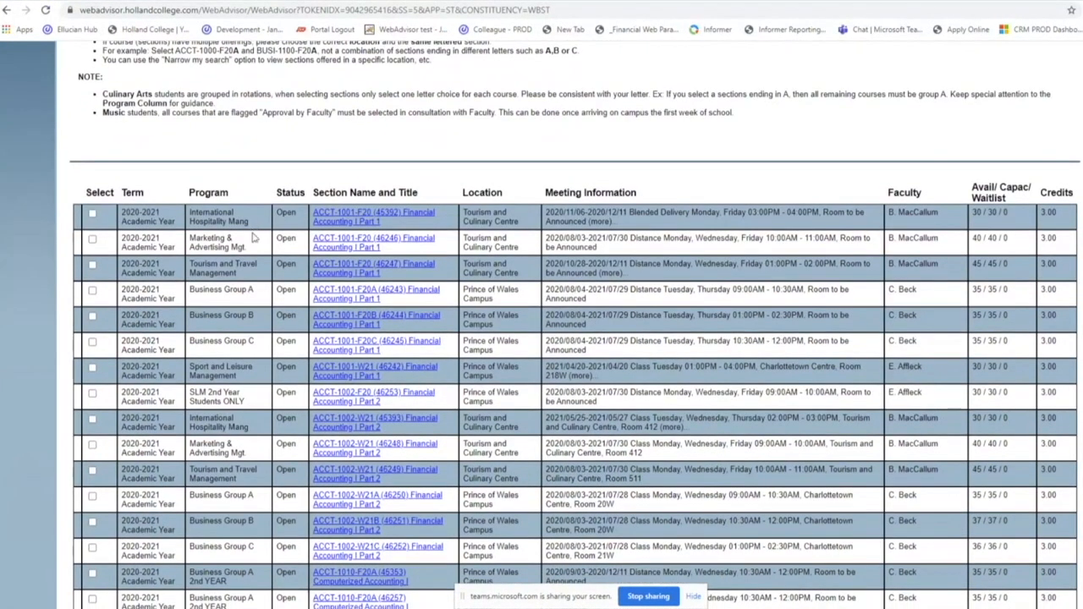
pyautogui.moveTo(304, 328)
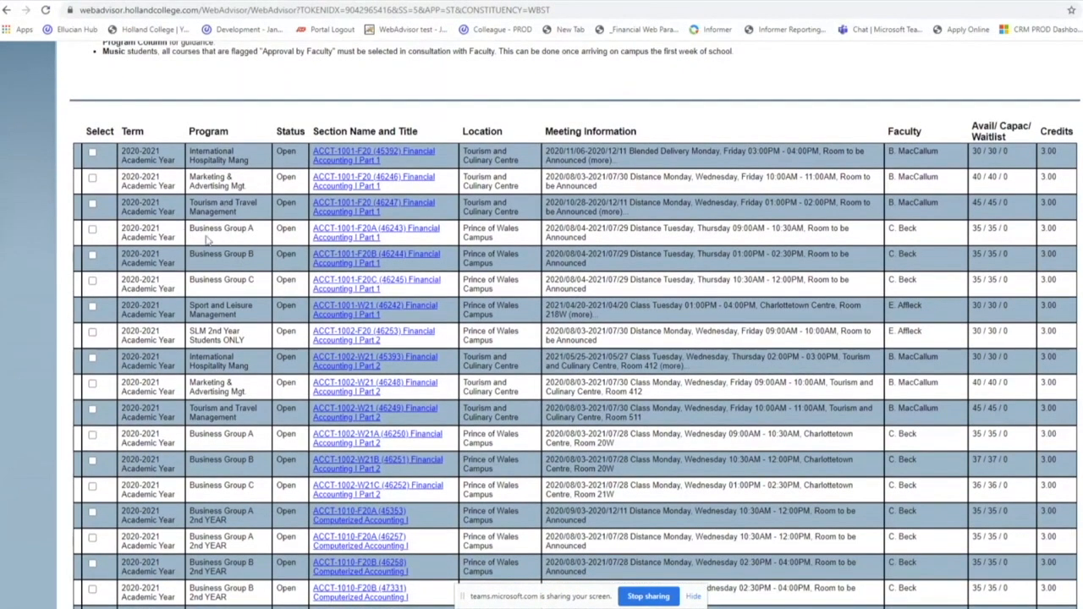
pyautogui.moveTo(244, 292)
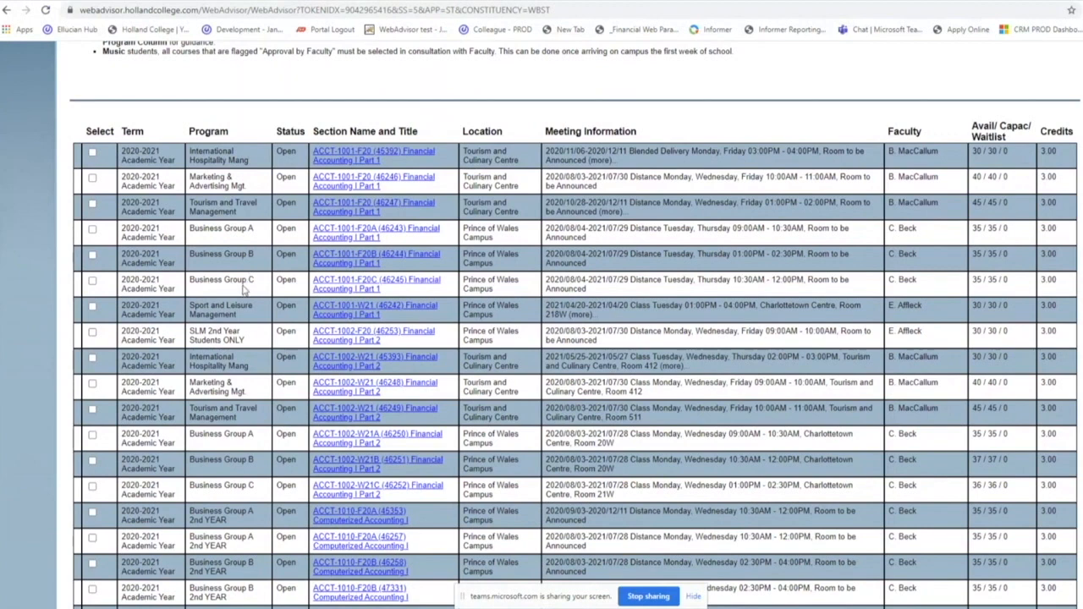
pyautogui.moveTo(260, 234)
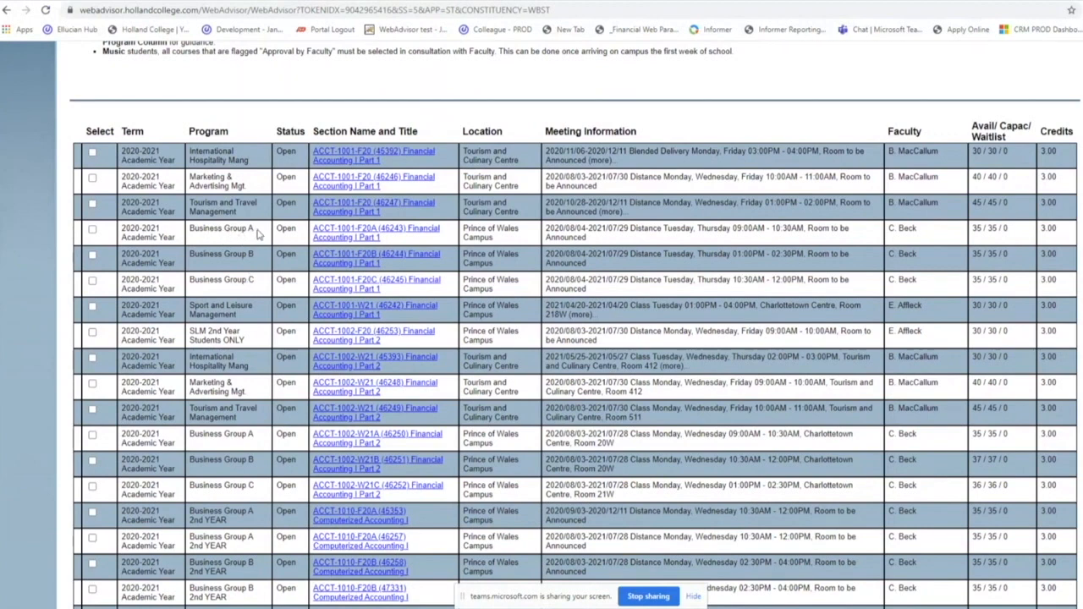
pyautogui.moveTo(257, 274)
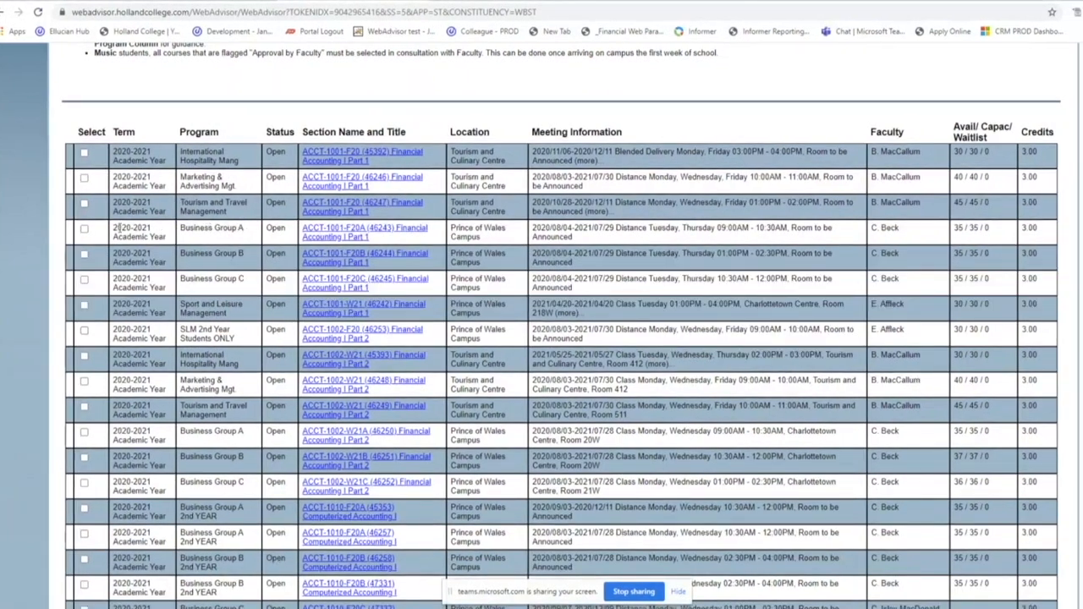
# Tick the ACCT-1001 Business Group A section and the COMM-1020-W21A Oral Communications section in the results list
pyautogui.click(85, 228)
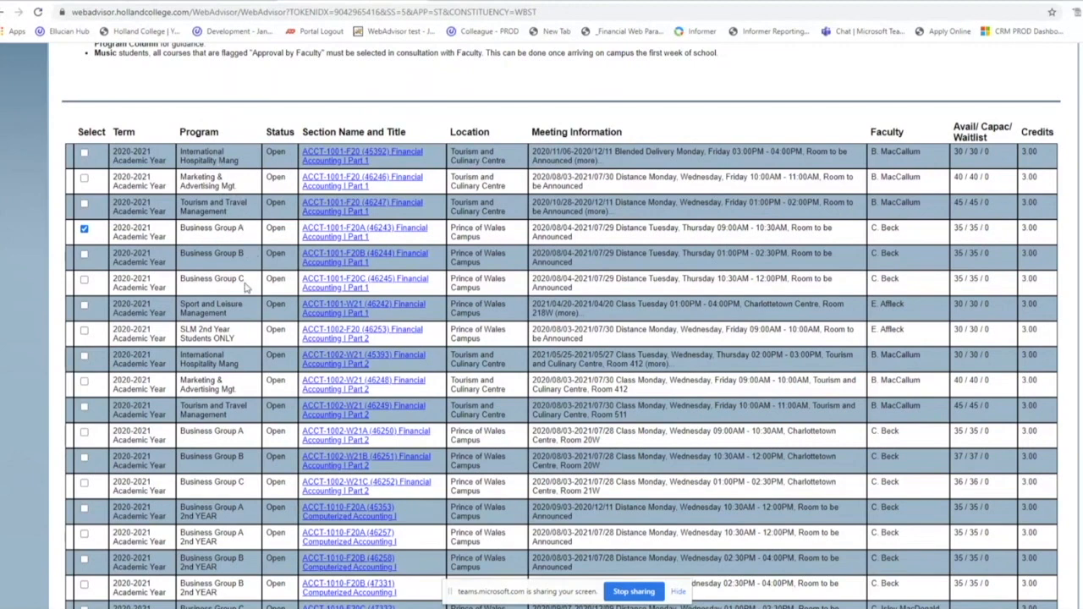
pyautogui.moveTo(251, 257)
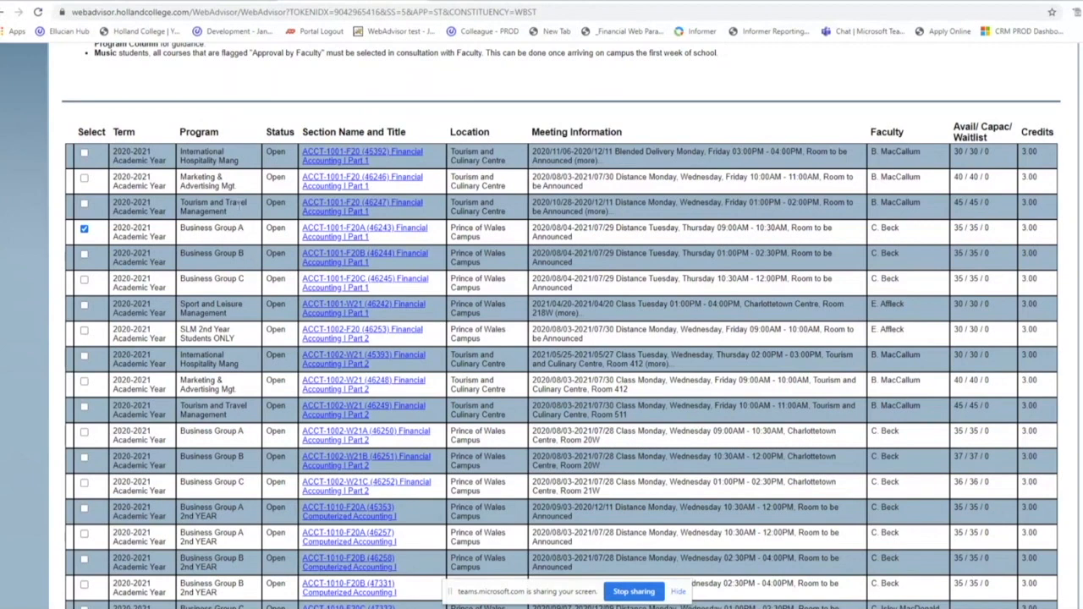
pyautogui.moveTo(249, 244)
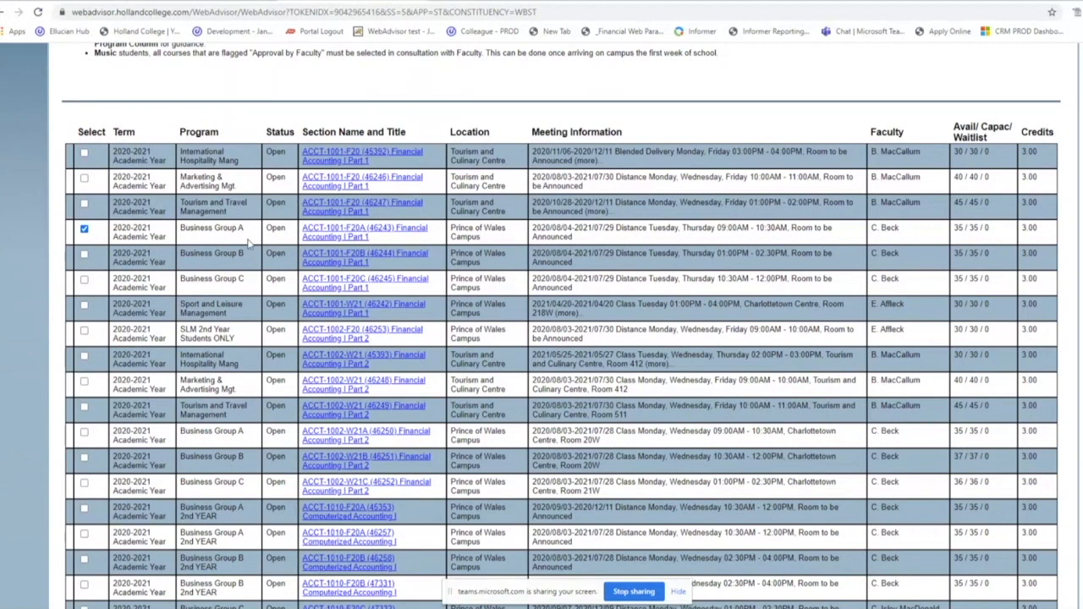
pyautogui.moveTo(251, 430)
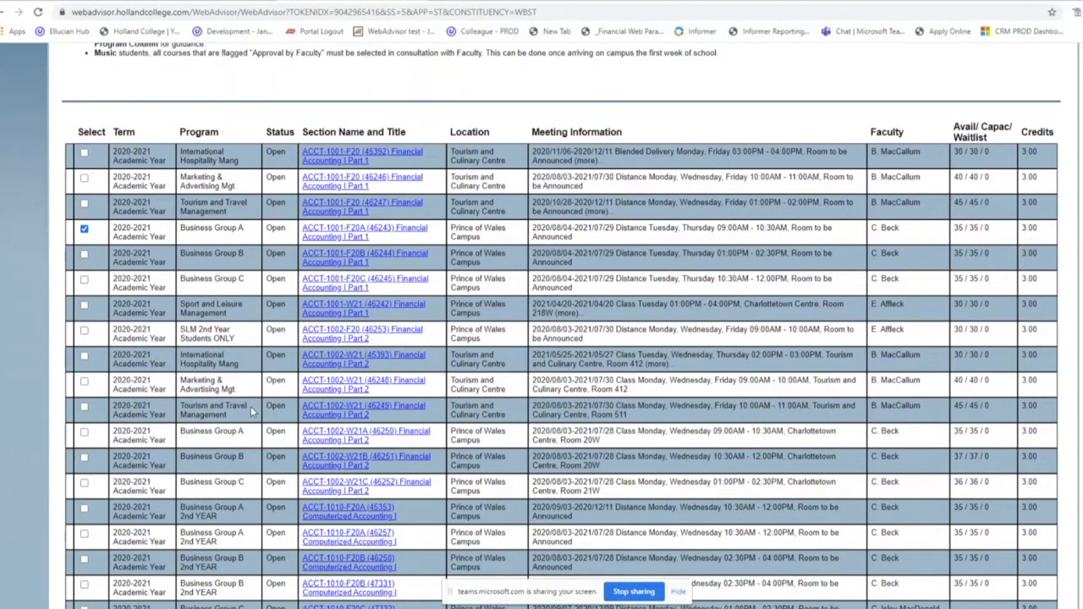
pyautogui.moveTo(240, 345)
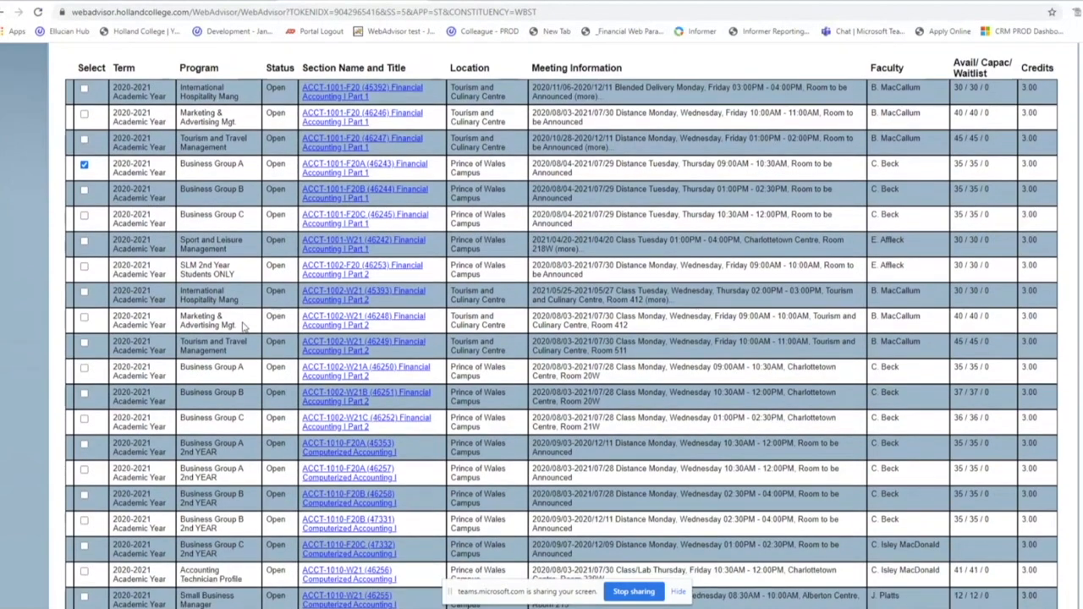
pyautogui.scroll(-3)
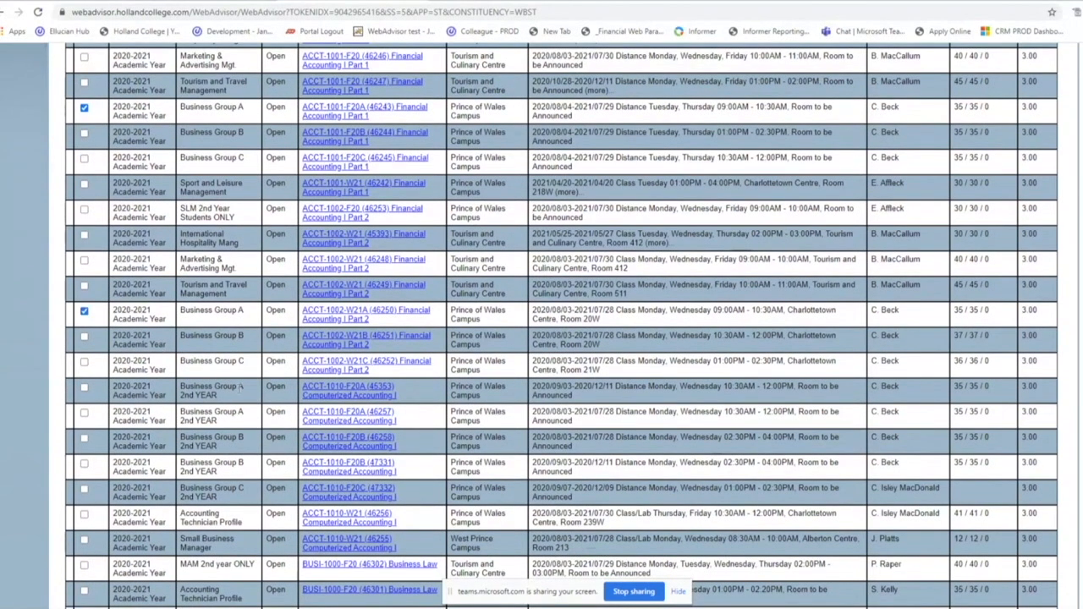
pyautogui.scroll(-3)
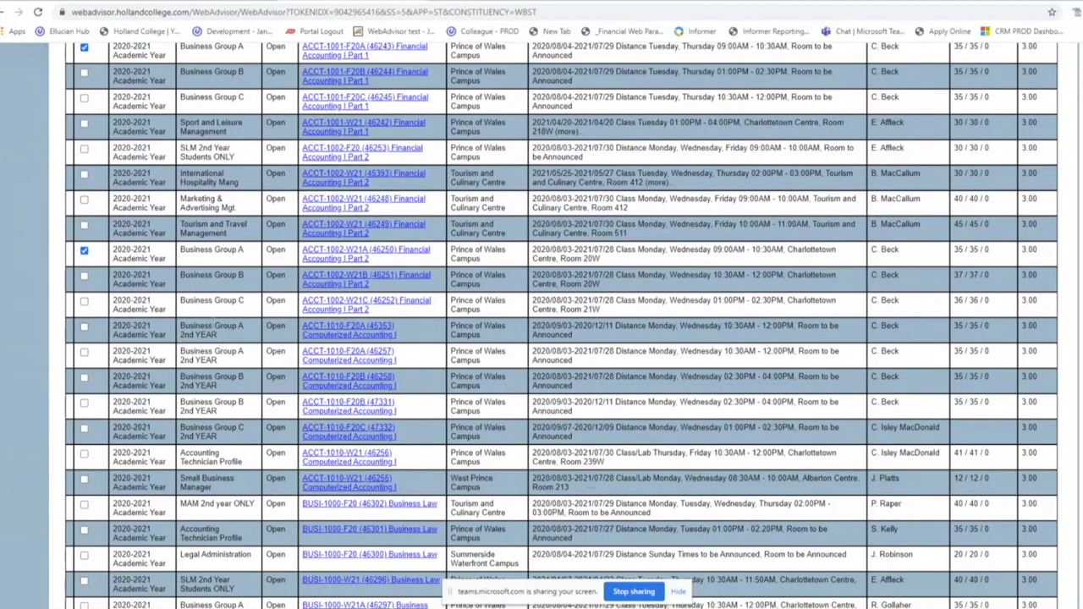
pyautogui.scroll(-3)
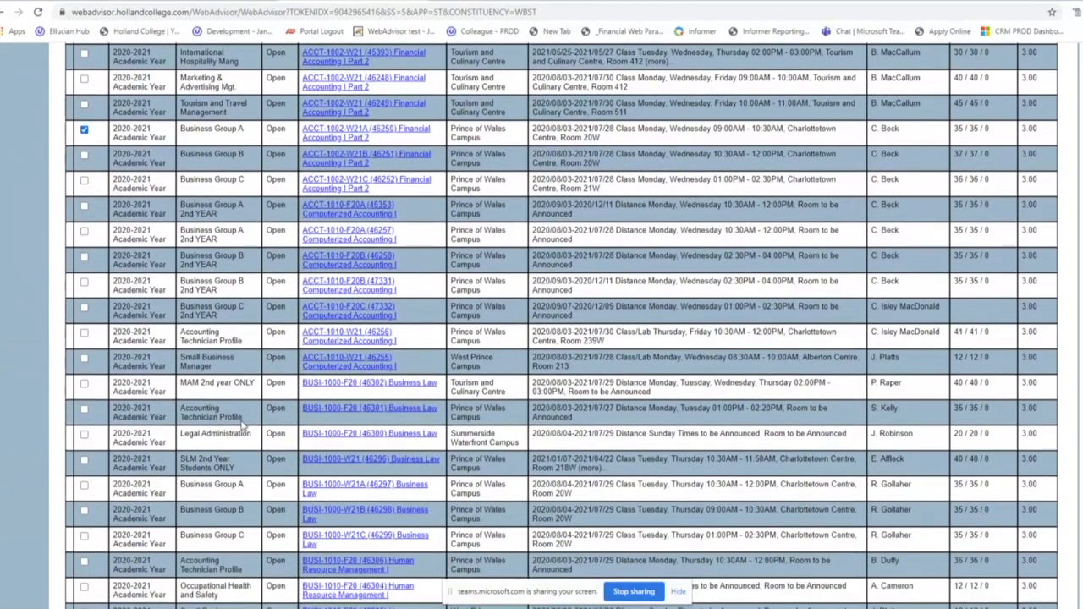
pyautogui.scroll(-3)
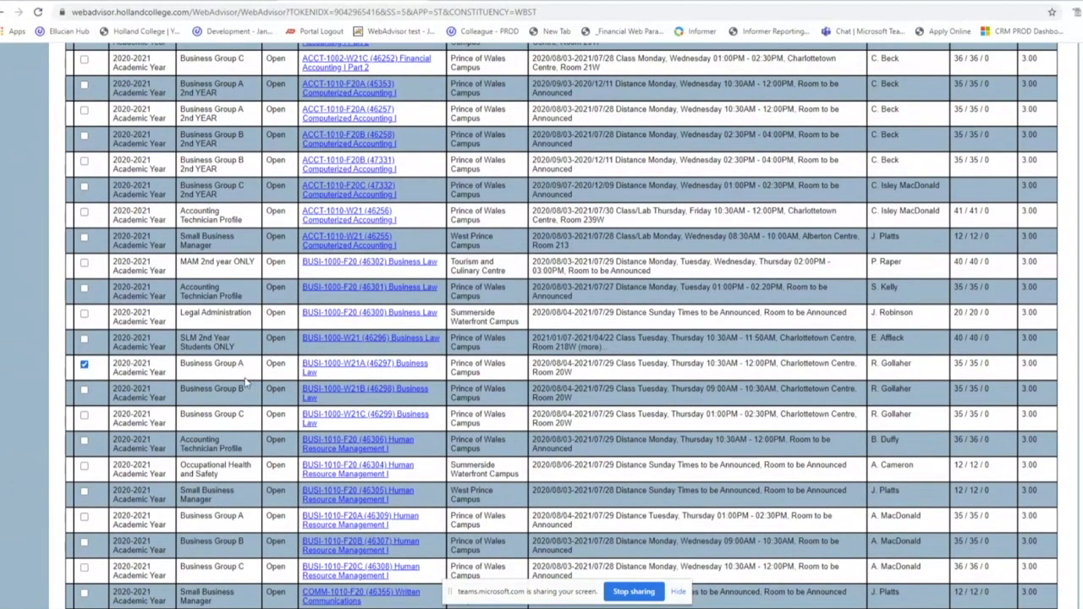
pyautogui.scroll(-3)
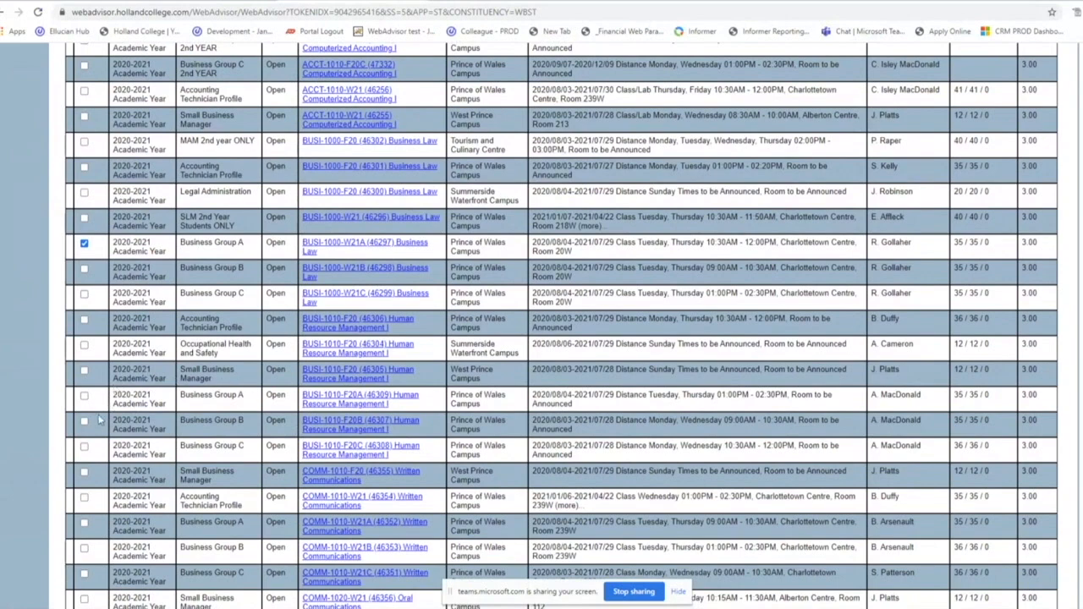
pyautogui.scroll(-3)
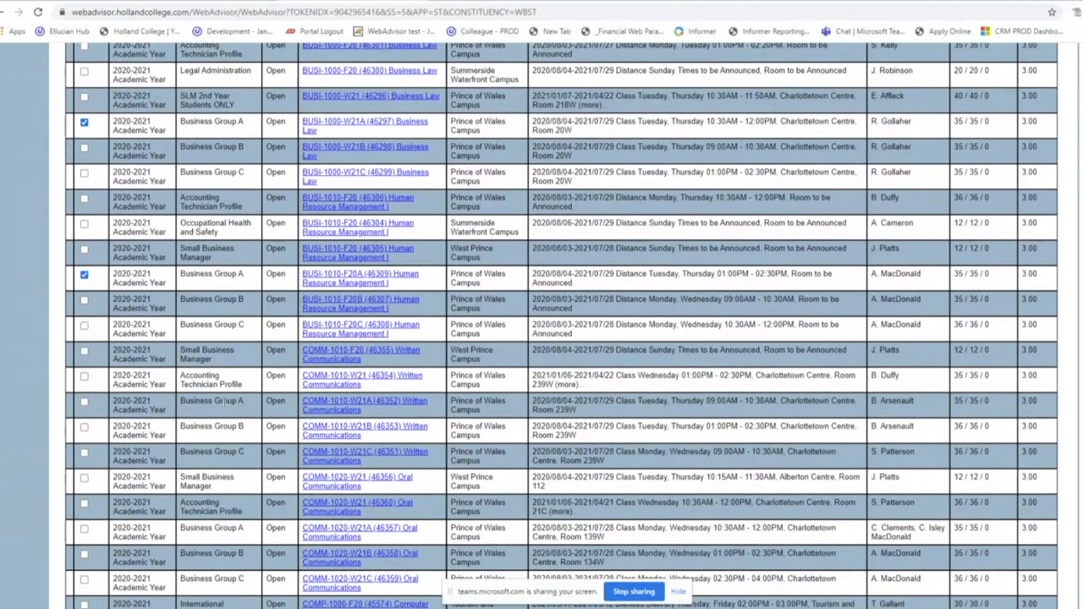
pyautogui.moveTo(247, 462)
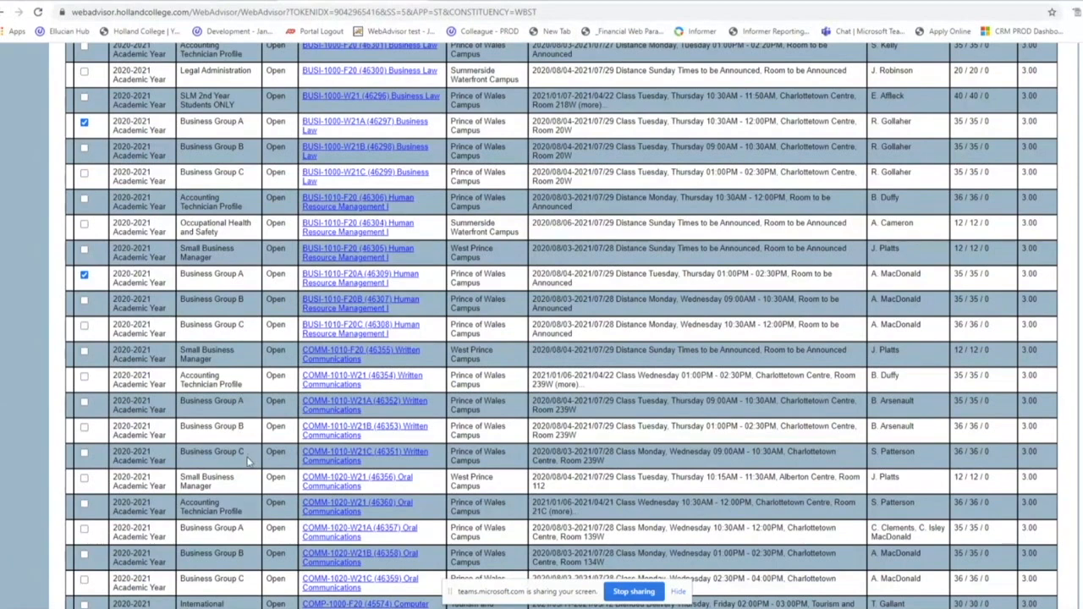
pyautogui.moveTo(243, 447)
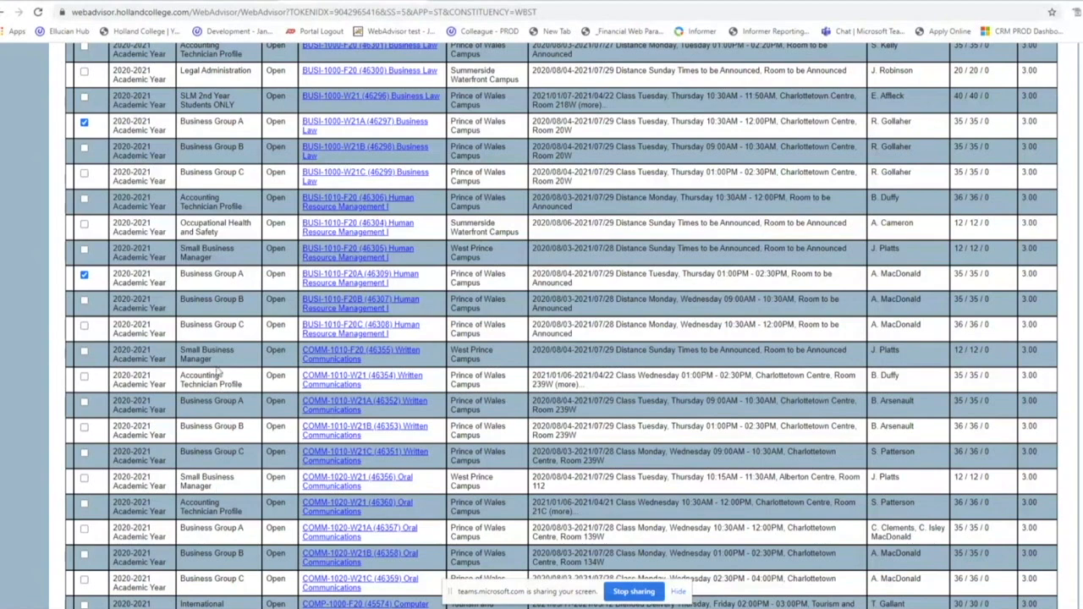
pyautogui.scroll(-3)
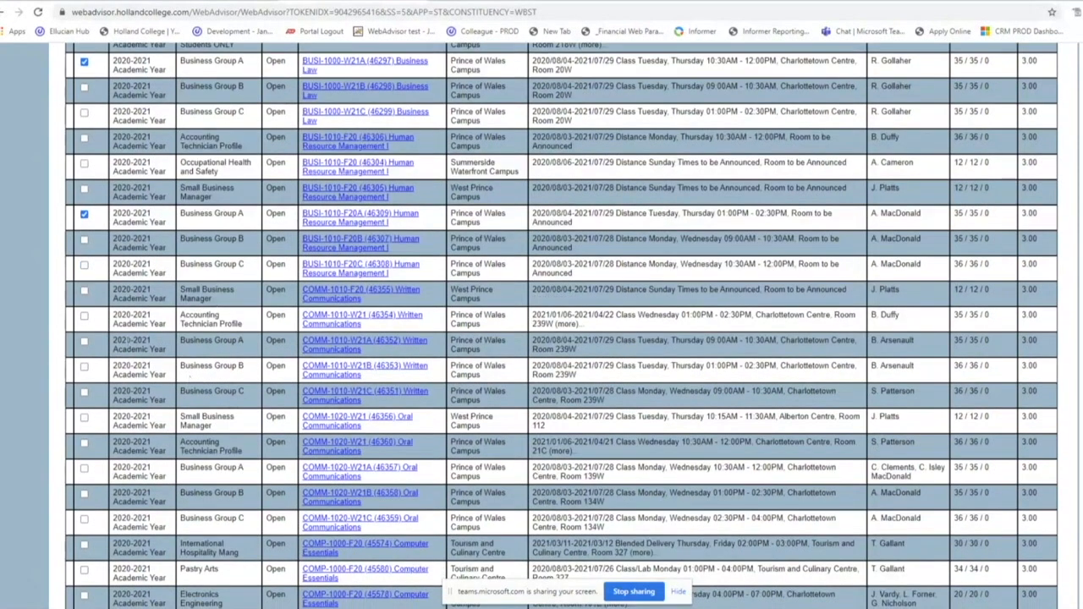
pyautogui.scroll(-3)
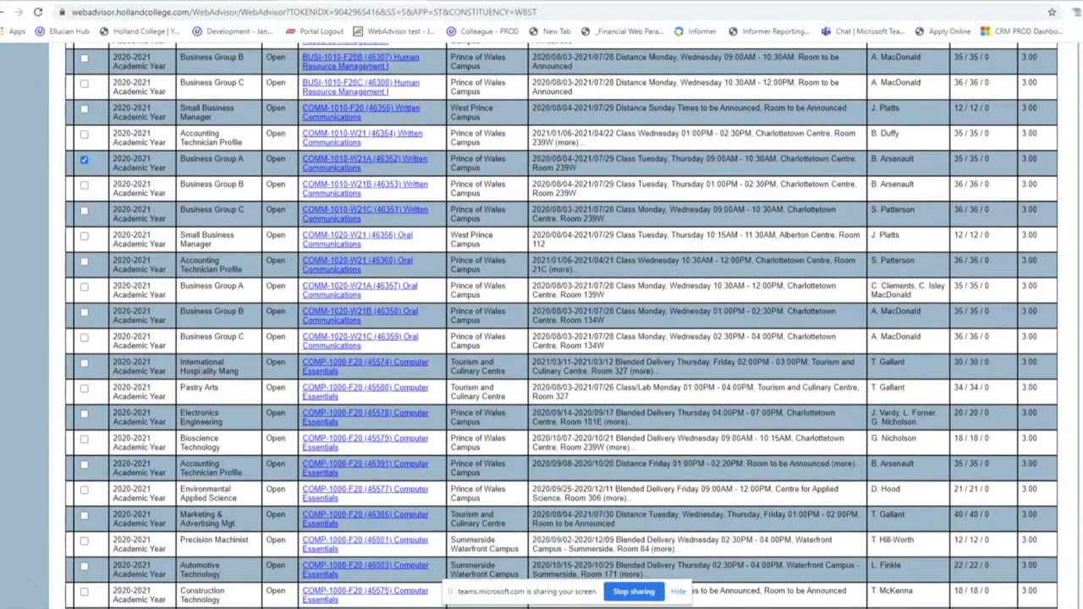
pyautogui.click(85, 286)
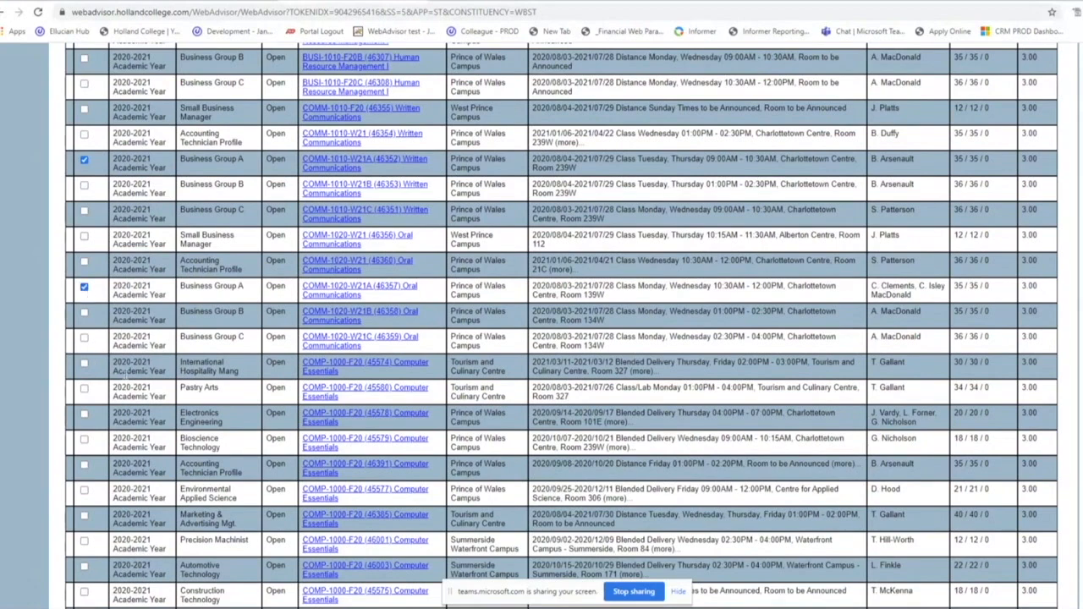
pyautogui.scroll(-3)
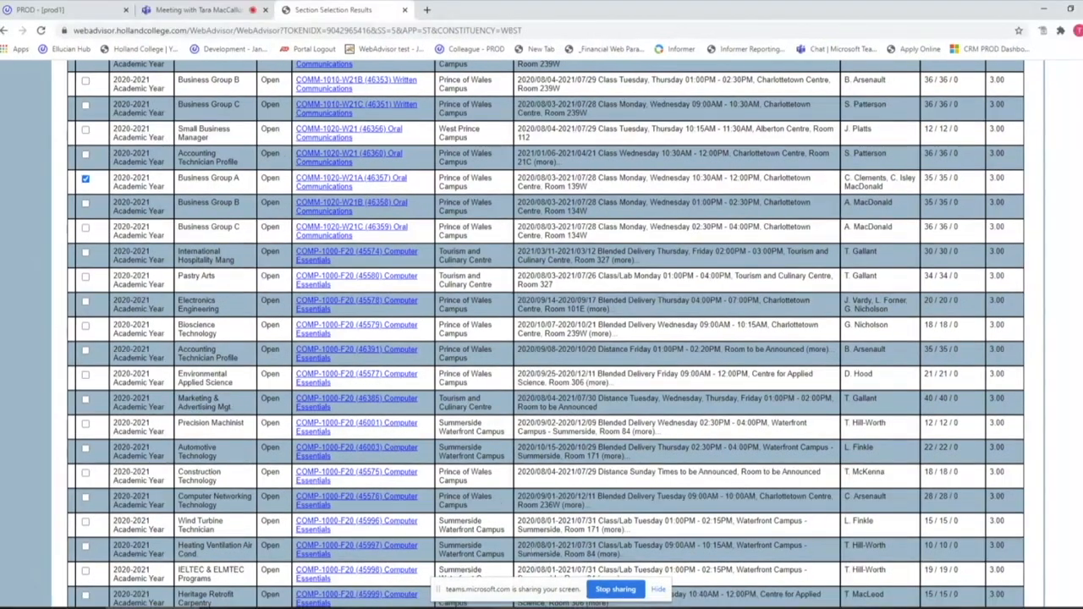
pyautogui.scroll(-3)
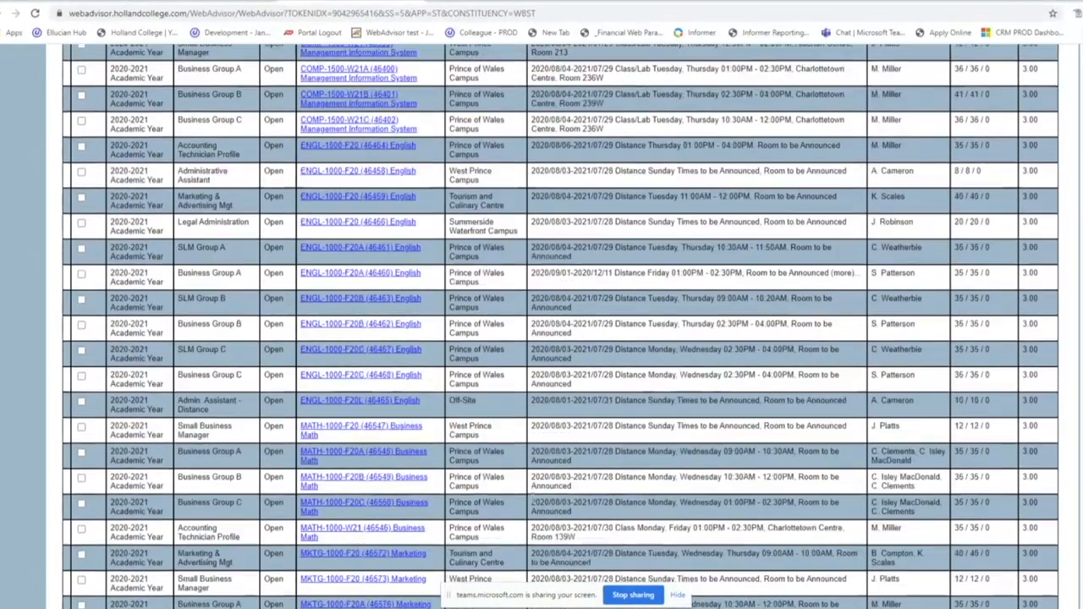
pyautogui.scroll(-3)
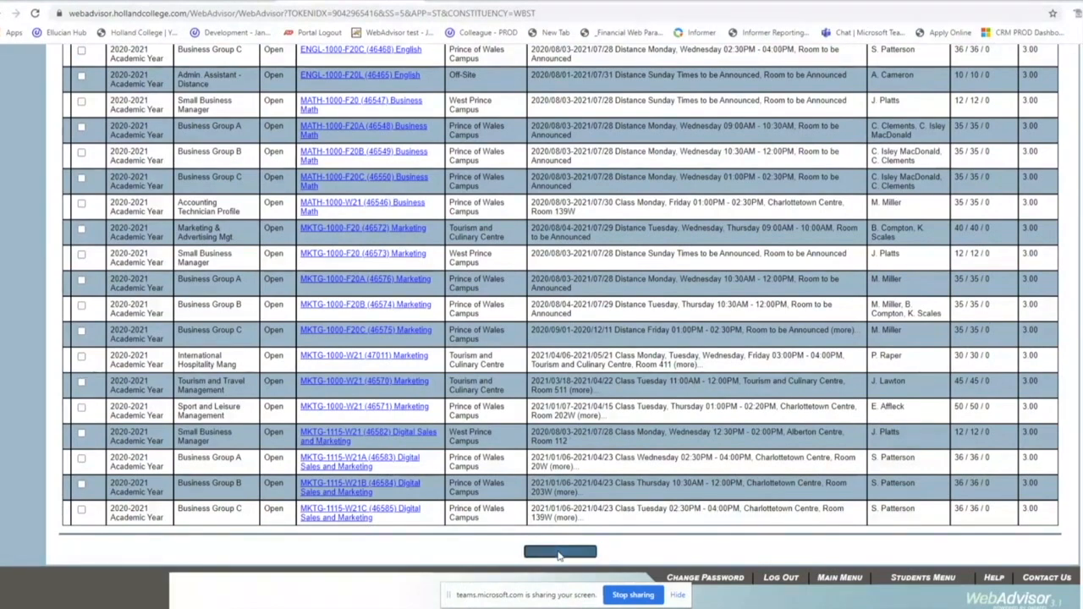
# Submit the chosen sections and set Action for ALL Pref. Sections to RG Register for all six
pyautogui.click(560, 551)
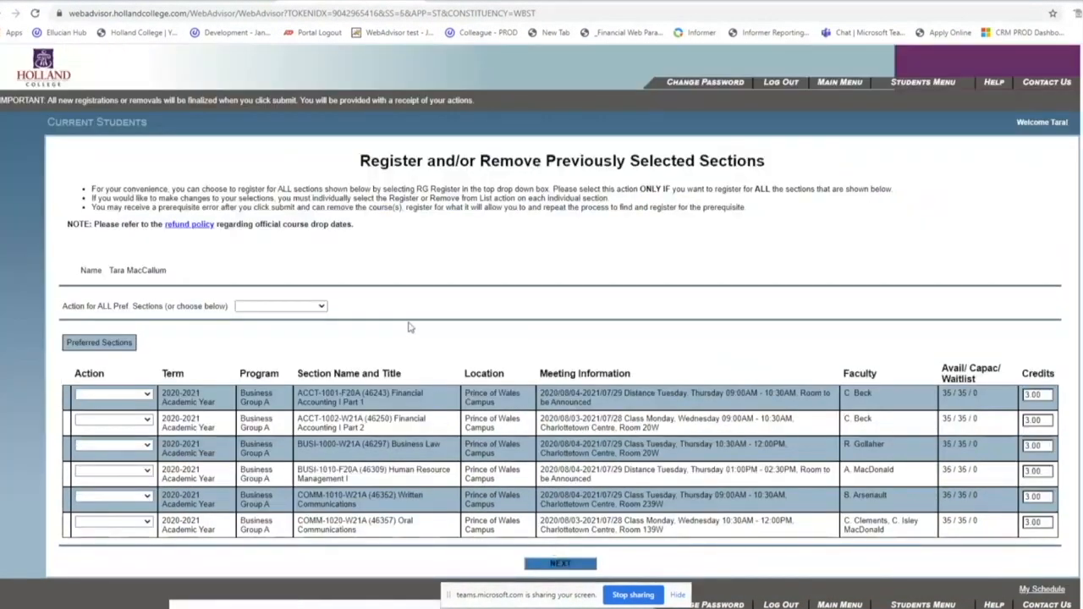
pyautogui.moveTo(440, 299)
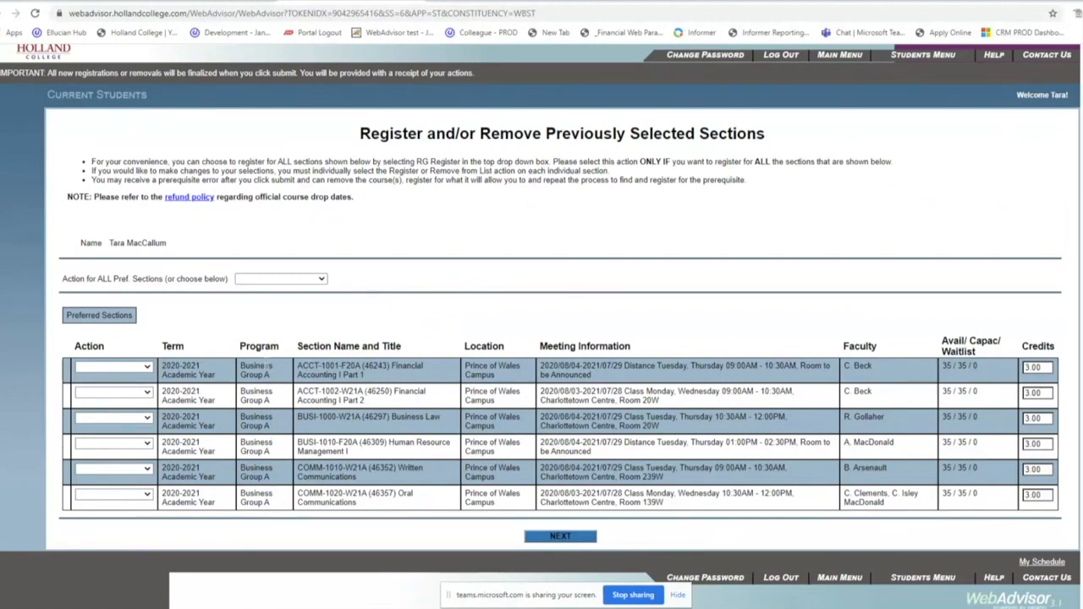
pyautogui.click(281, 277)
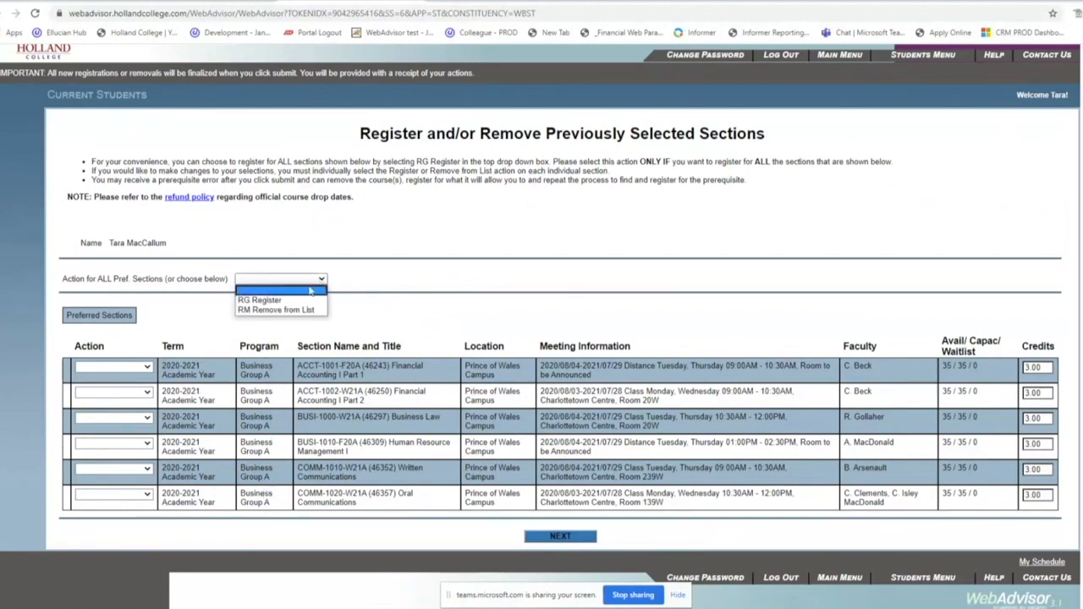
pyautogui.click(260, 299)
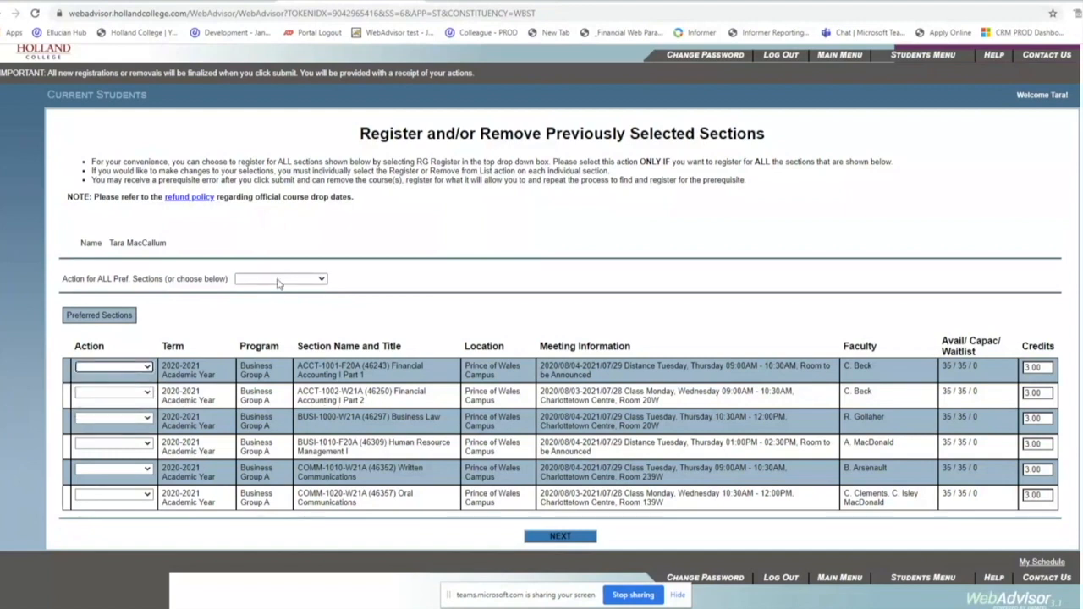
pyautogui.click(281, 277)
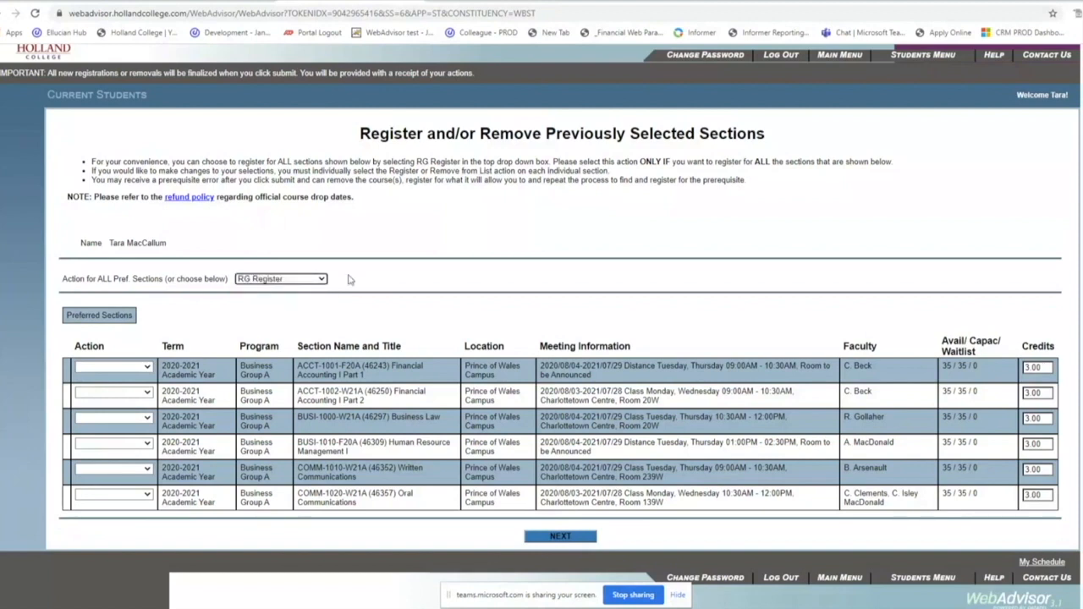
pyautogui.moveTo(142, 335)
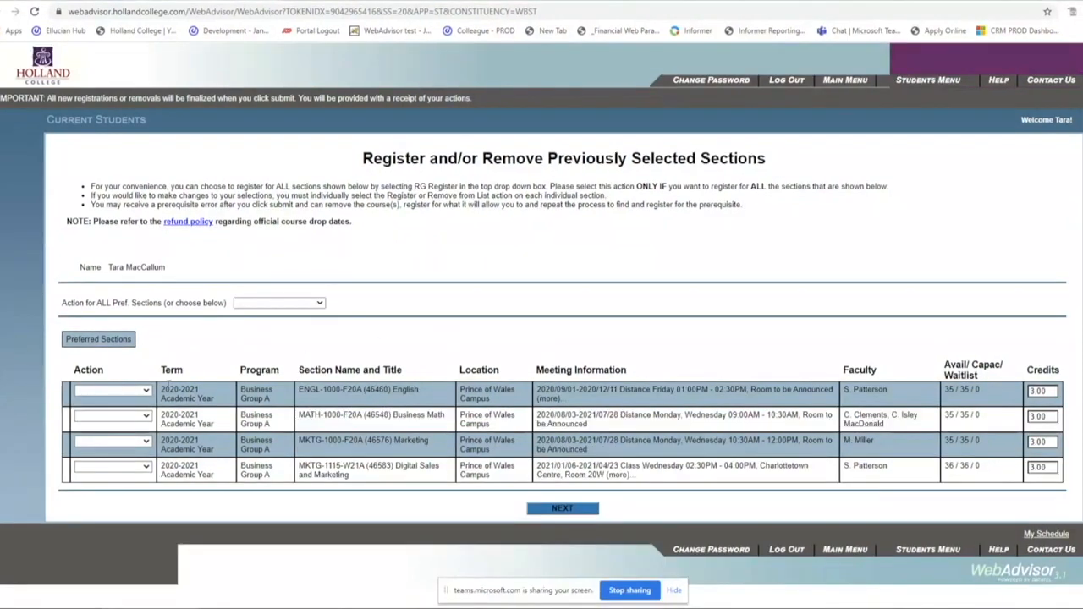
# Set RG Register for the four remaining sections, submit, and accept the results showing ENGL-1000 failed on a conflict
pyautogui.click(279, 301)
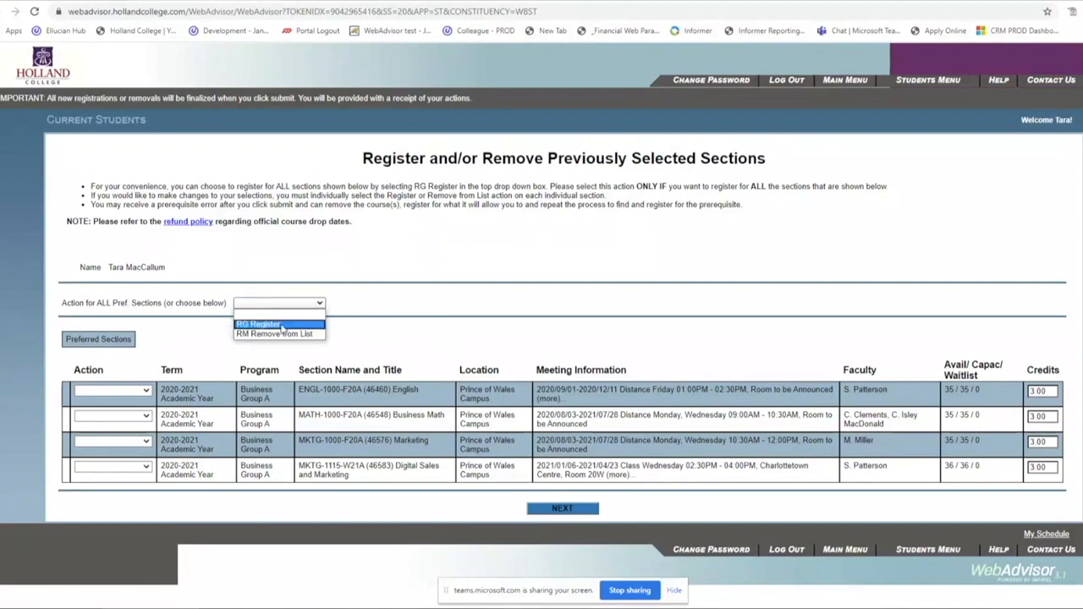
pyautogui.click(257, 324)
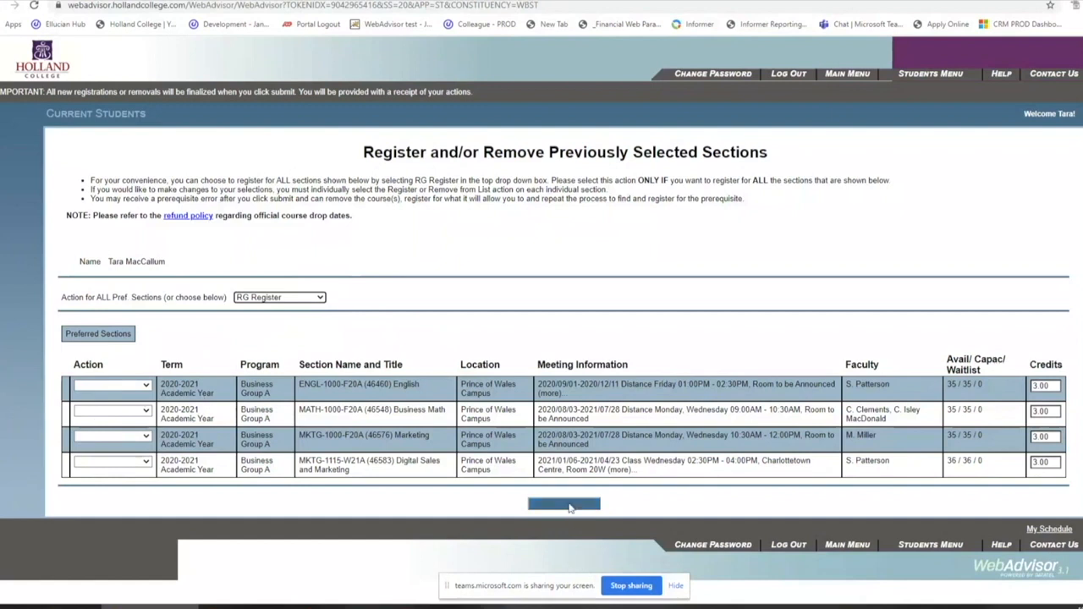
pyautogui.click(565, 504)
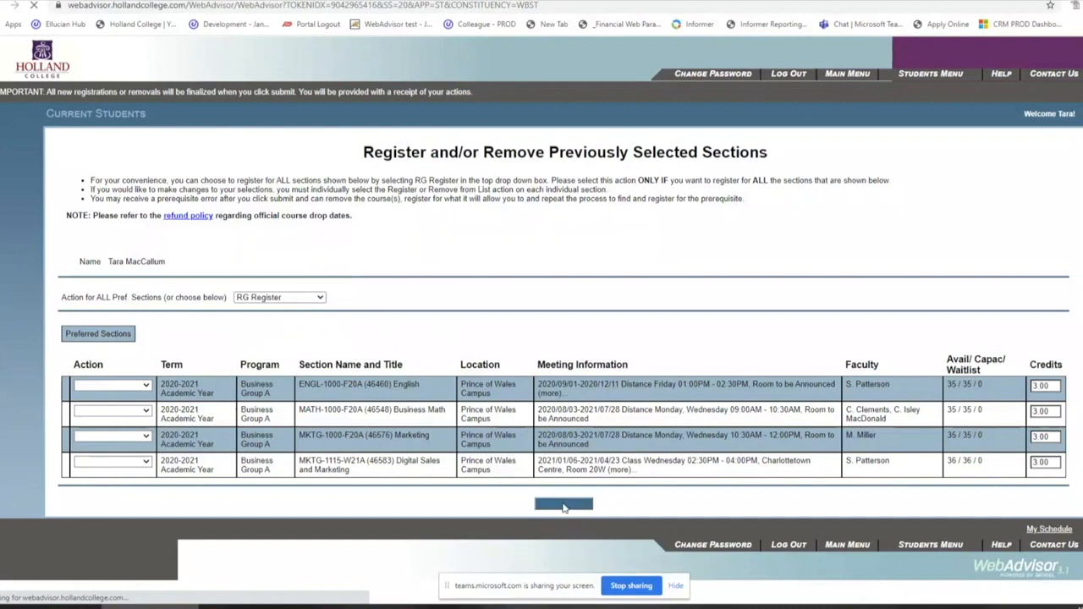
pyautogui.moveTo(626, 505)
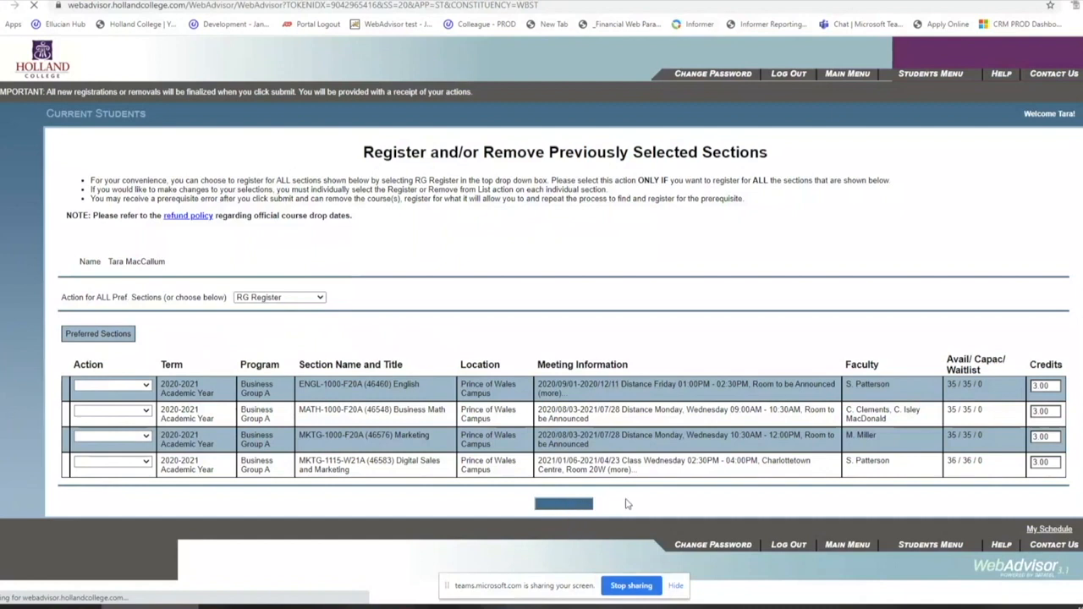
pyautogui.moveTo(626, 508)
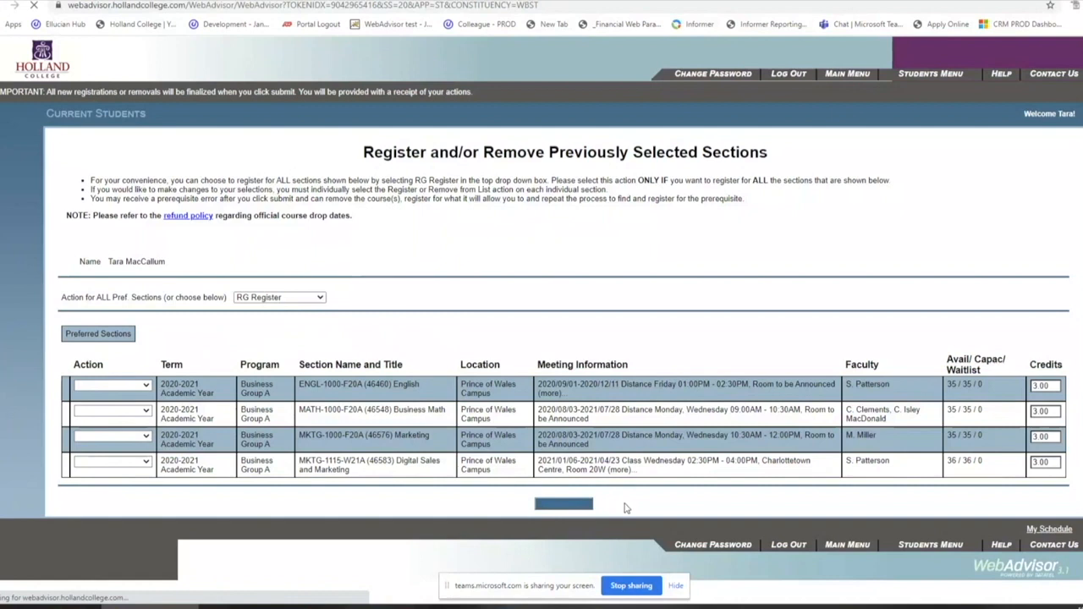
pyautogui.moveTo(635, 509)
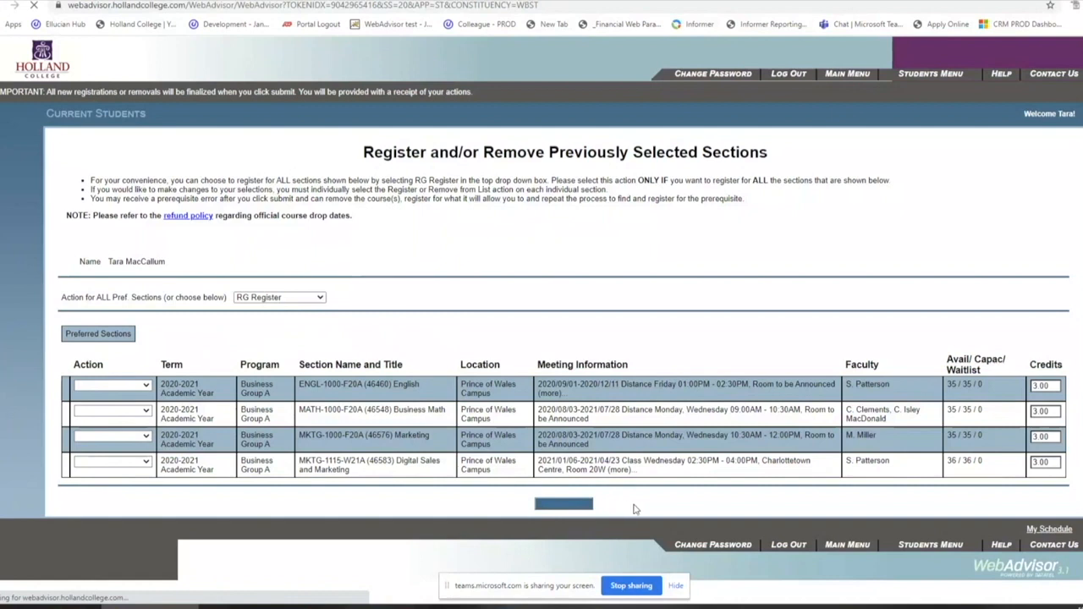
pyautogui.moveTo(630, 509)
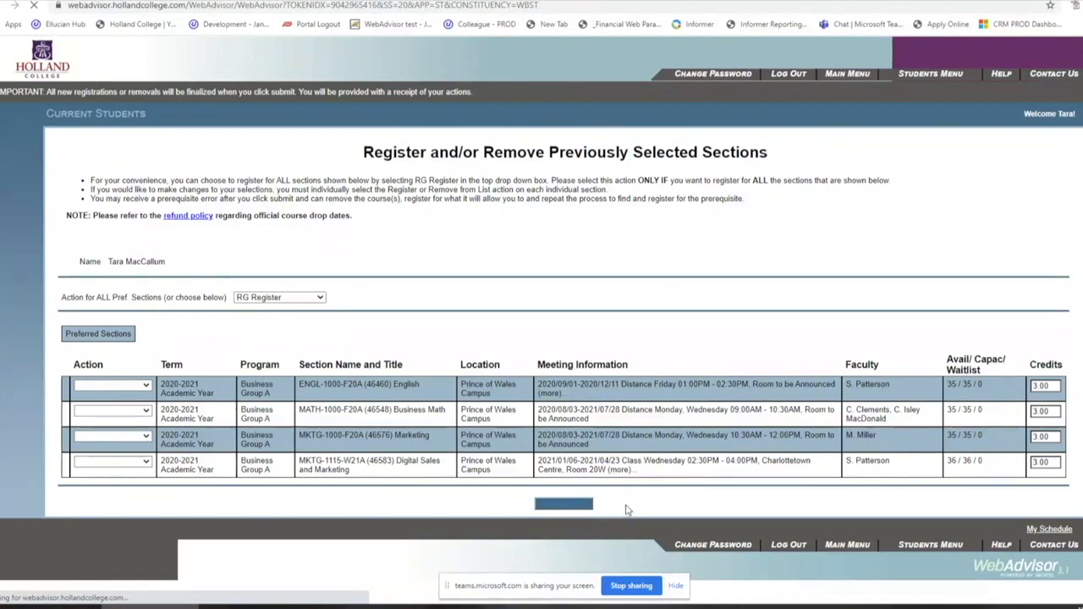
pyautogui.click(562, 505)
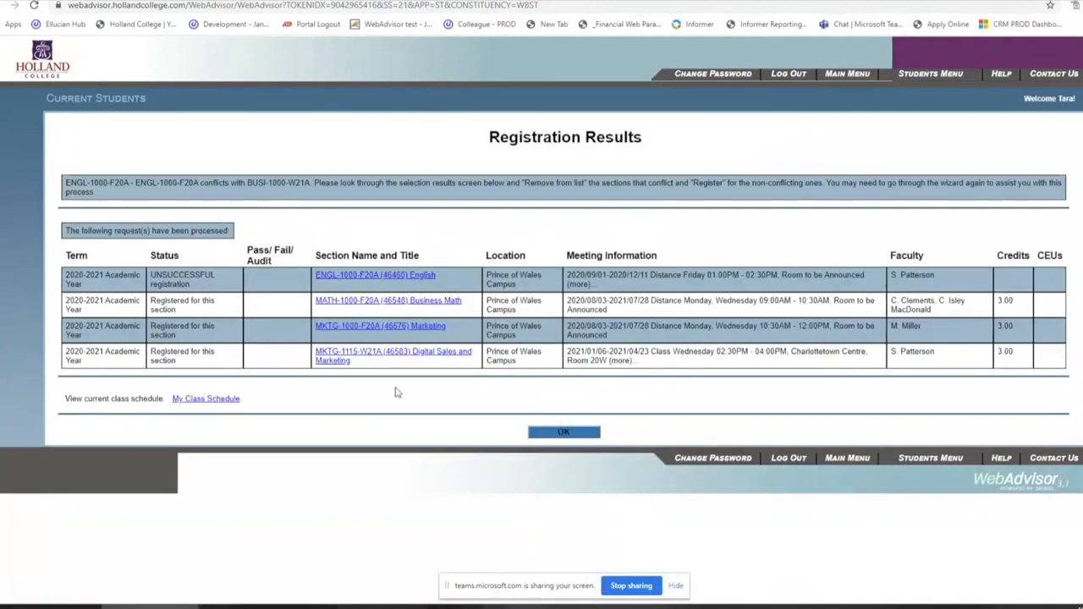
pyautogui.moveTo(224, 287)
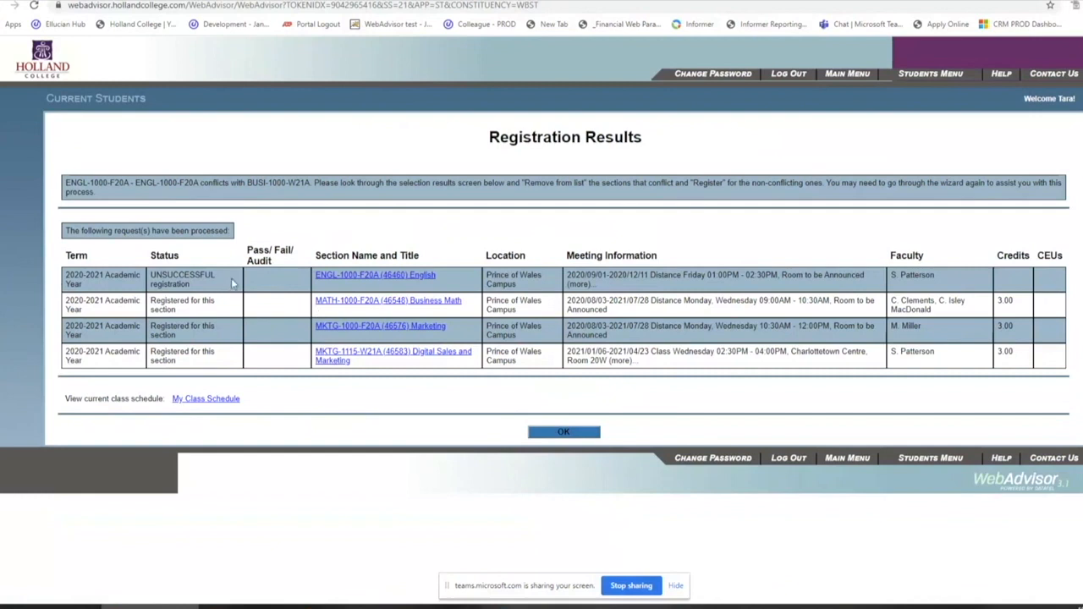
pyautogui.moveTo(325, 415)
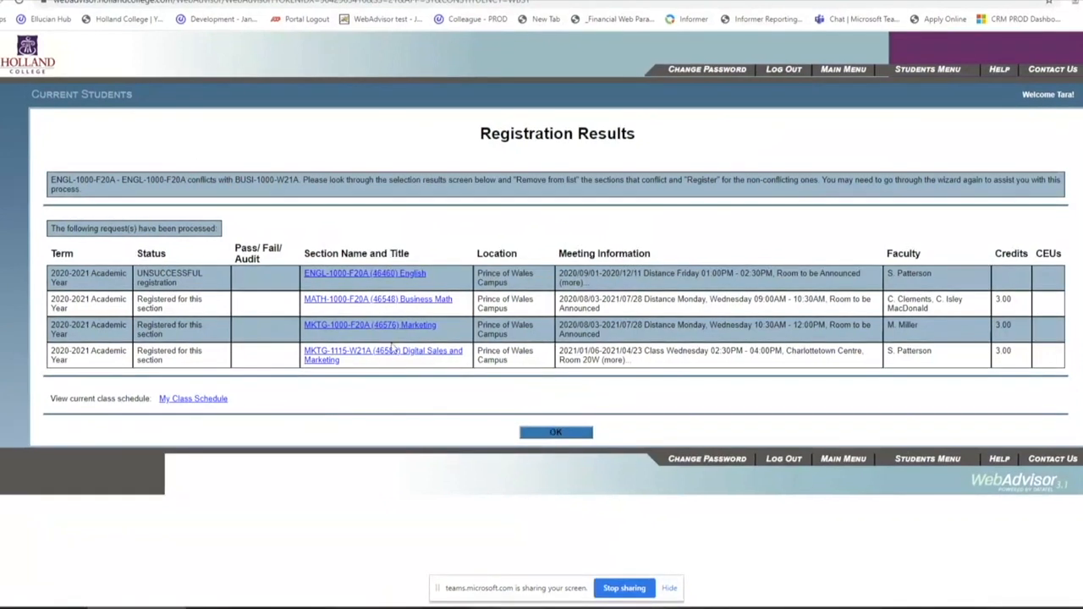
pyautogui.click(555, 433)
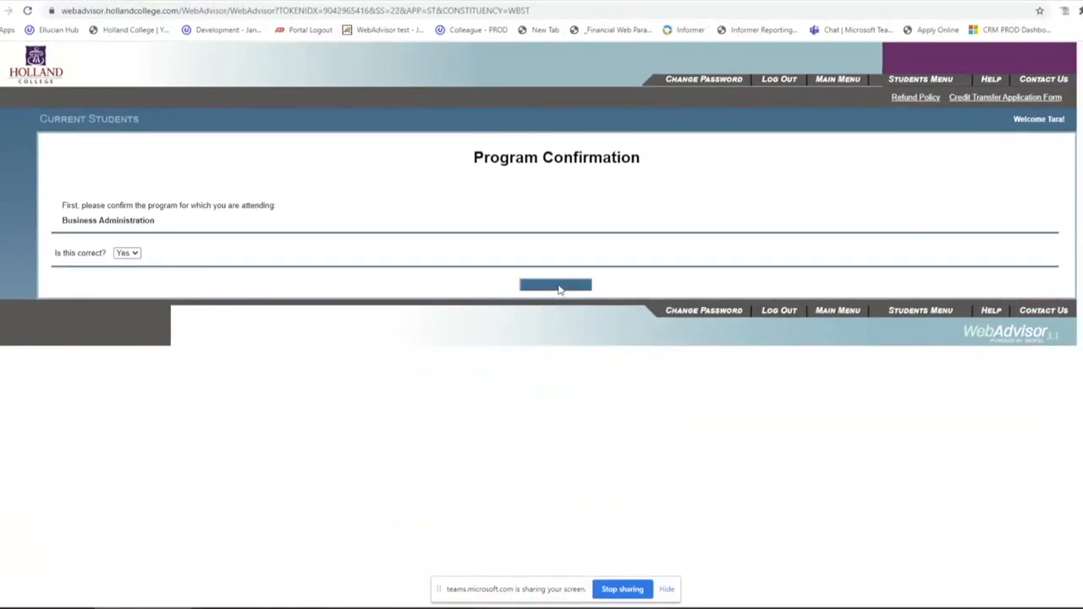
# Submit the Occupational Health and Safety requirement and choose the 2020-2021 Academic Year term
pyautogui.click(555, 284)
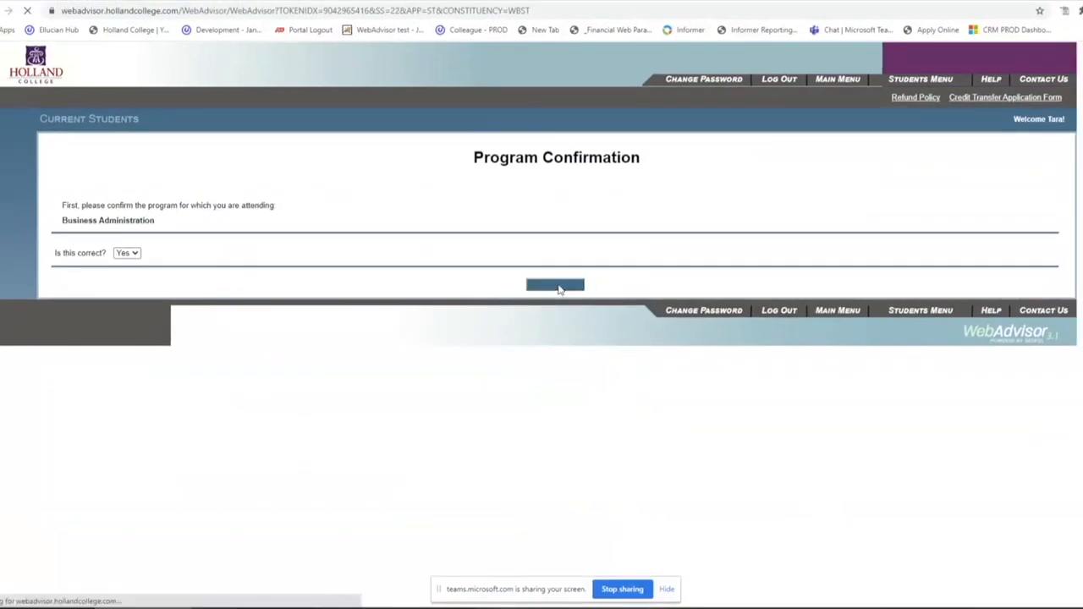
pyautogui.click(555, 284)
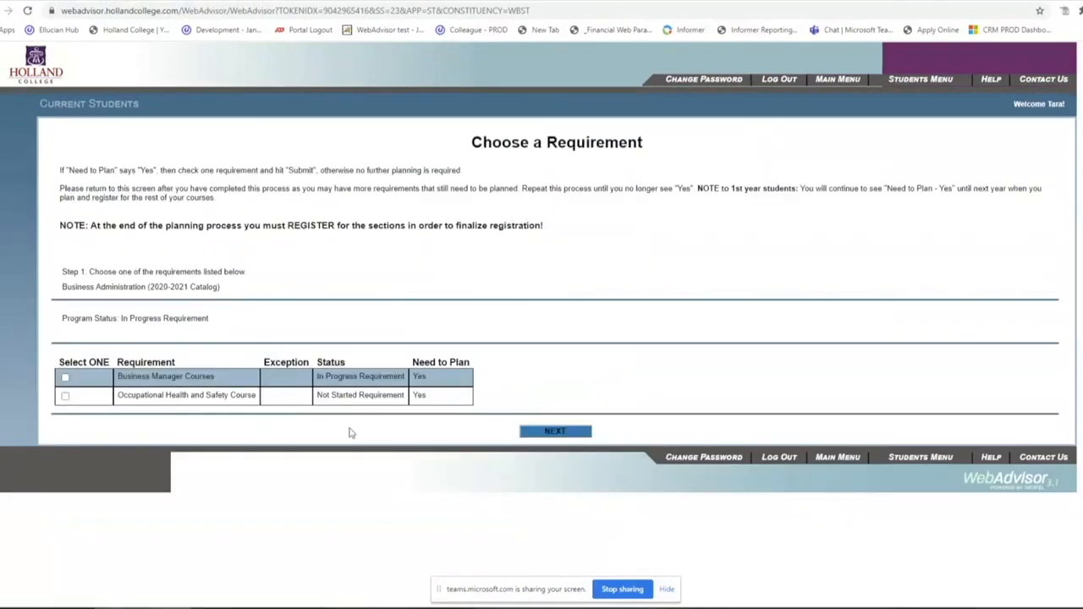
pyautogui.moveTo(234, 376)
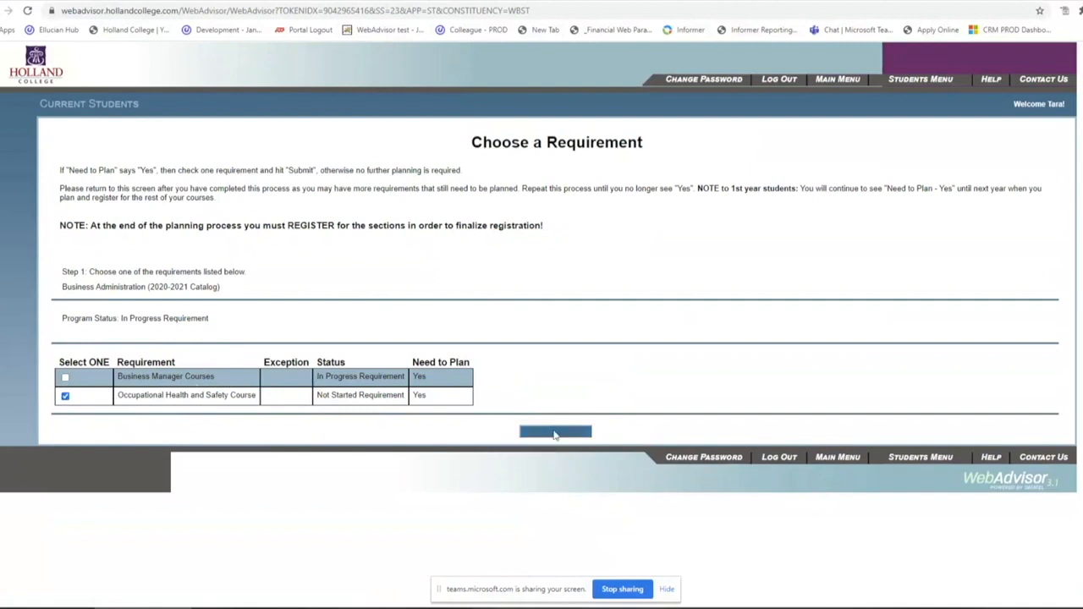
pyautogui.click(555, 431)
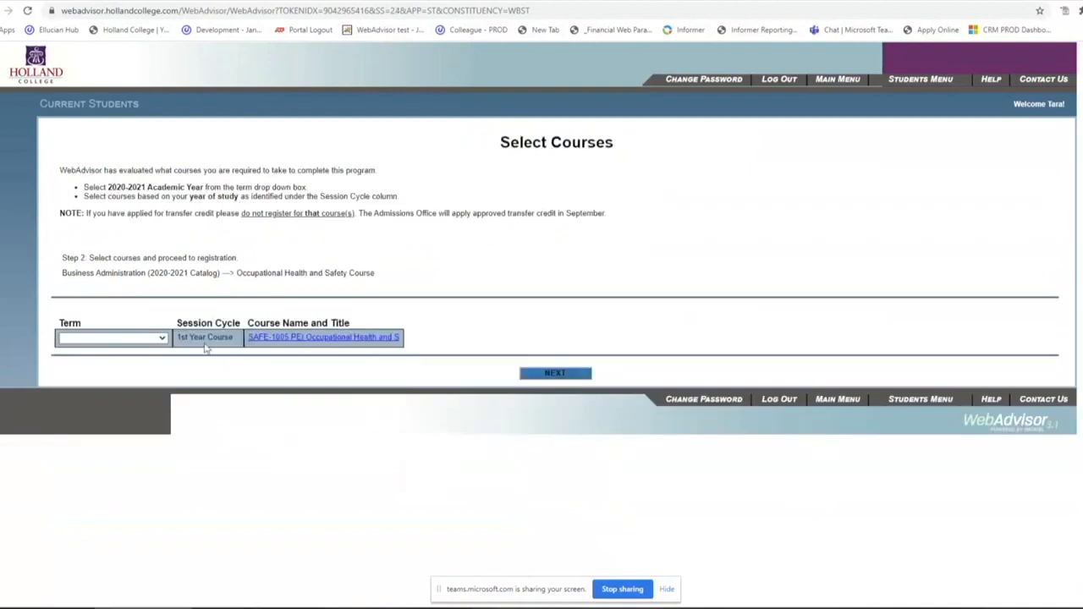
pyautogui.click(112, 338)
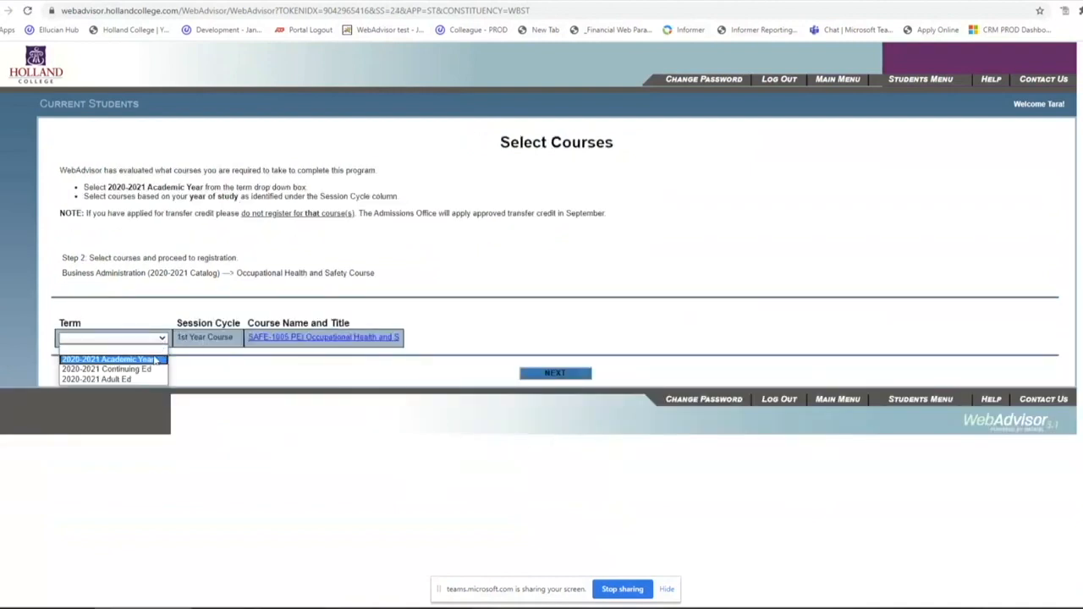
pyautogui.click(108, 359)
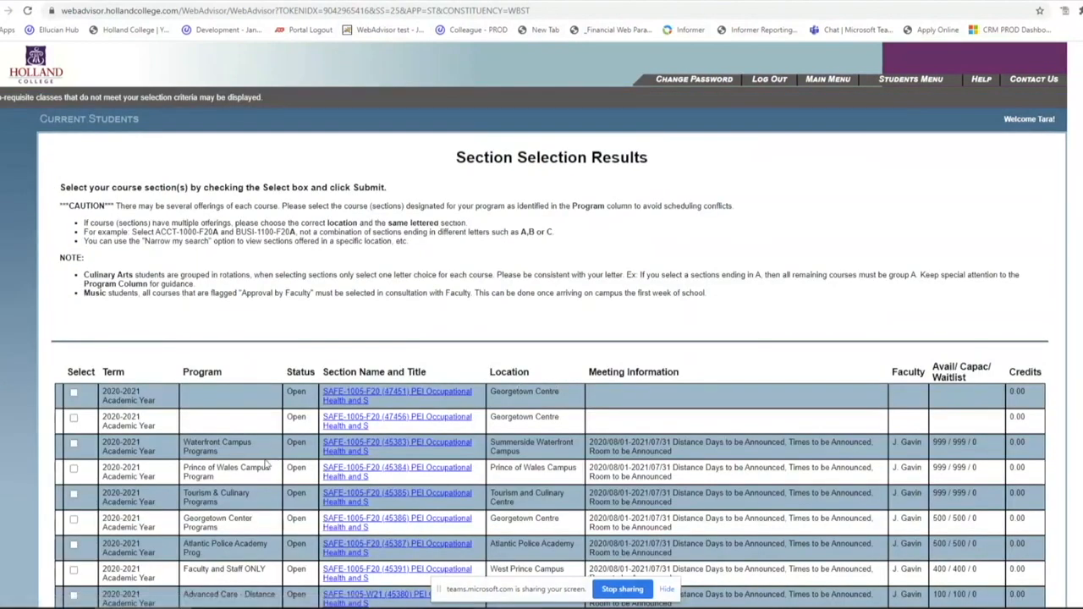
# Scroll through the SAFE-1005 section results to see all campus offerings
pyautogui.scroll(-3)
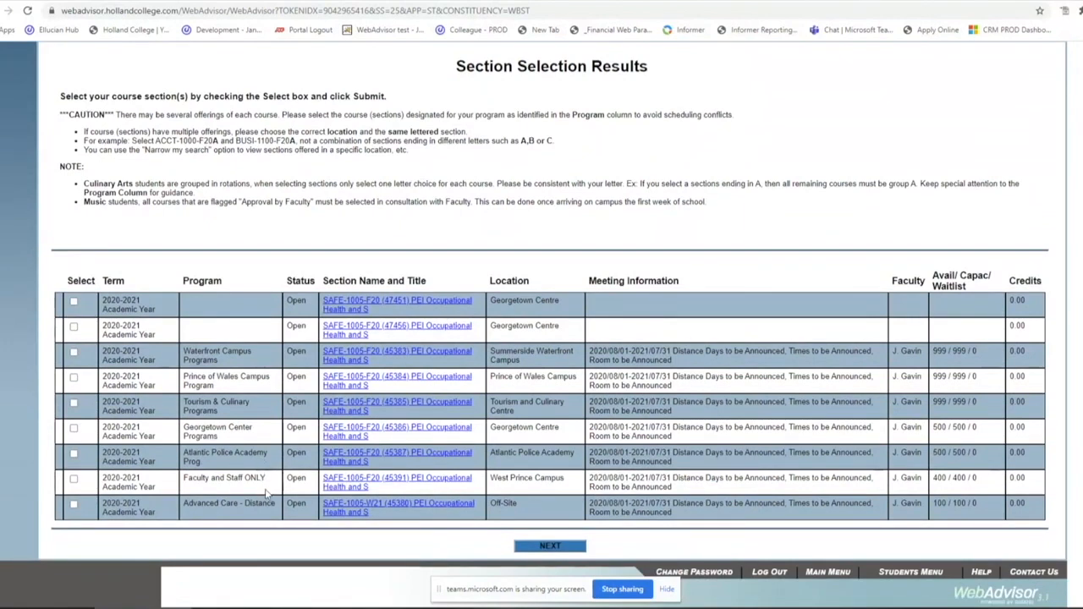
pyautogui.moveTo(245, 379)
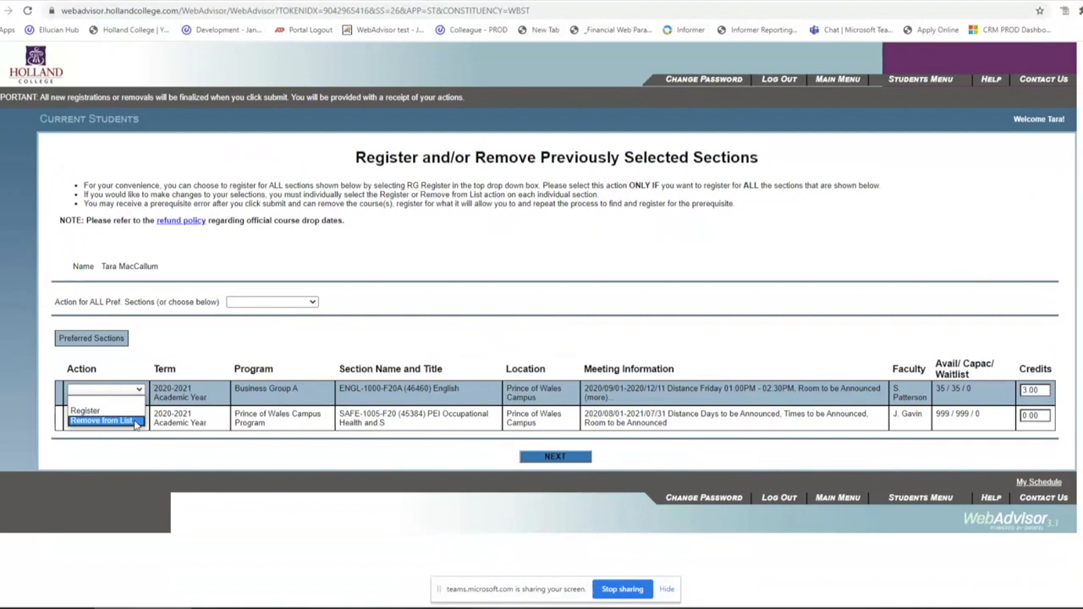
# Remove ENGL-1000, register SAFE-1005 at Prince of Wales Campus, then go to My Class Schedule
pyautogui.click(102, 420)
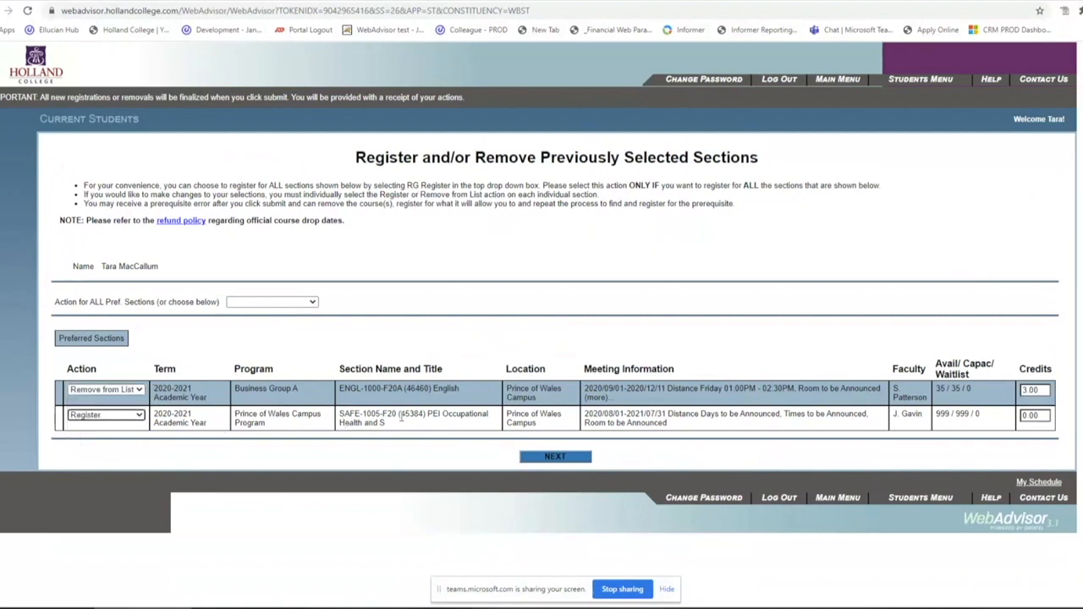
pyautogui.click(555, 457)
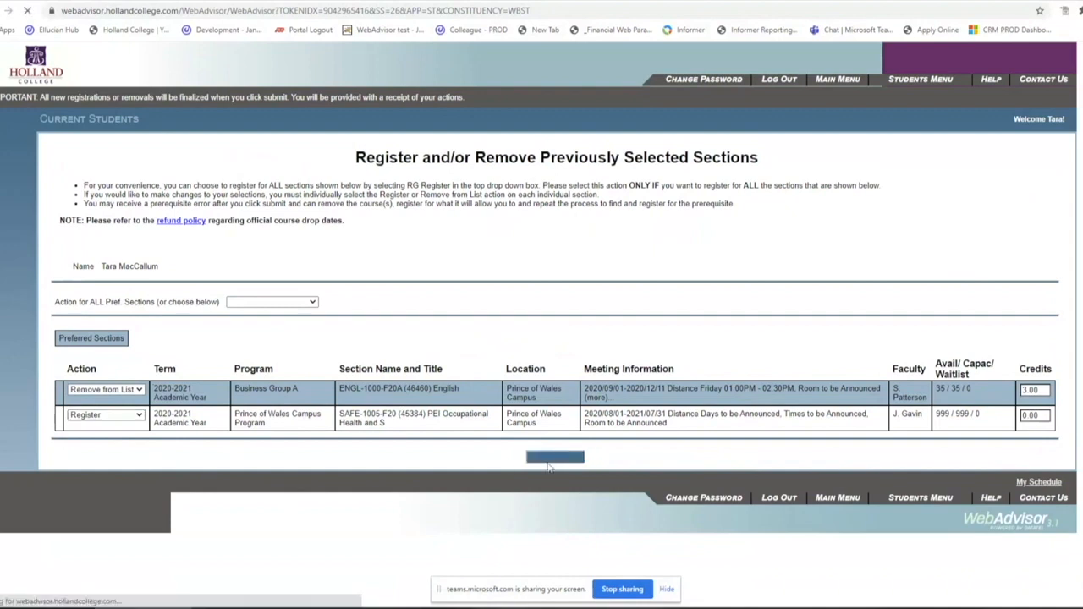
pyautogui.click(555, 456)
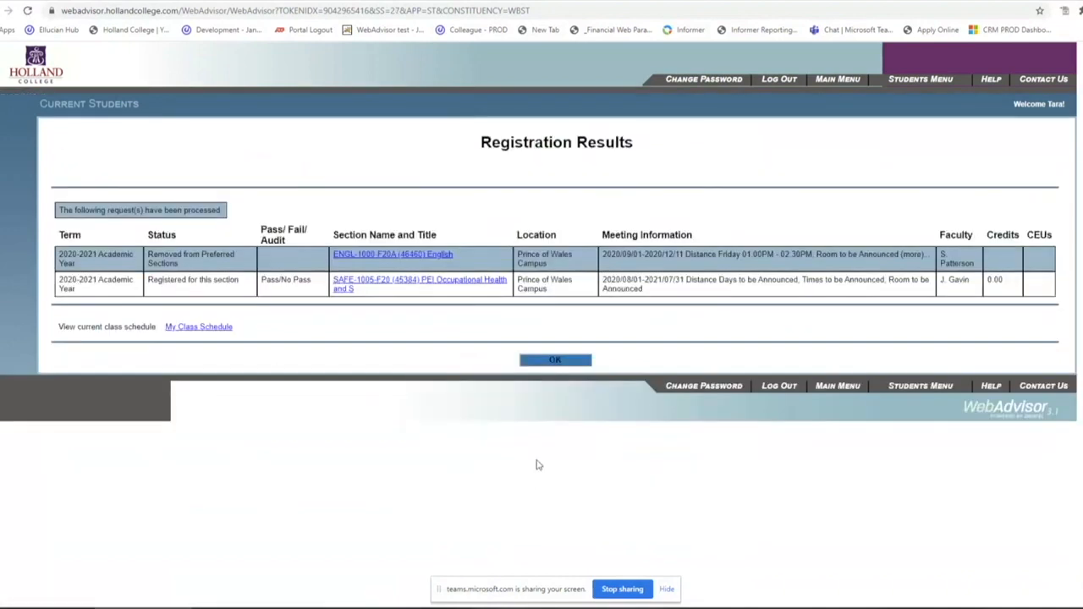
pyautogui.moveTo(386, 328)
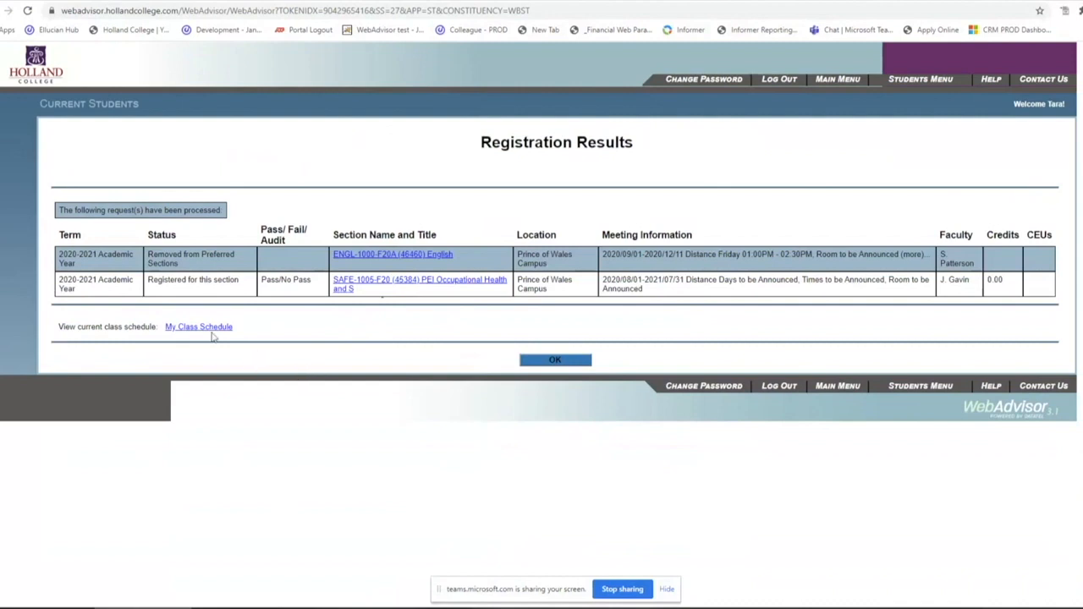
pyautogui.click(198, 327)
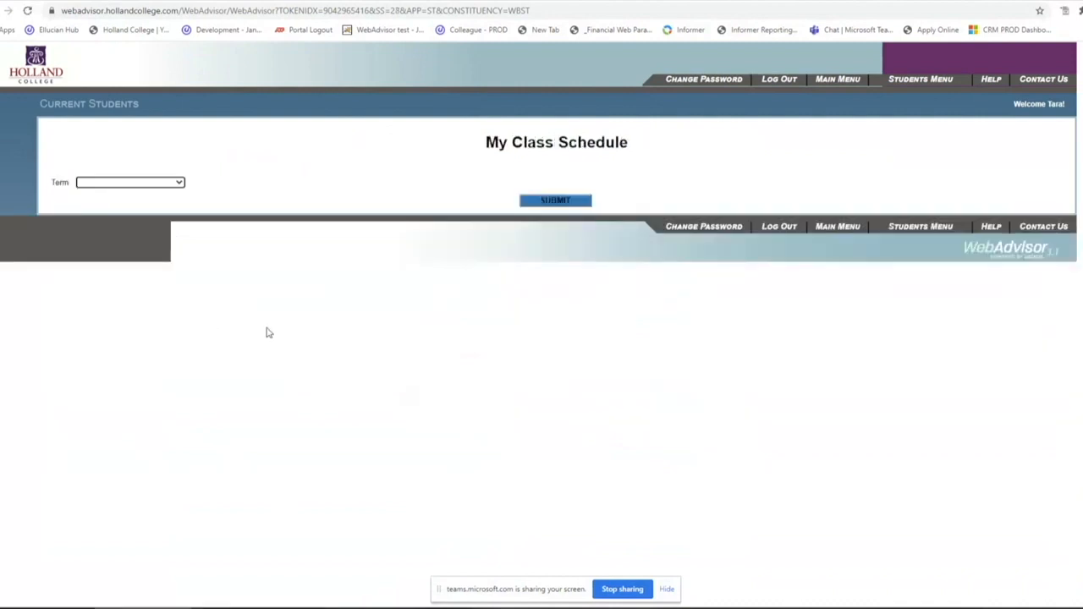
# View the 2020-2021 schedule with SAFE-1005 and 15 credits, then go back to Registration Results
pyautogui.click(130, 183)
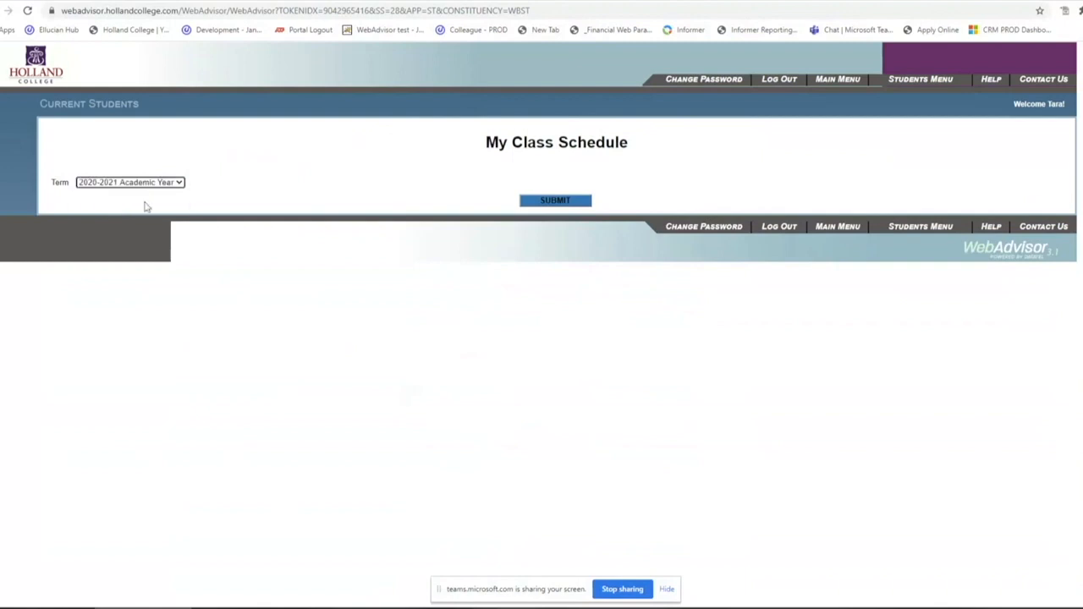
pyautogui.click(555, 200)
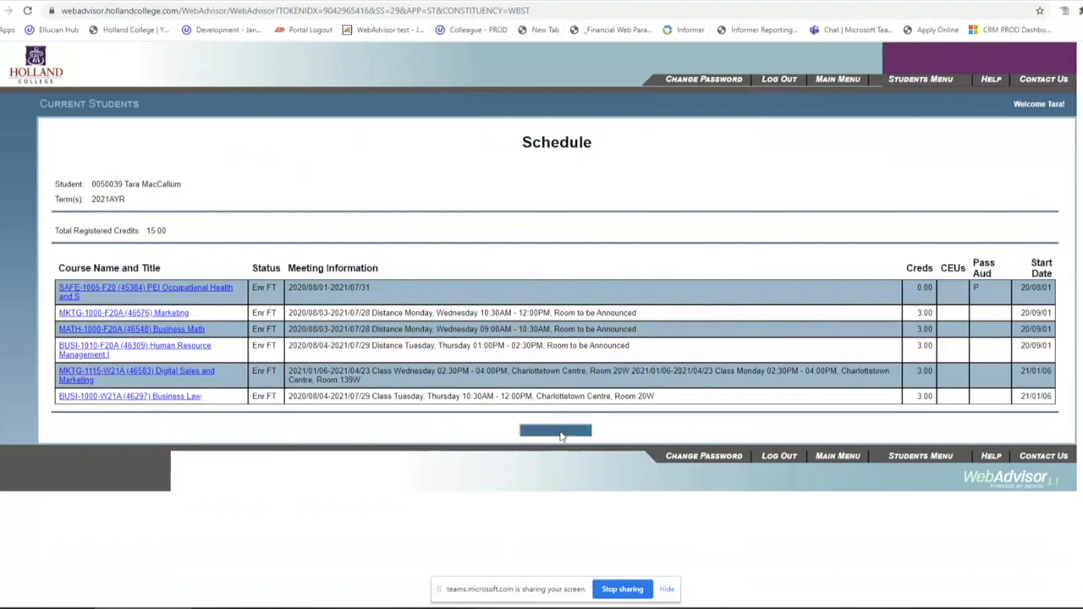
pyautogui.click(555, 432)
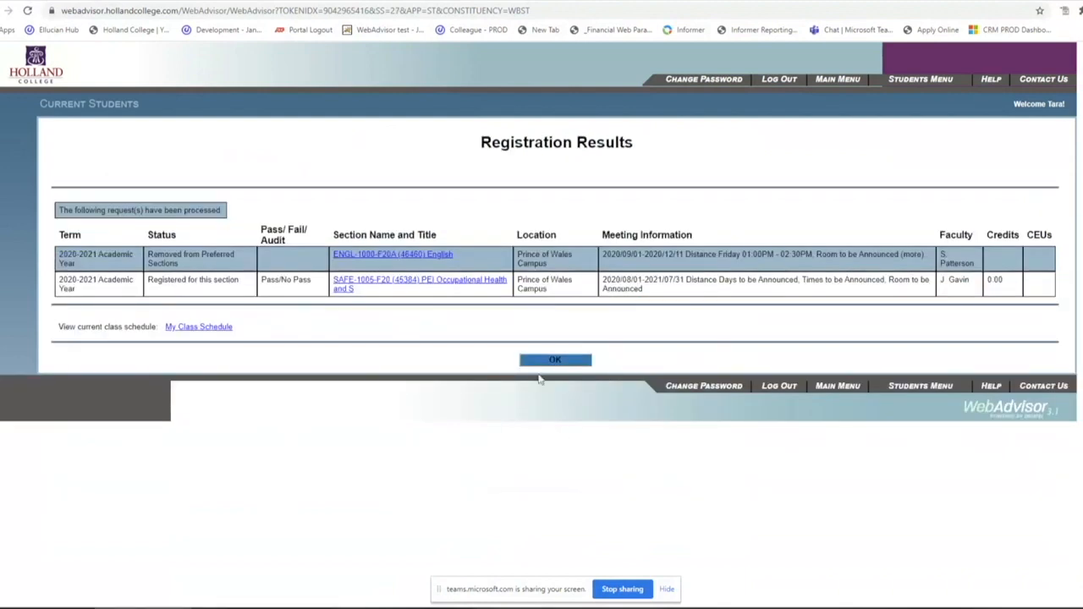
pyautogui.moveTo(528, 382)
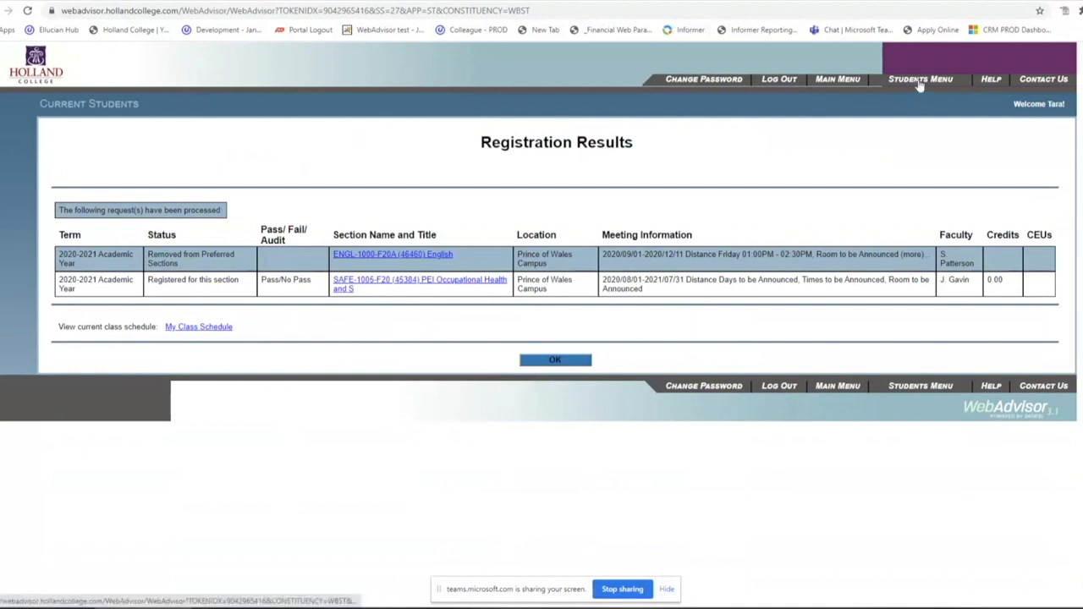
pyautogui.moveTo(880, 104)
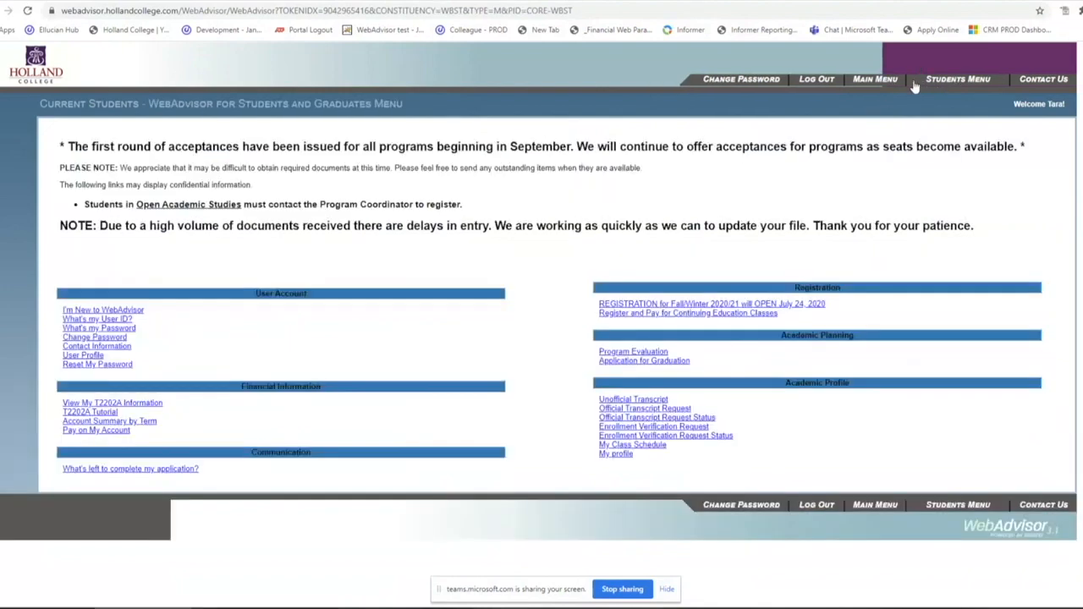
pyautogui.moveTo(303, 412)
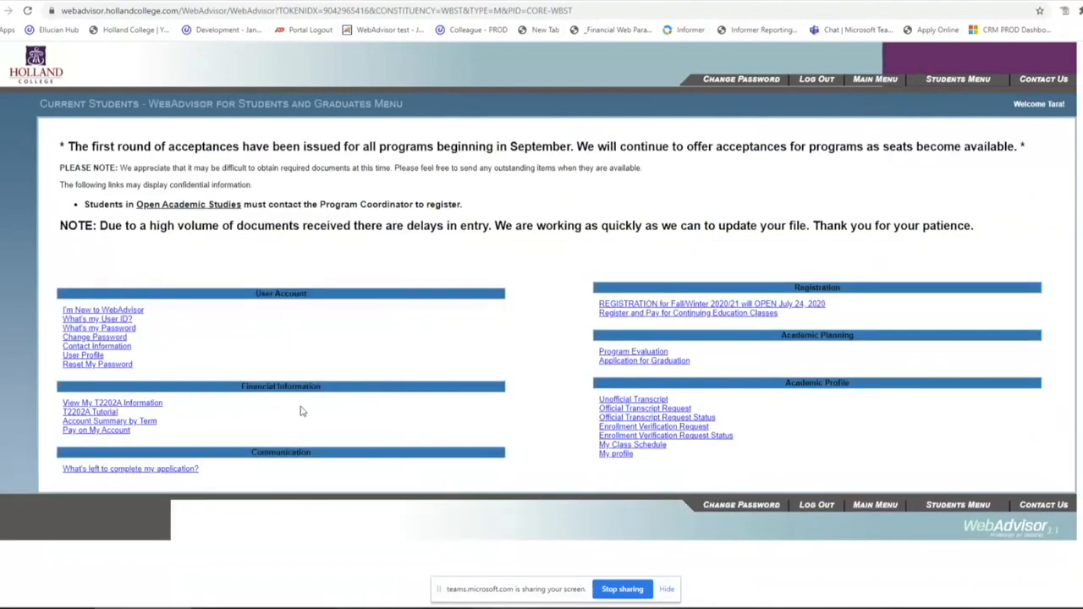
# View the Account Summary by Term showing a $2,080 balance for 2021AYR and return to the menu
pyautogui.click(108, 420)
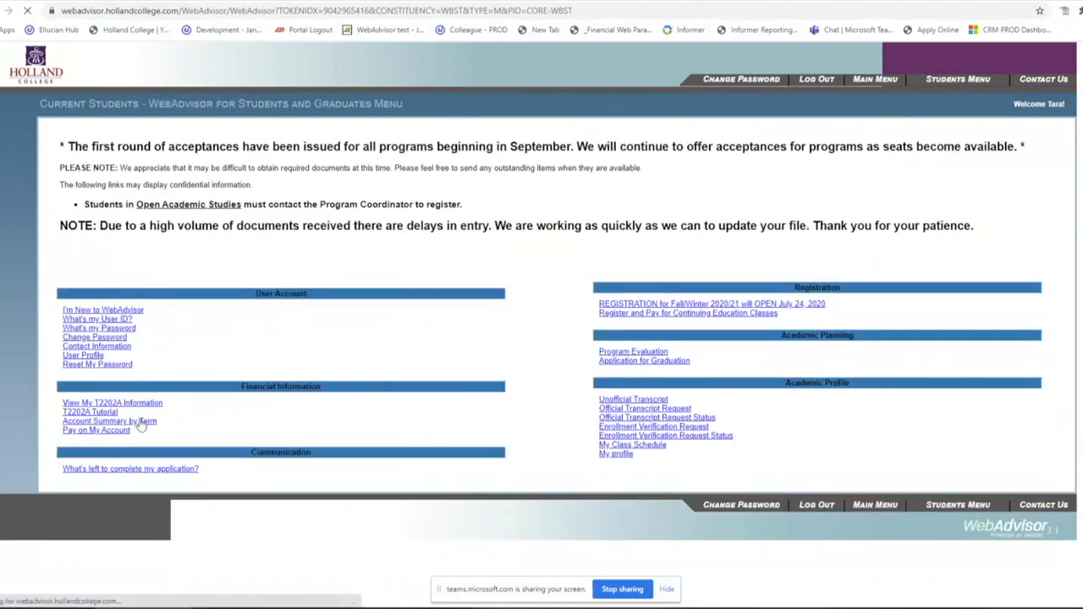
pyautogui.click(108, 420)
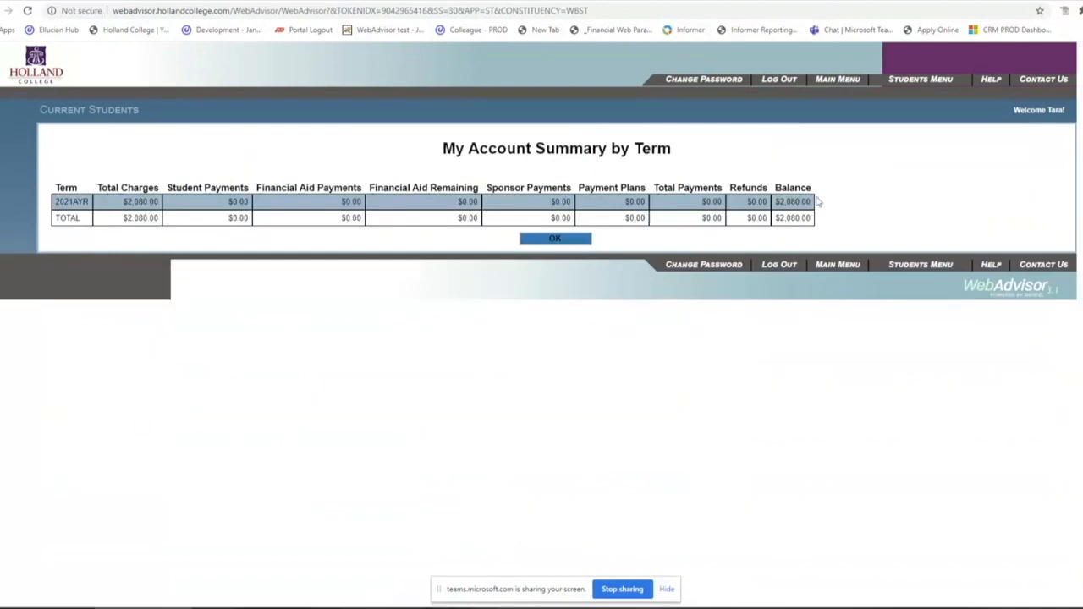
pyautogui.moveTo(583, 259)
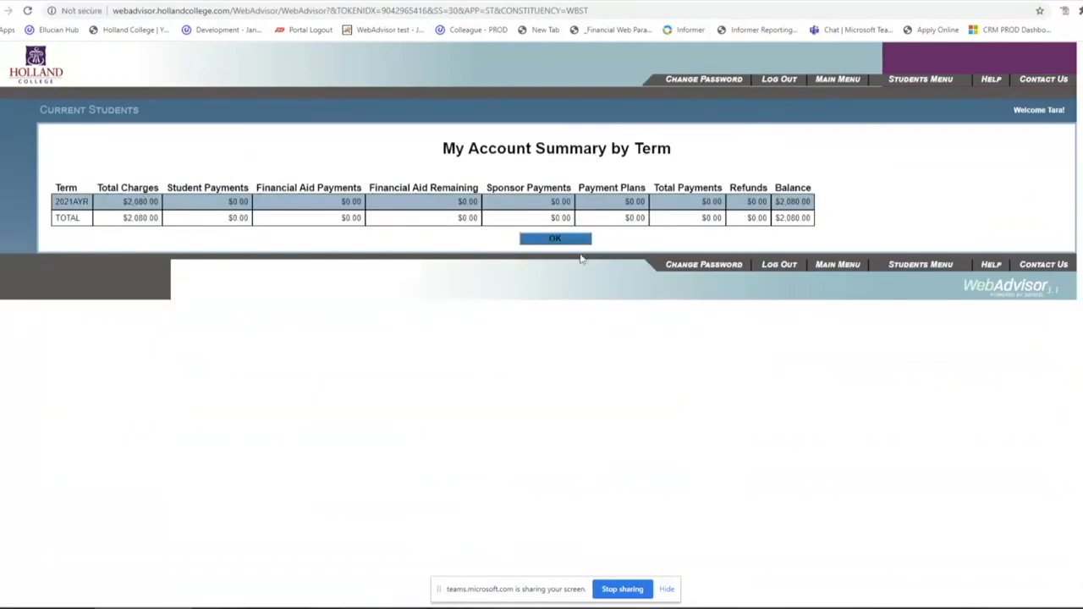
pyautogui.moveTo(589, 287)
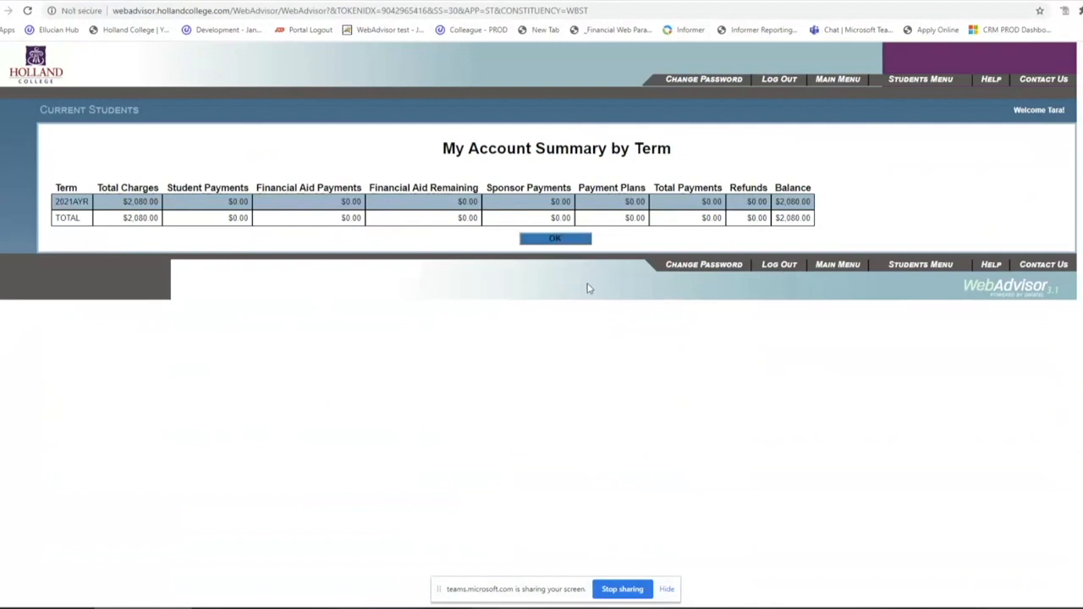
pyautogui.click(555, 237)
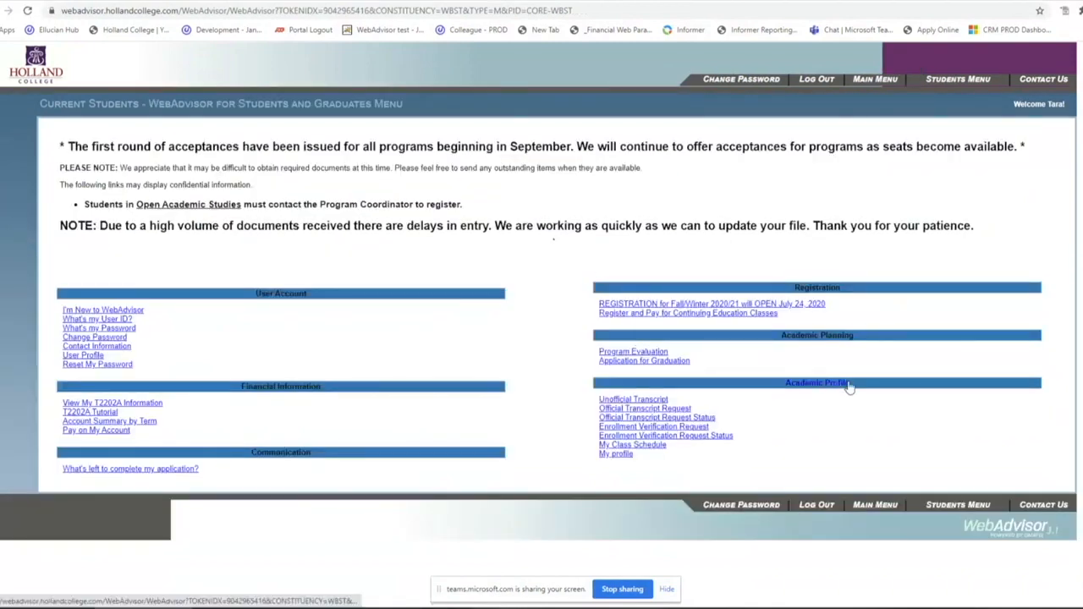
pyautogui.moveTo(330, 400)
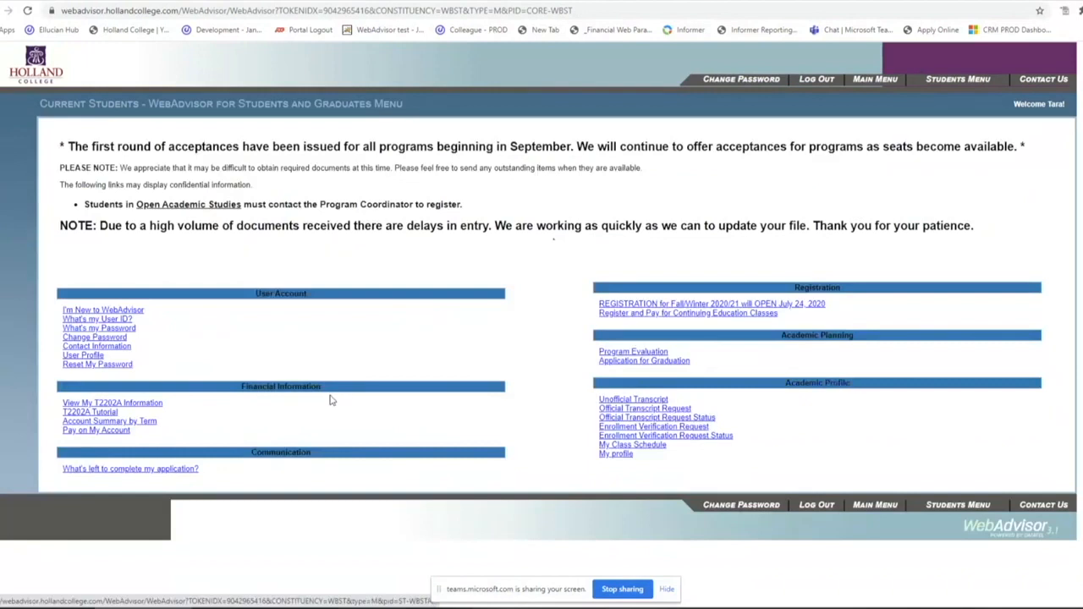
pyautogui.moveTo(680, 362)
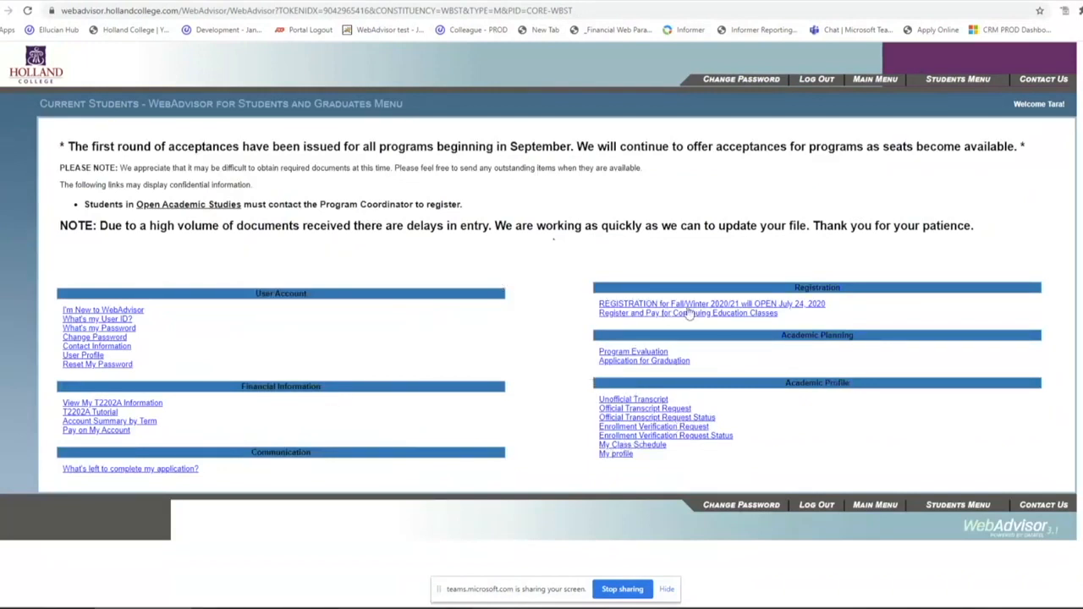
pyautogui.moveTo(633, 444)
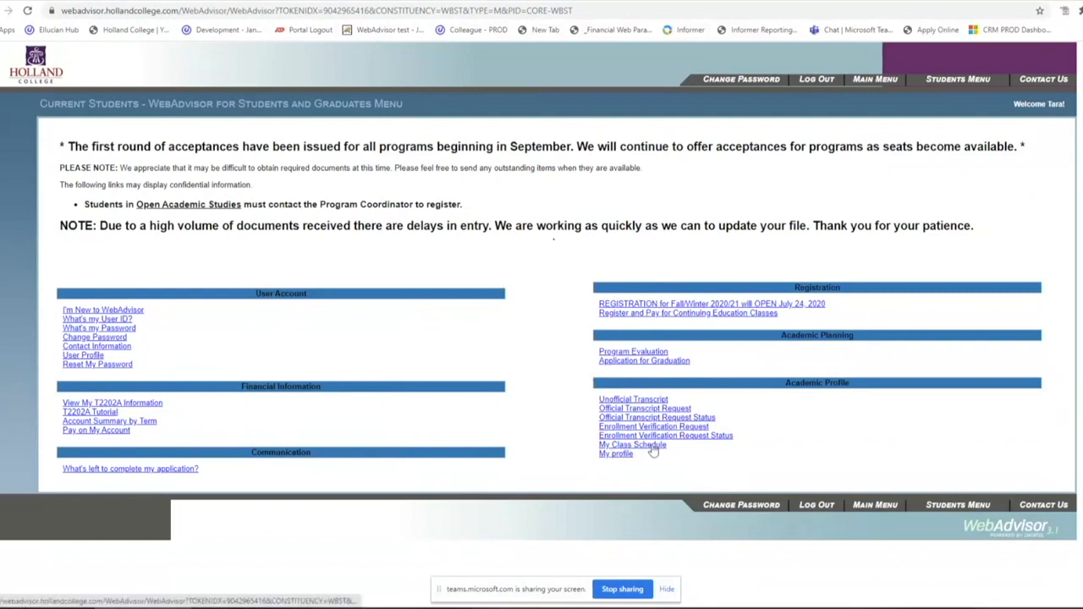
# Show the 2020-2021 Academic Year schedule listing six courses totalling 15 credits
pyautogui.click(633, 444)
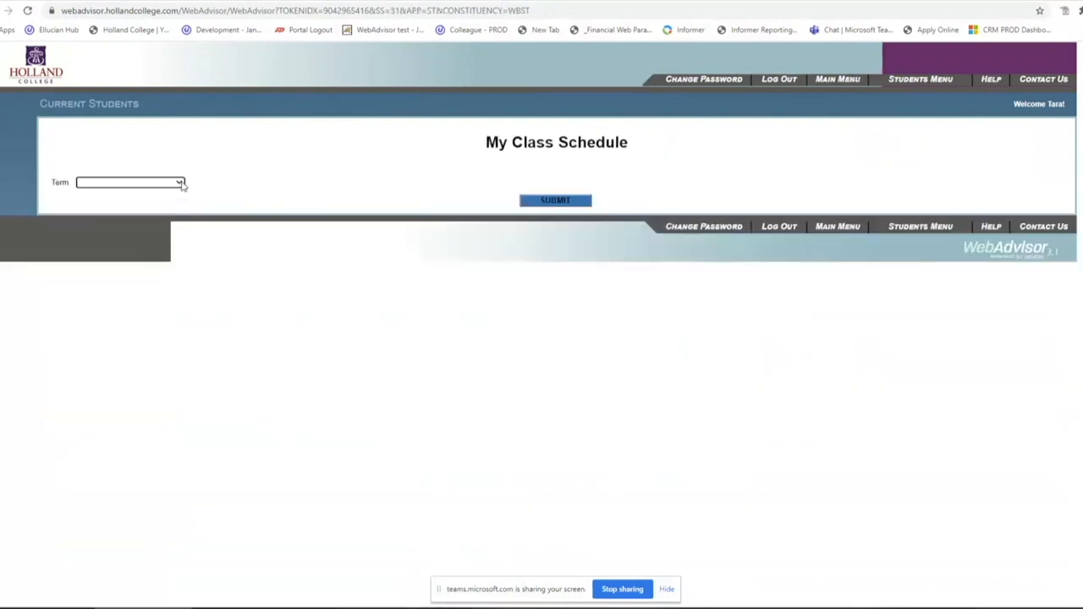
pyautogui.click(128, 183)
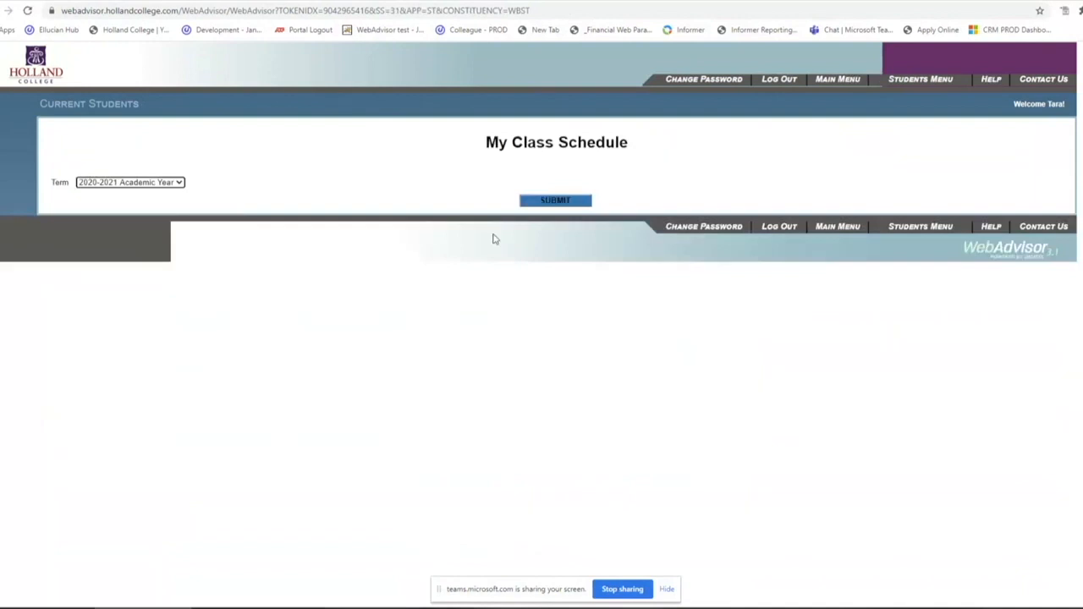
pyautogui.click(555, 200)
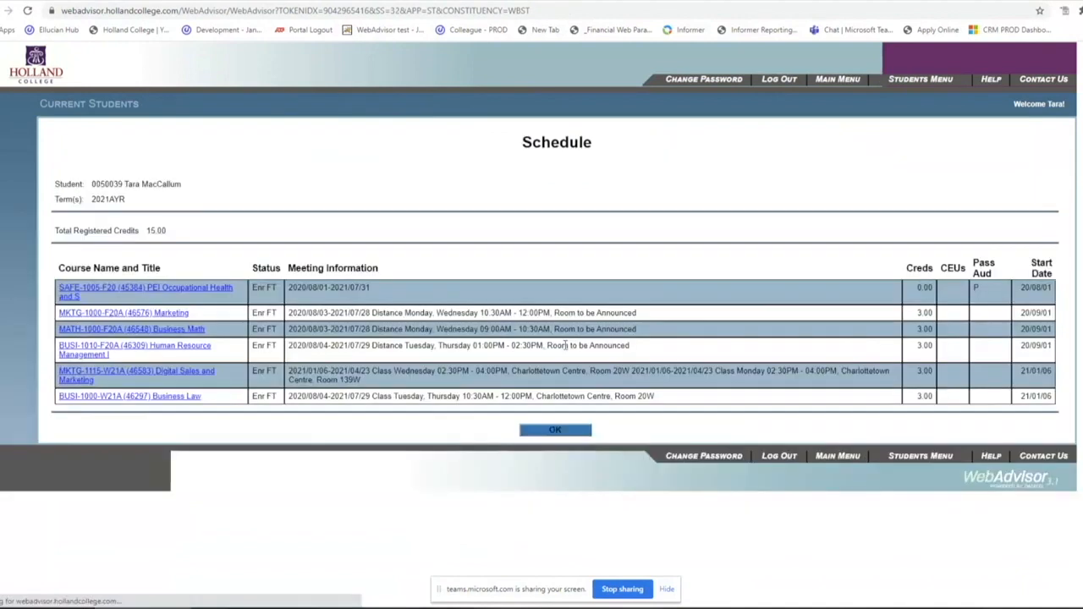
pyautogui.moveTo(426, 268)
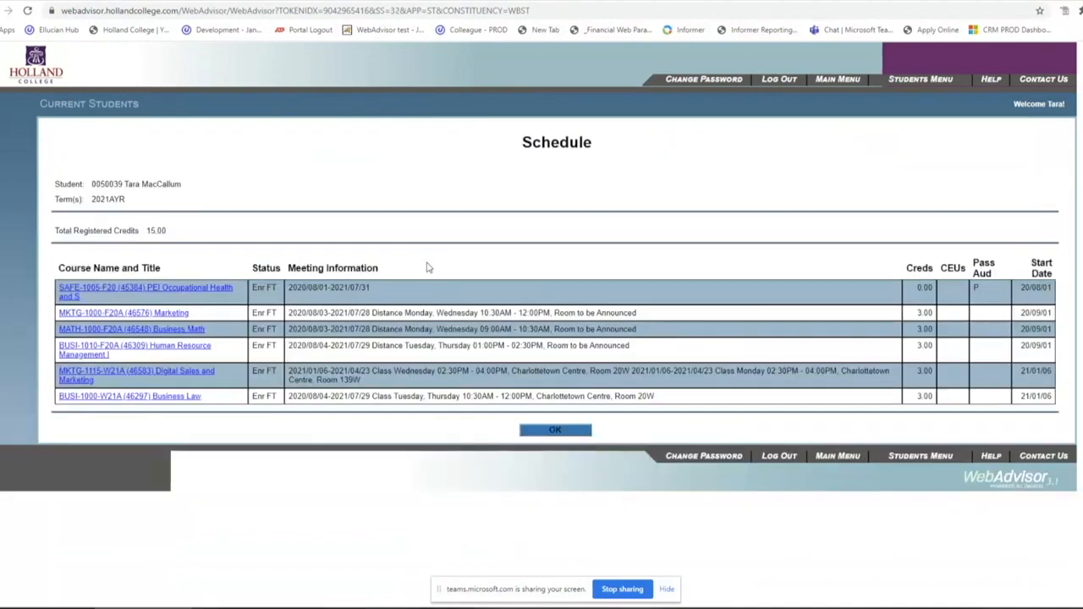